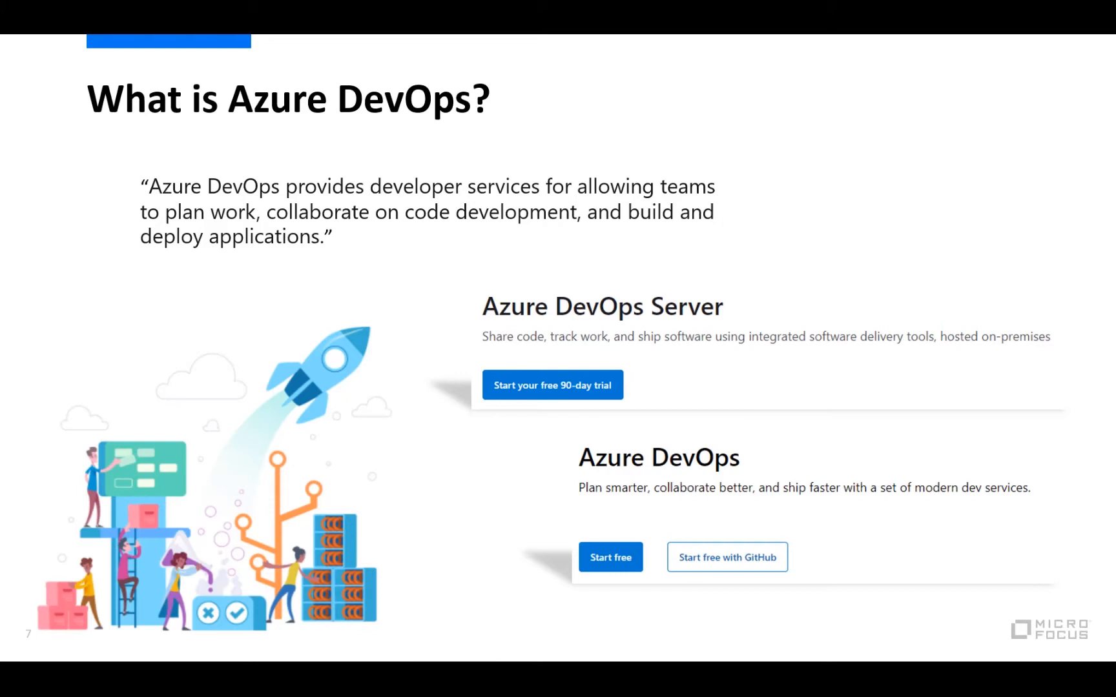
# Step: Sign in to Azure DevOps and reach the organization's project list
pyautogui.press('Right')
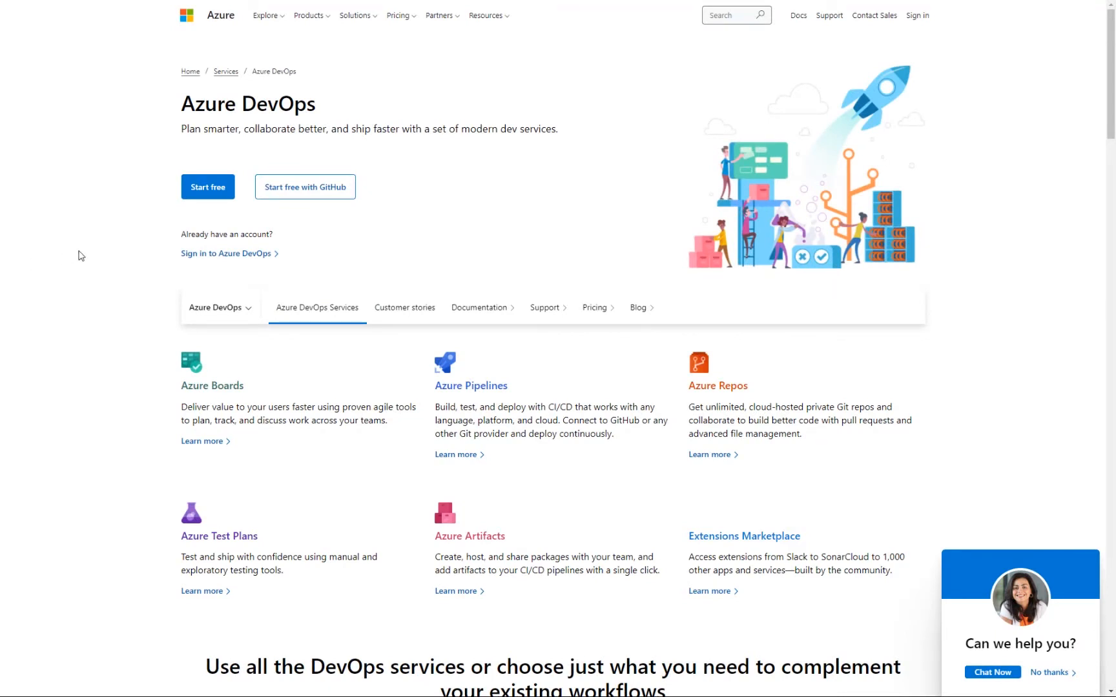
pyautogui.moveTo(111, 240)
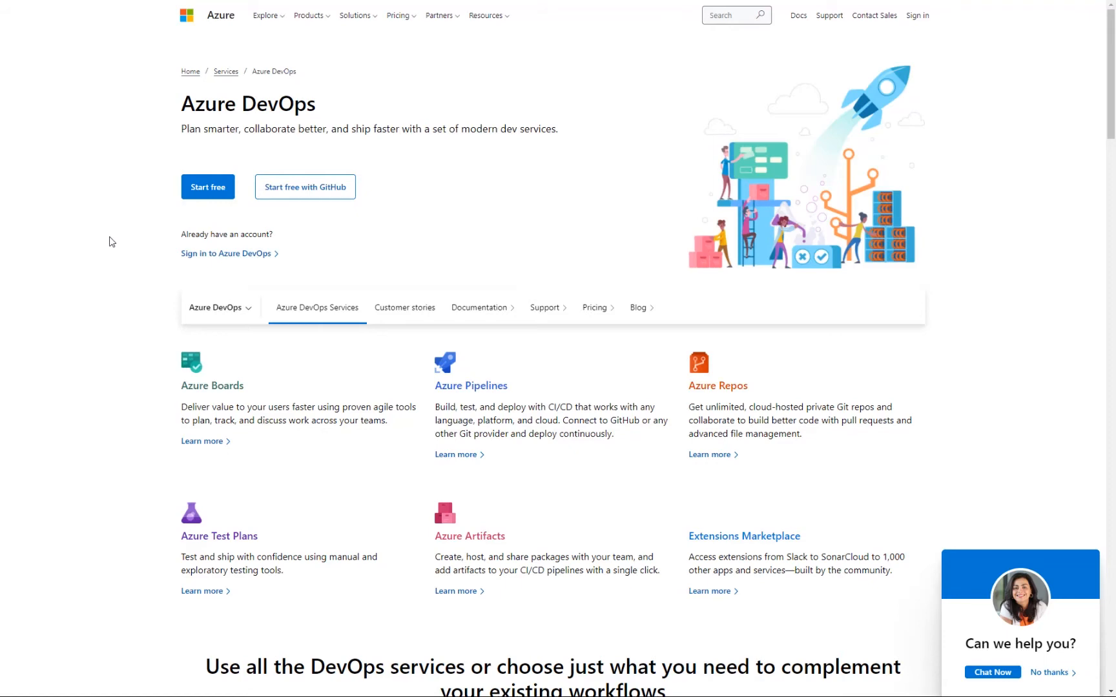
pyautogui.moveTo(129, 196)
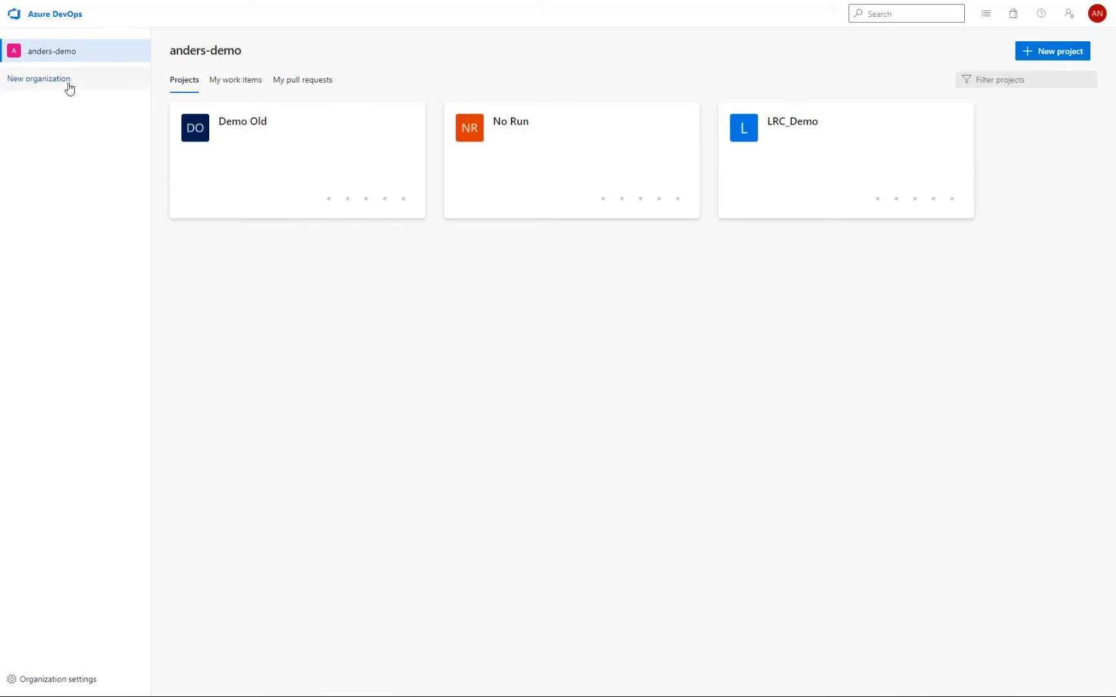
pyautogui.moveTo(168, 73)
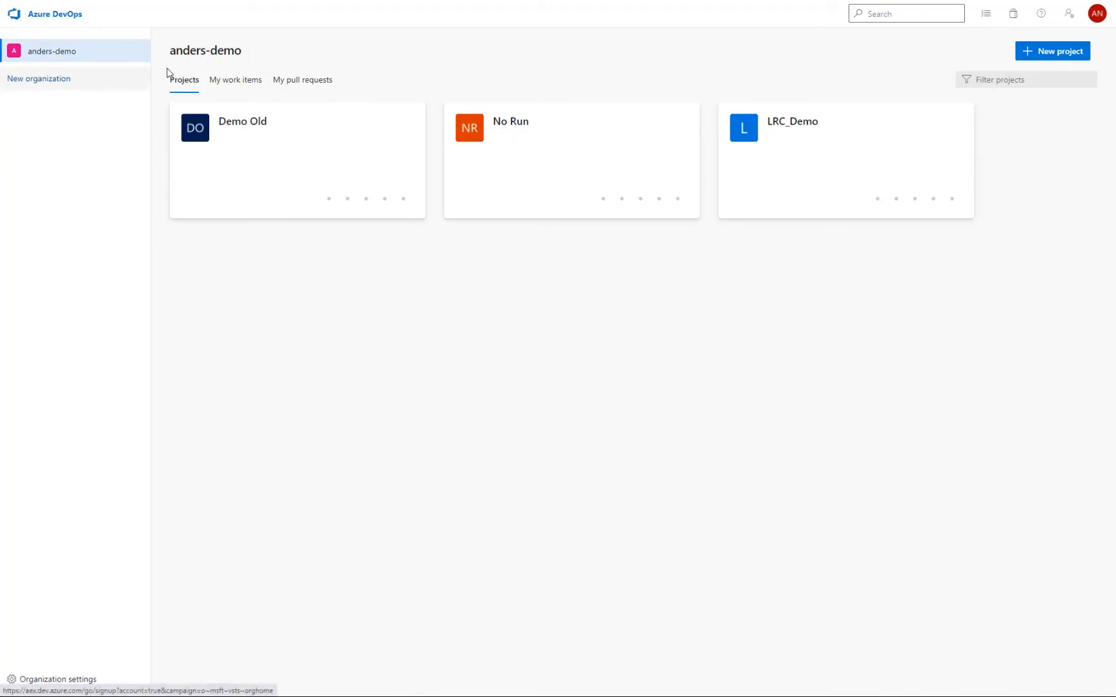
pyautogui.moveTo(253, 58)
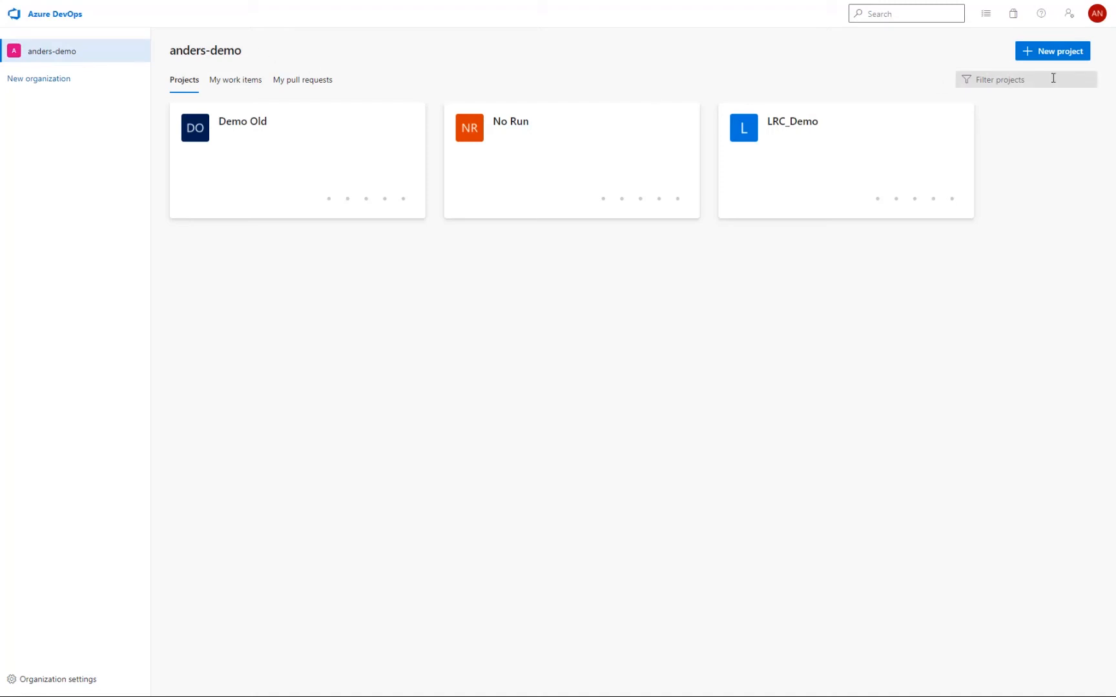
# Step: Create a private project named 'Demo One'
pyautogui.click(1053, 51)
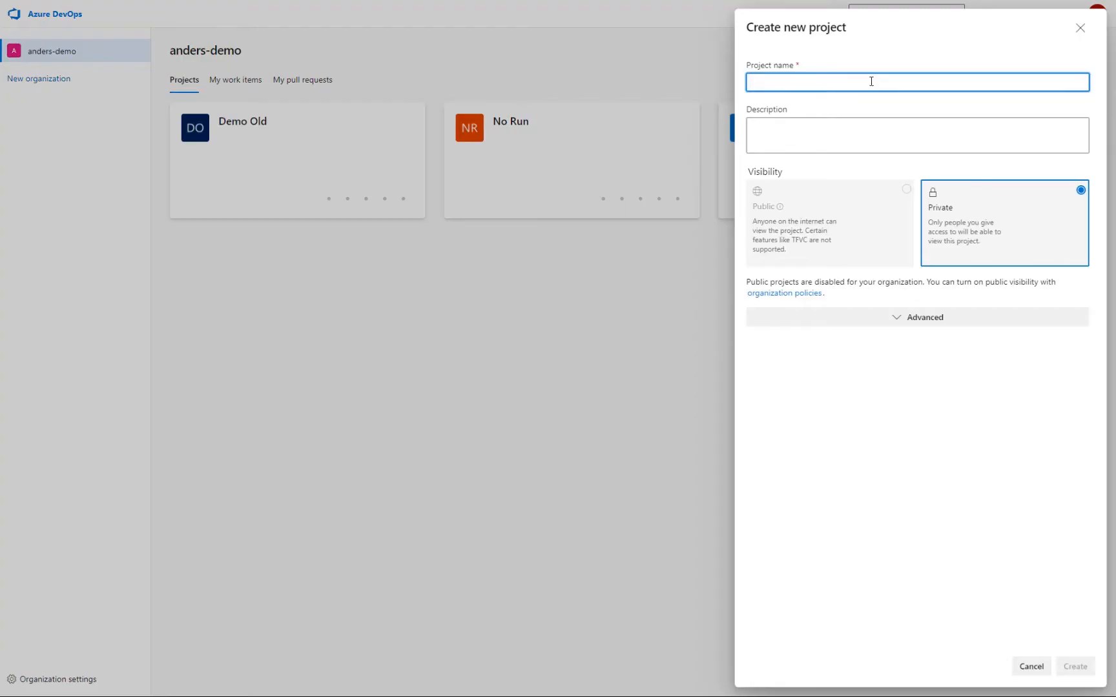
pyautogui.write('Demo One')
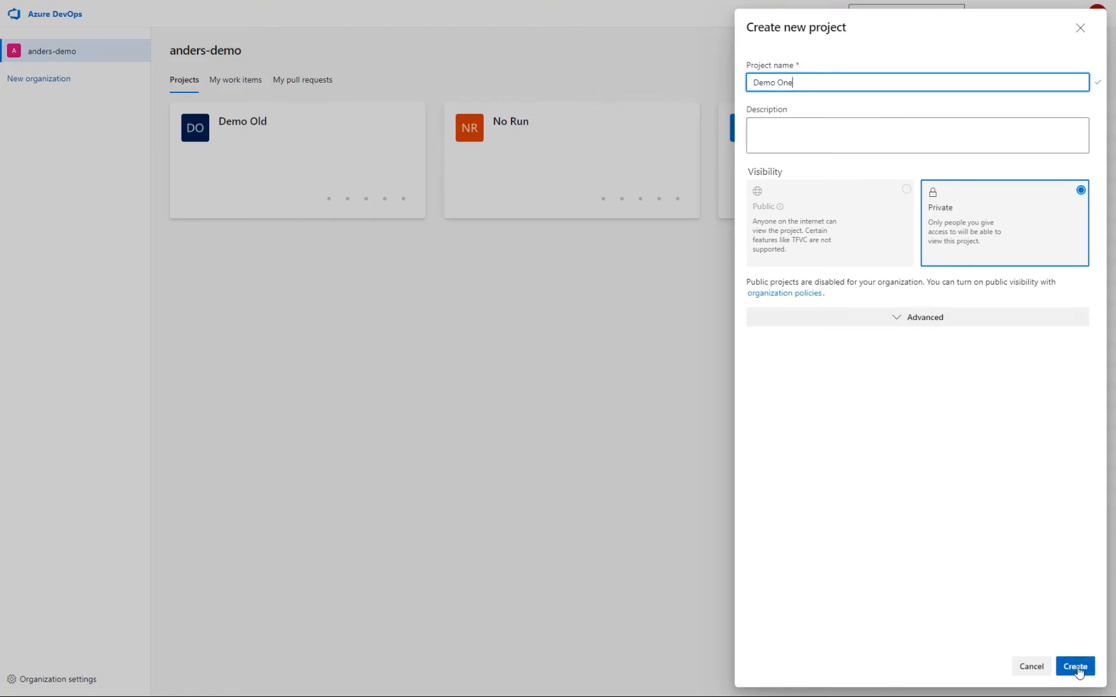
pyautogui.click(1074, 667)
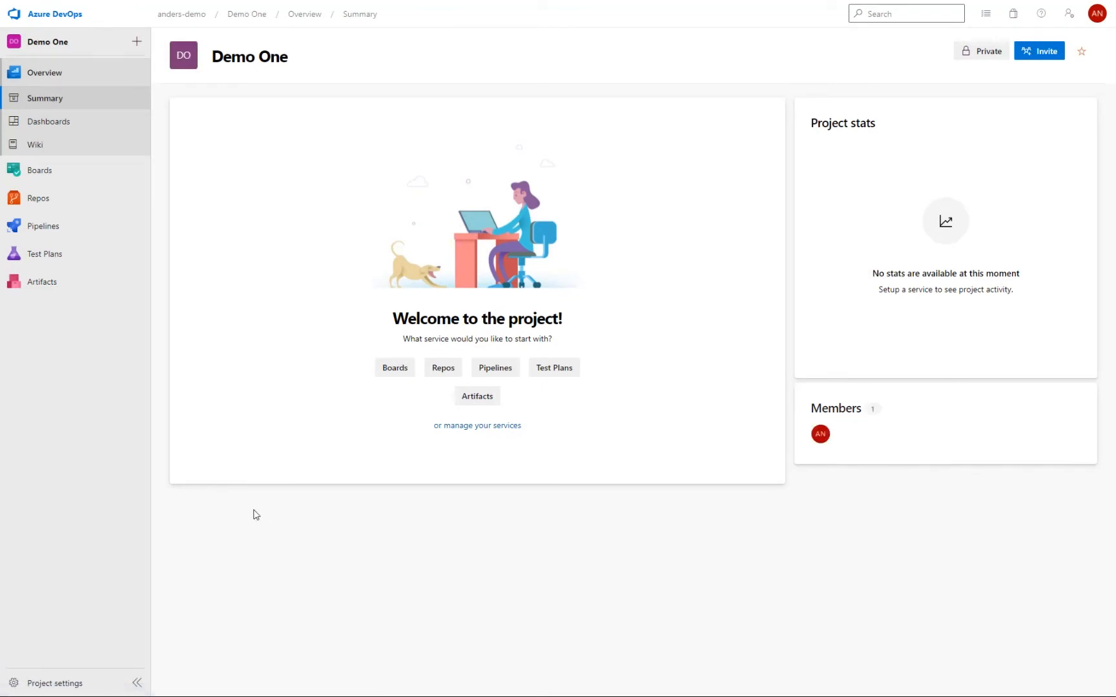
pyautogui.moveTo(110, 453)
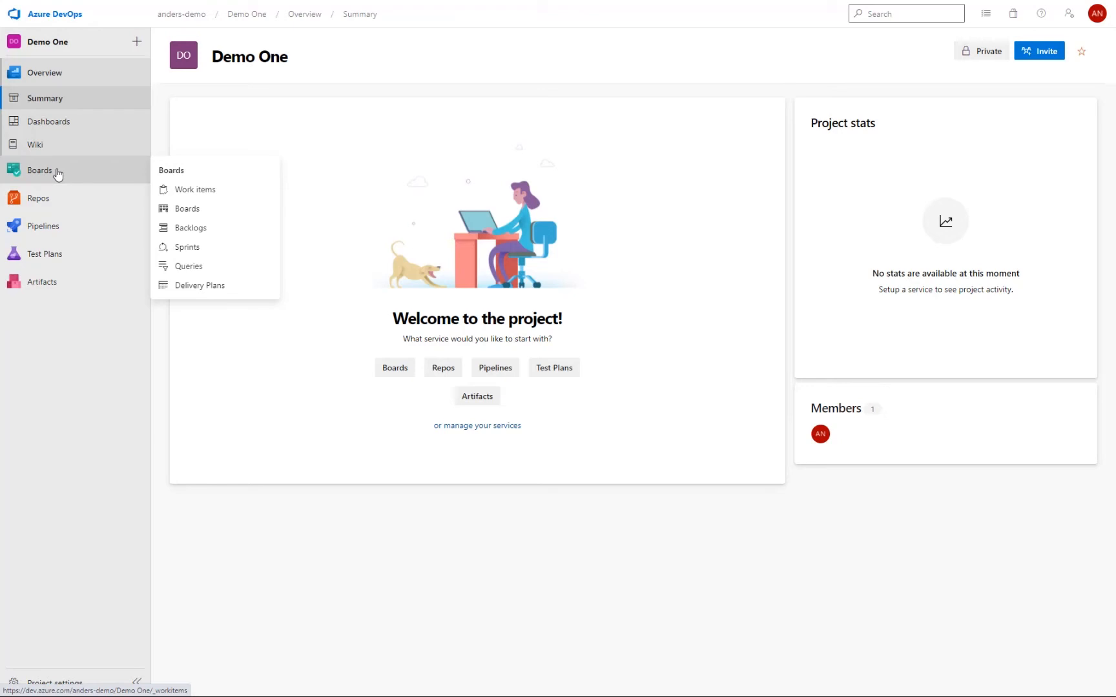
pyautogui.moveTo(39, 198)
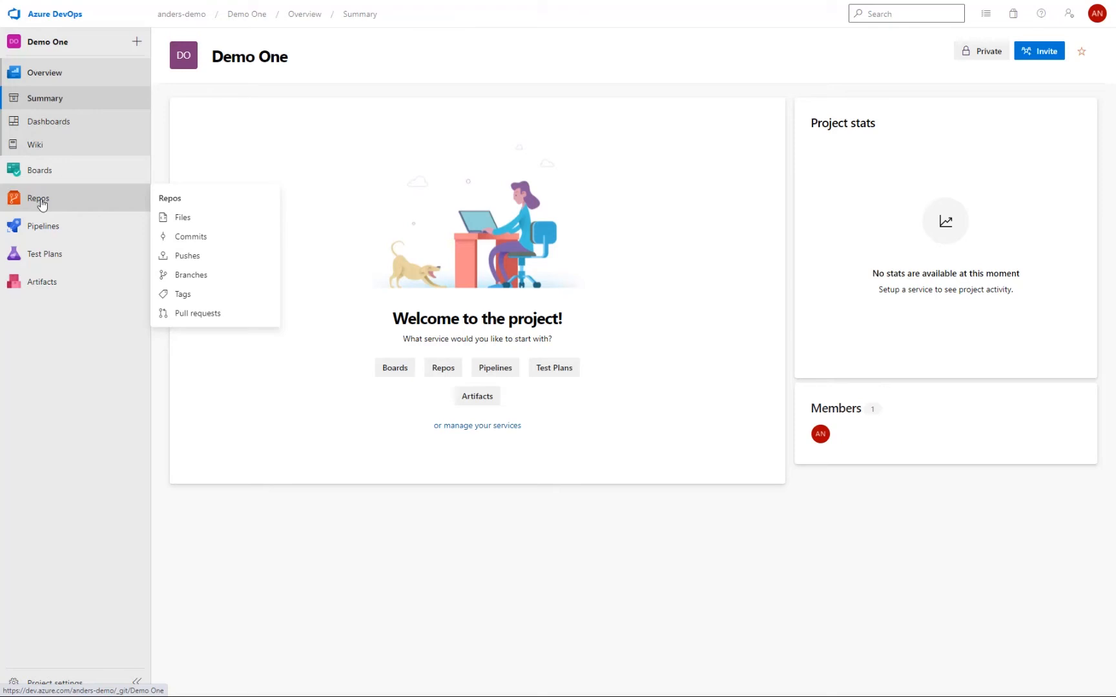
pyautogui.moveTo(44, 254)
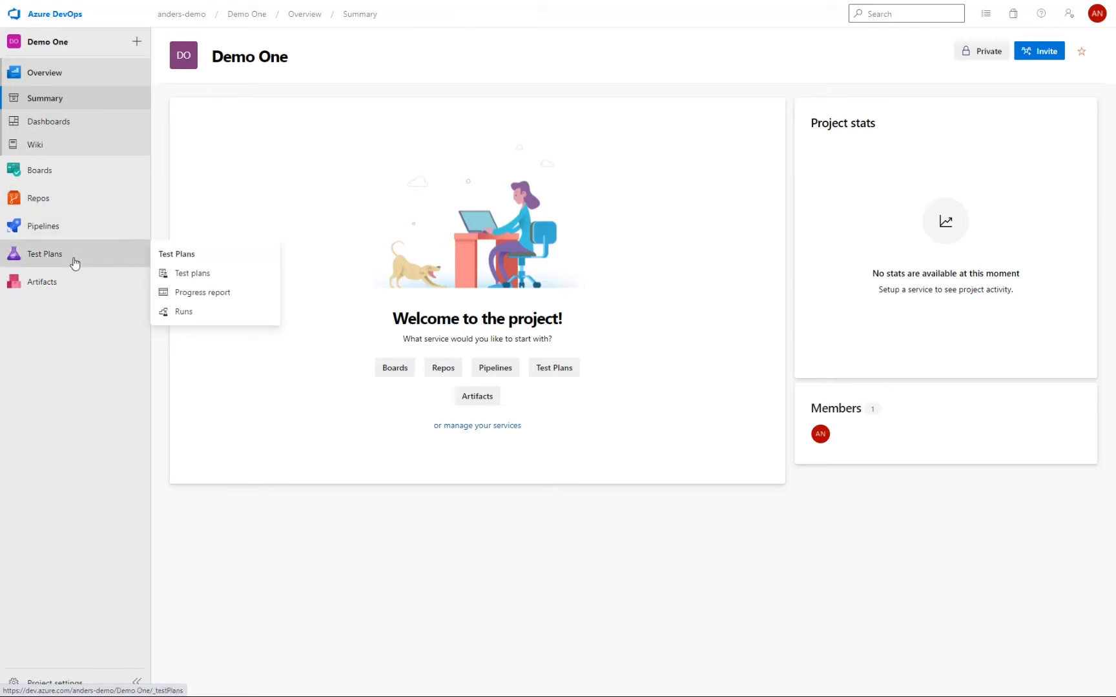
pyautogui.moveTo(62, 287)
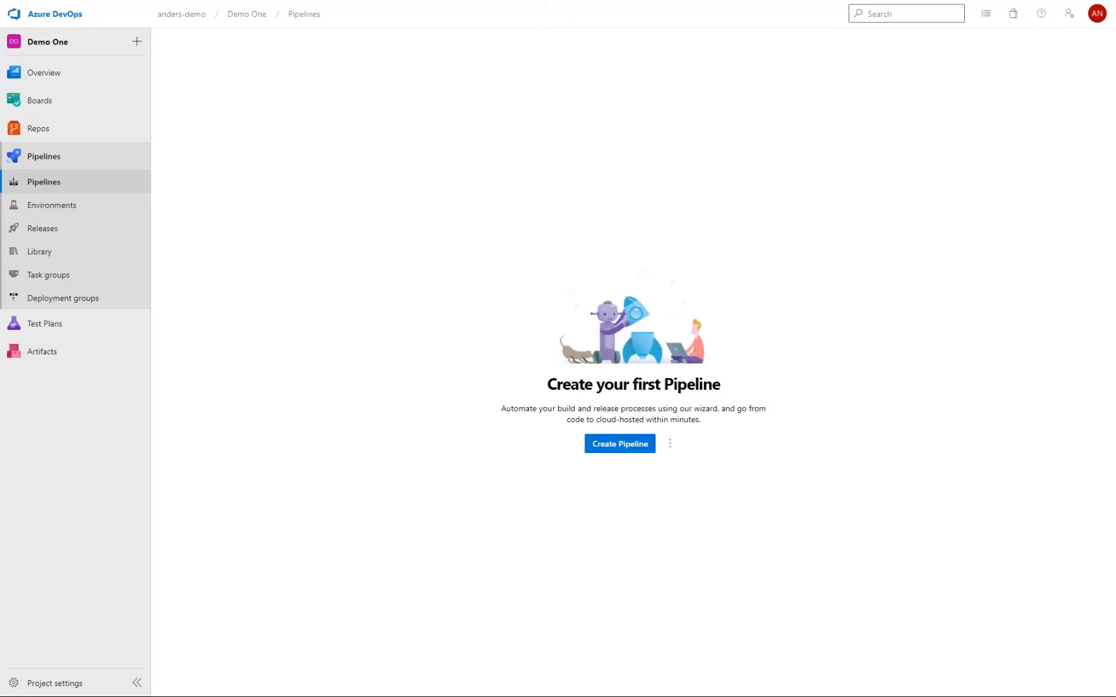
pyautogui.moveTo(152, 310)
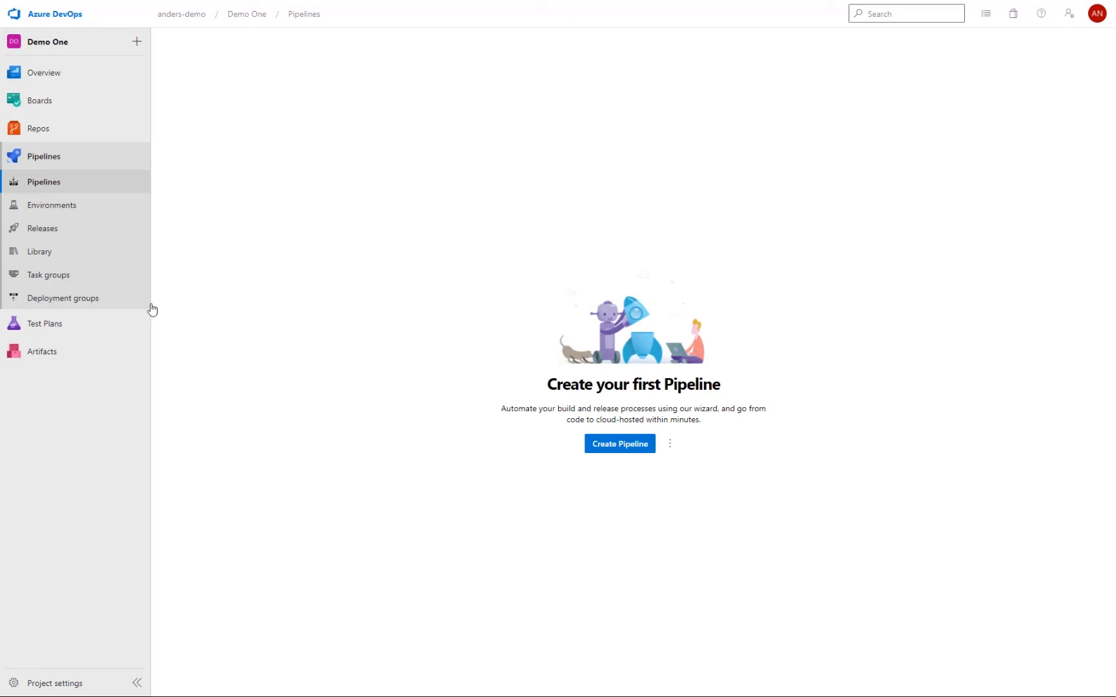
pyautogui.moveTo(1014, 14)
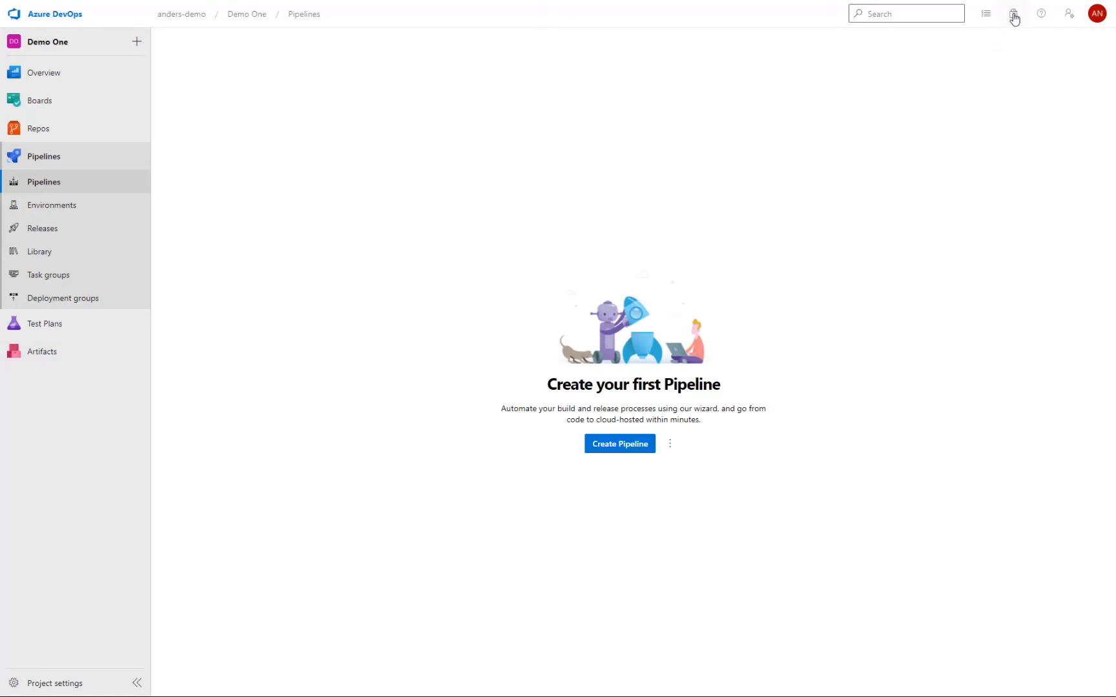
# Step: Browse the Visual Studio Marketplace and search for 'Load'
pyautogui.click(1013, 12)
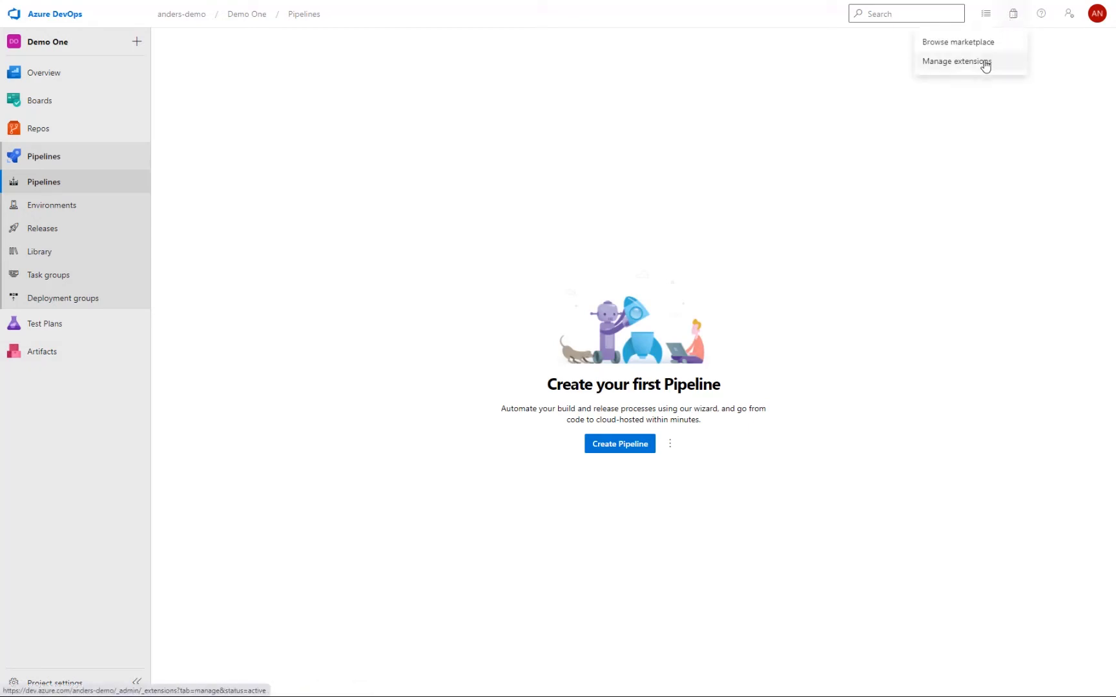
pyautogui.click(960, 42)
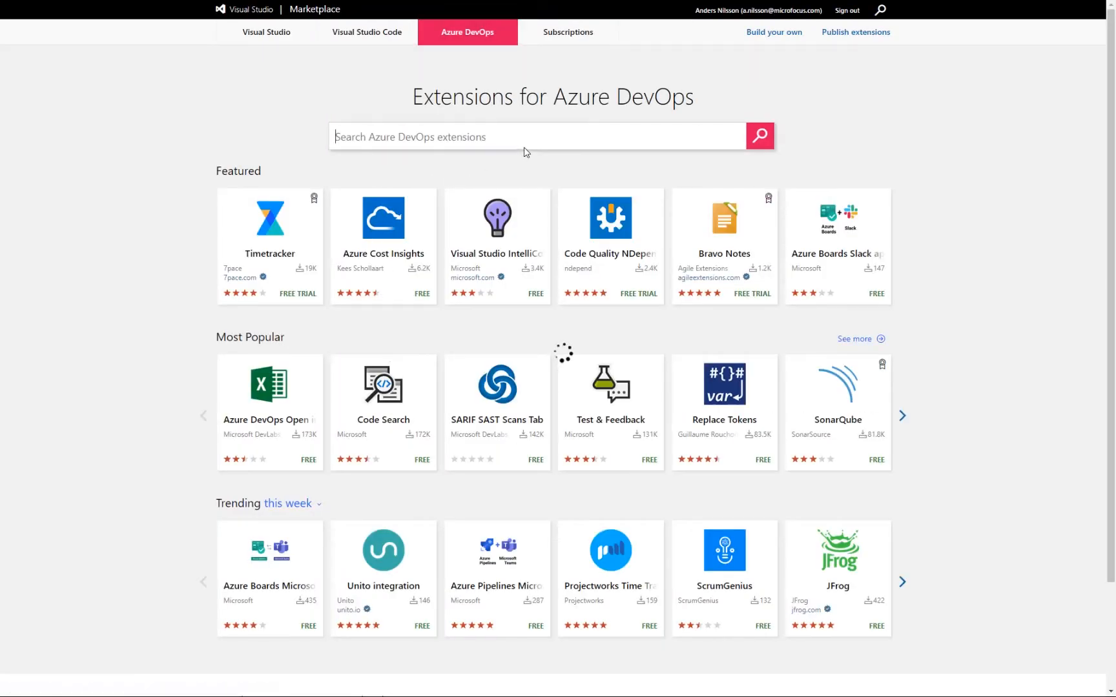
pyautogui.scroll(-3)
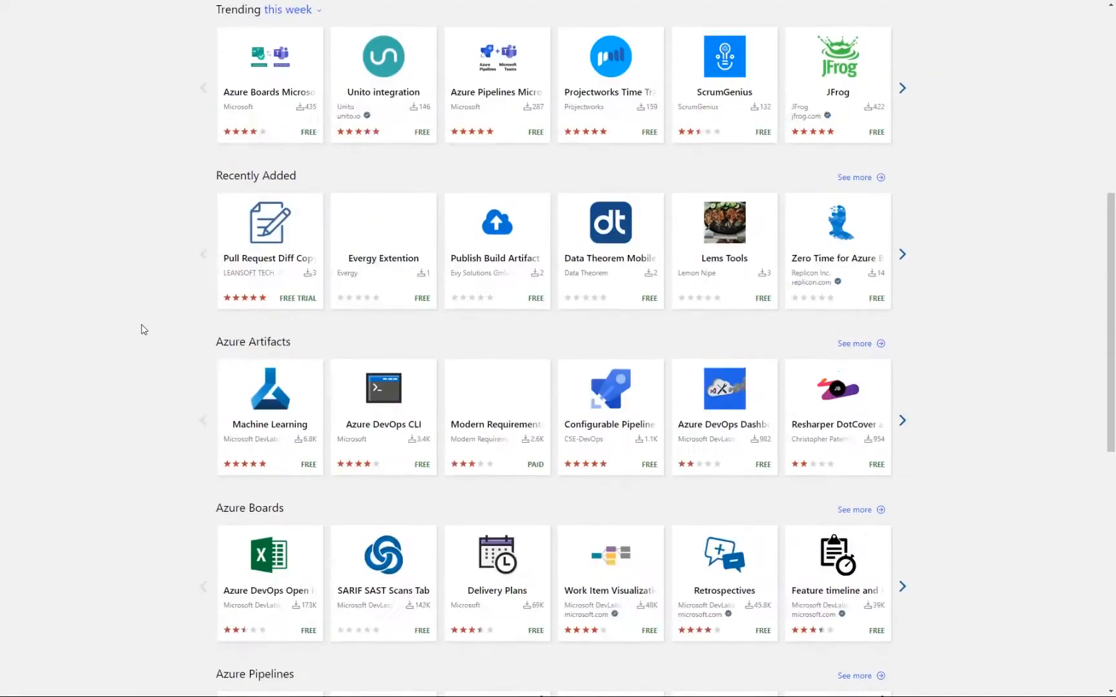
pyautogui.scroll(3)
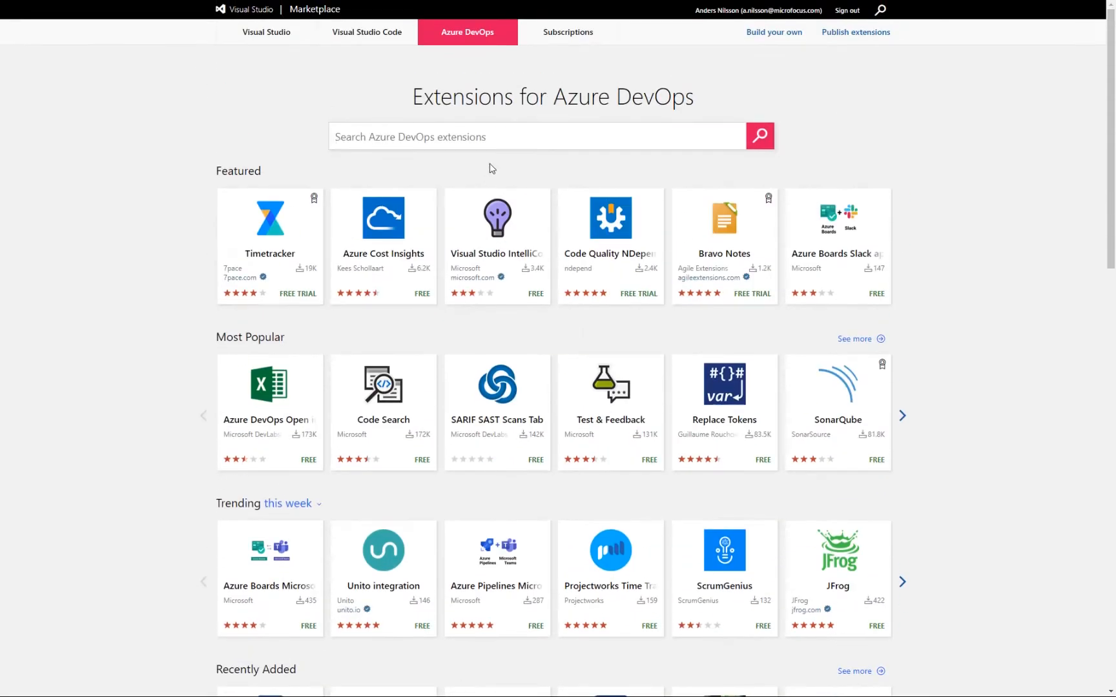
pyautogui.write('LoadRunner')
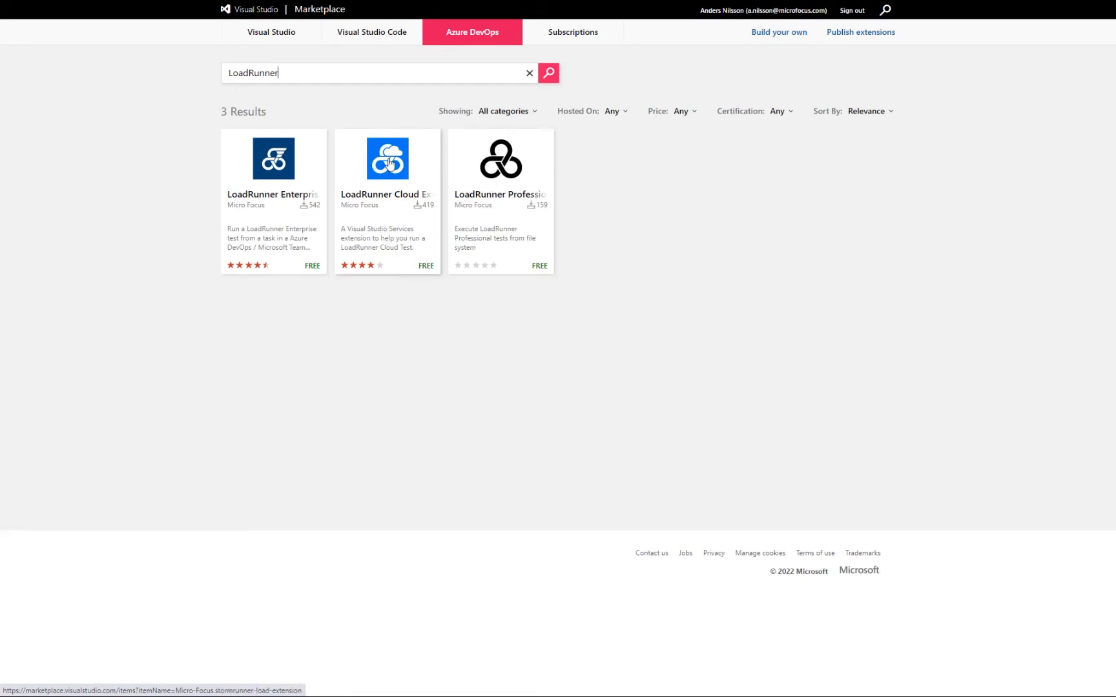
# Step: Get the LoadRunner Cloud Extension, already installed, and return to the organization
pyautogui.click(387, 159)
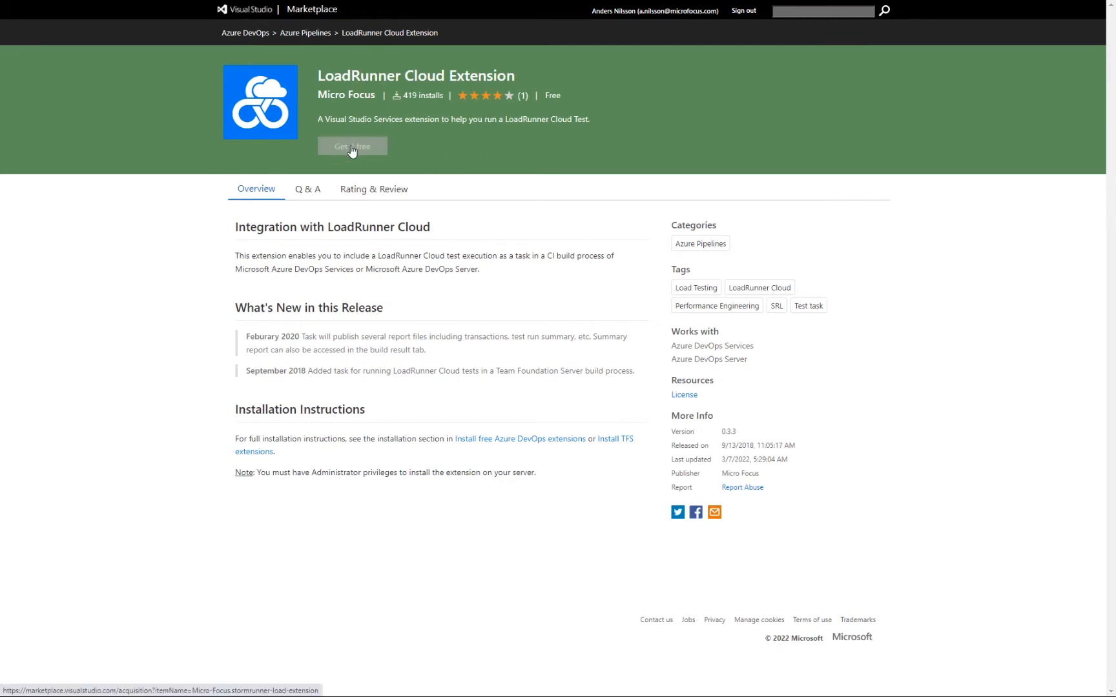
pyautogui.click(352, 147)
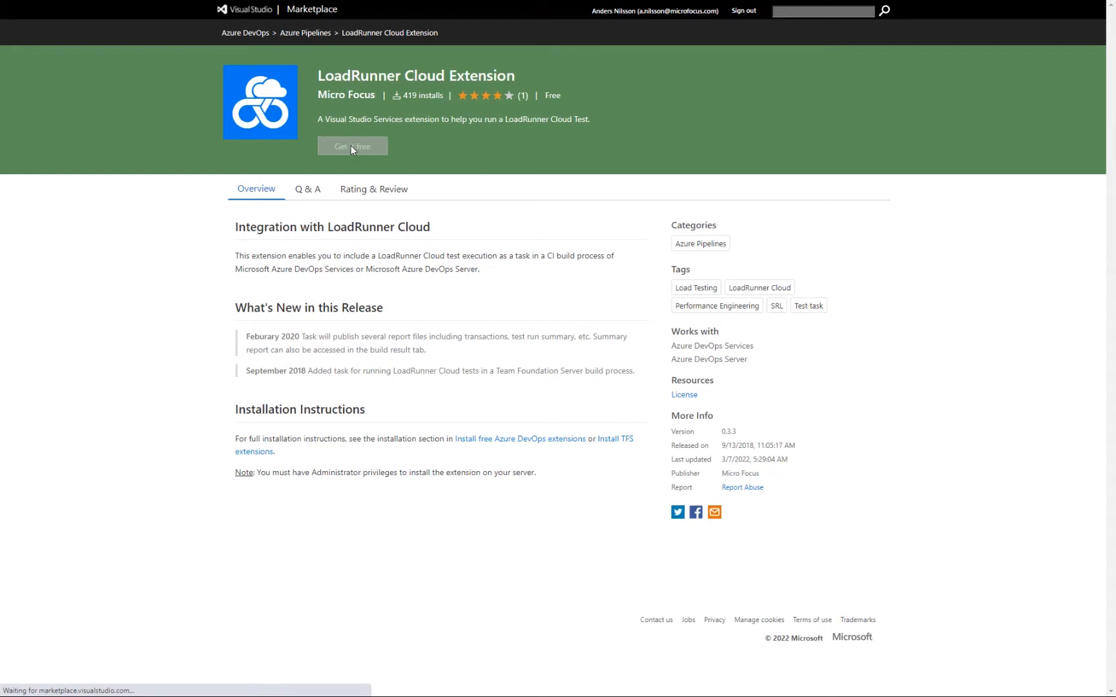
pyautogui.click(351, 147)
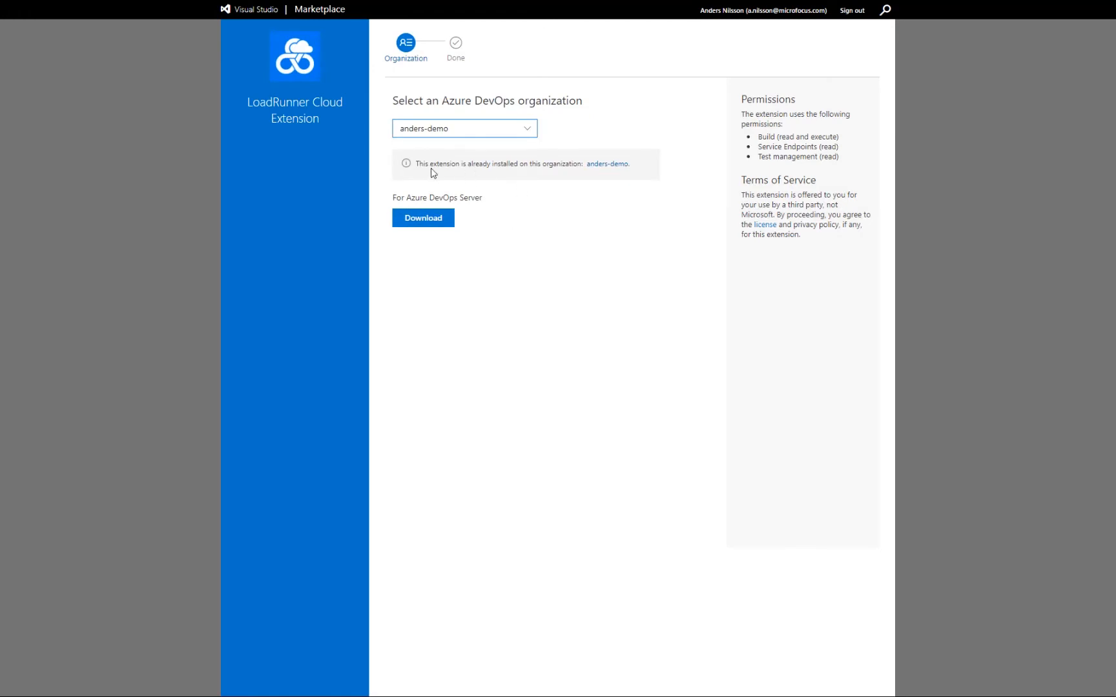
pyautogui.moveTo(523, 174)
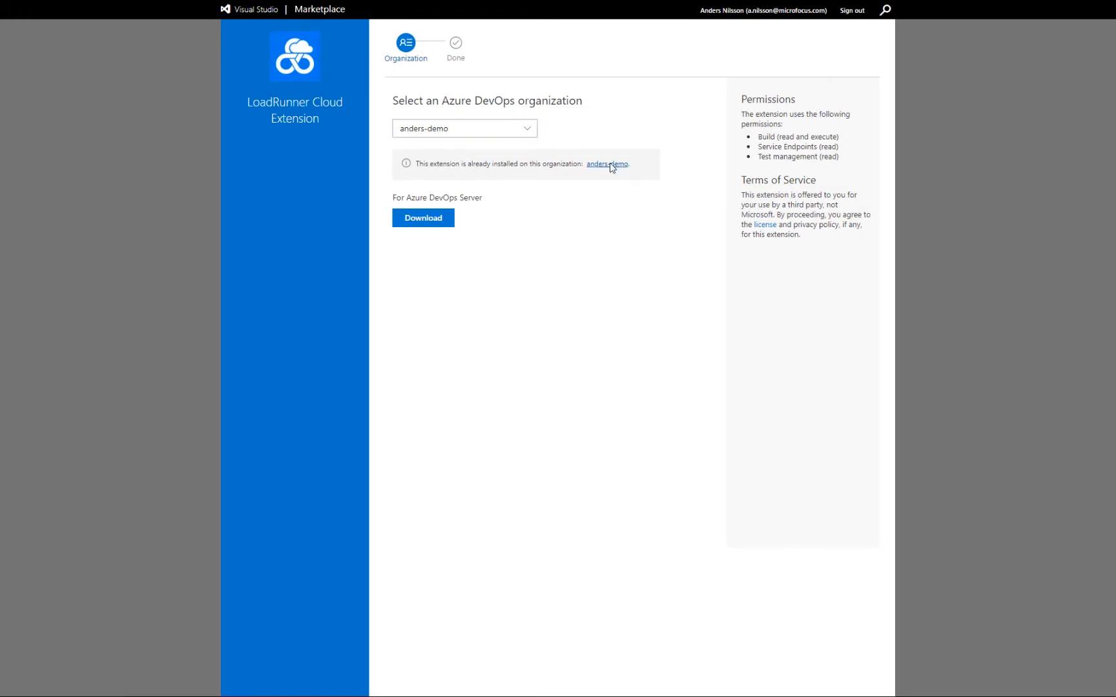
pyautogui.click(606, 164)
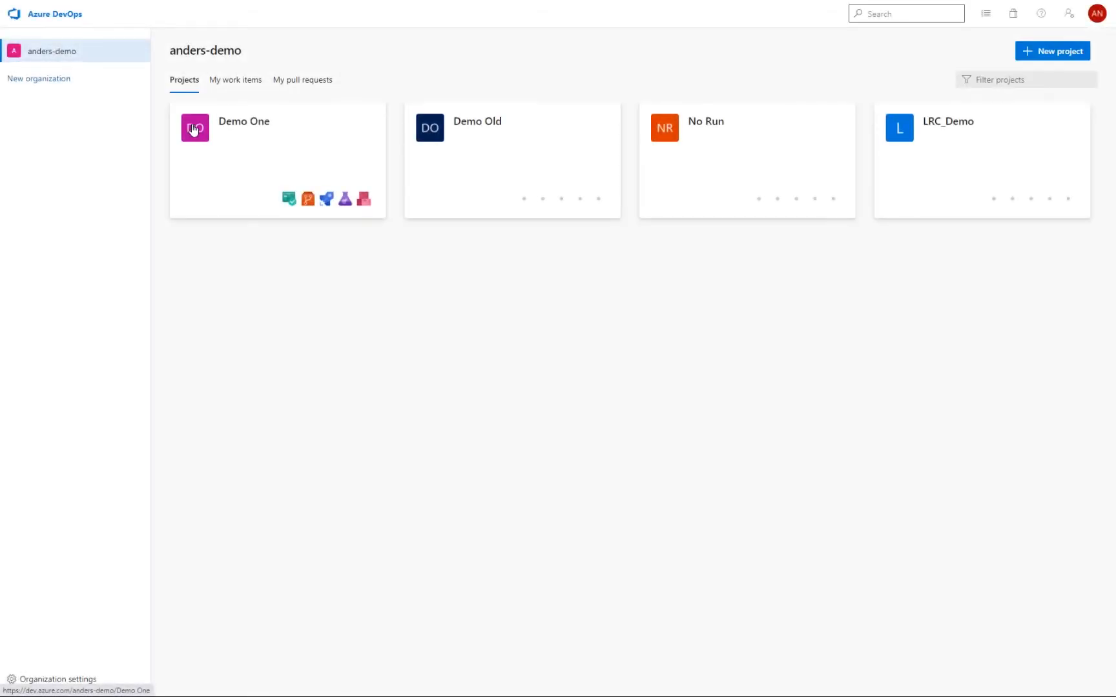
# Step: Open Demo One's project settings on the empty Service connections page
pyautogui.click(244, 120)
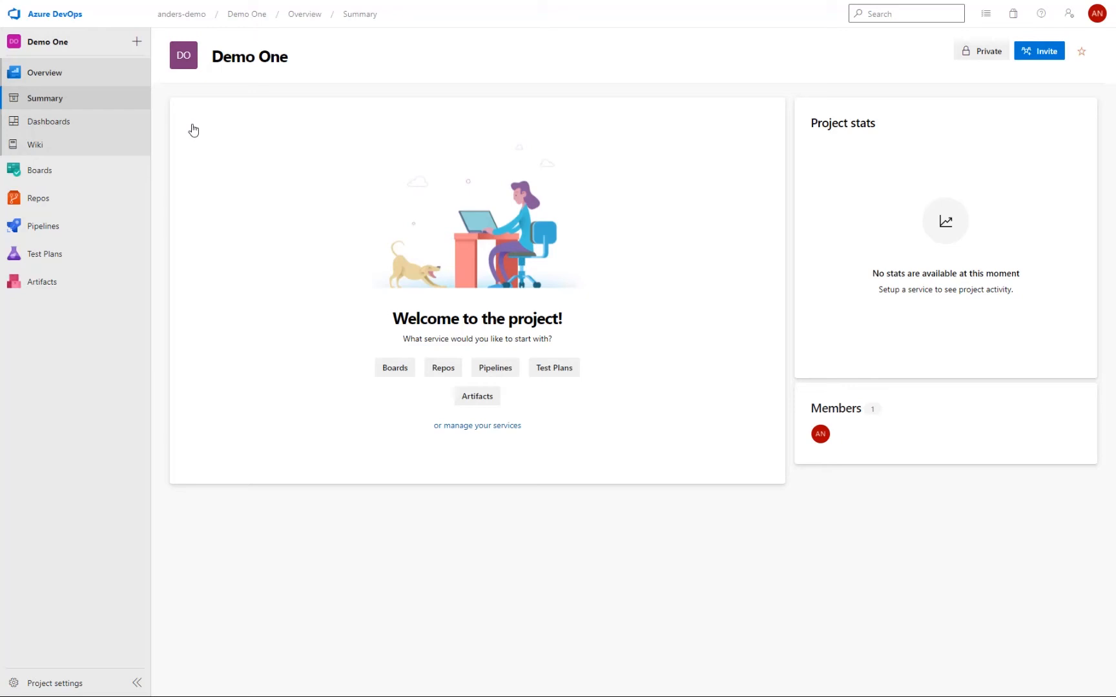
pyautogui.moveTo(49, 688)
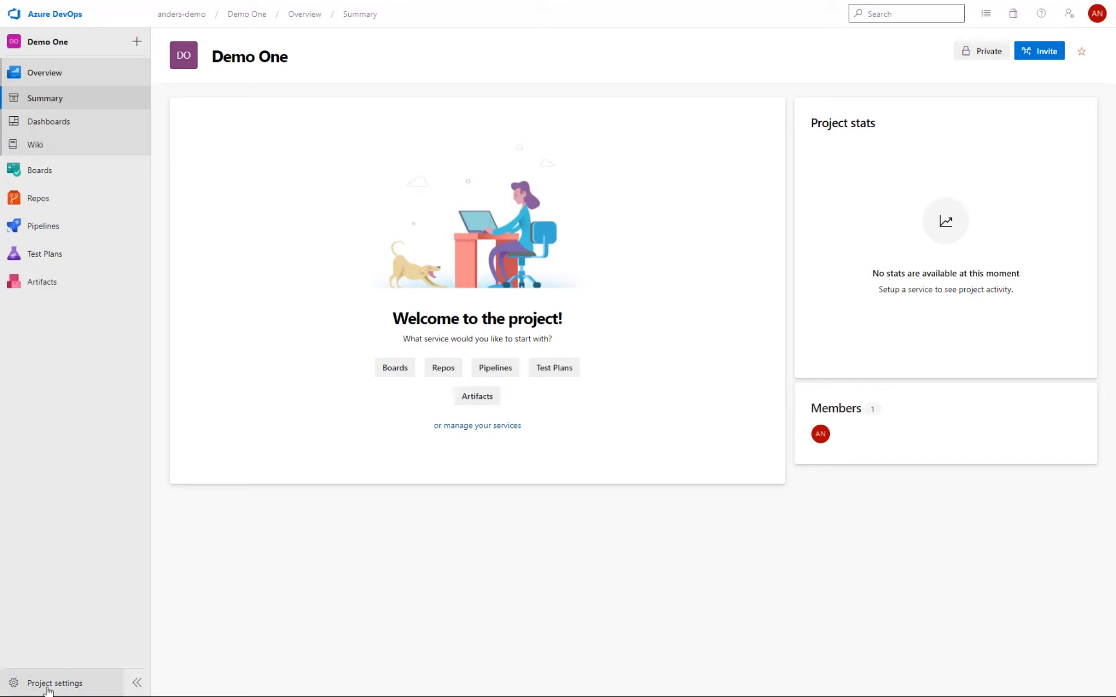
pyautogui.click(53, 683)
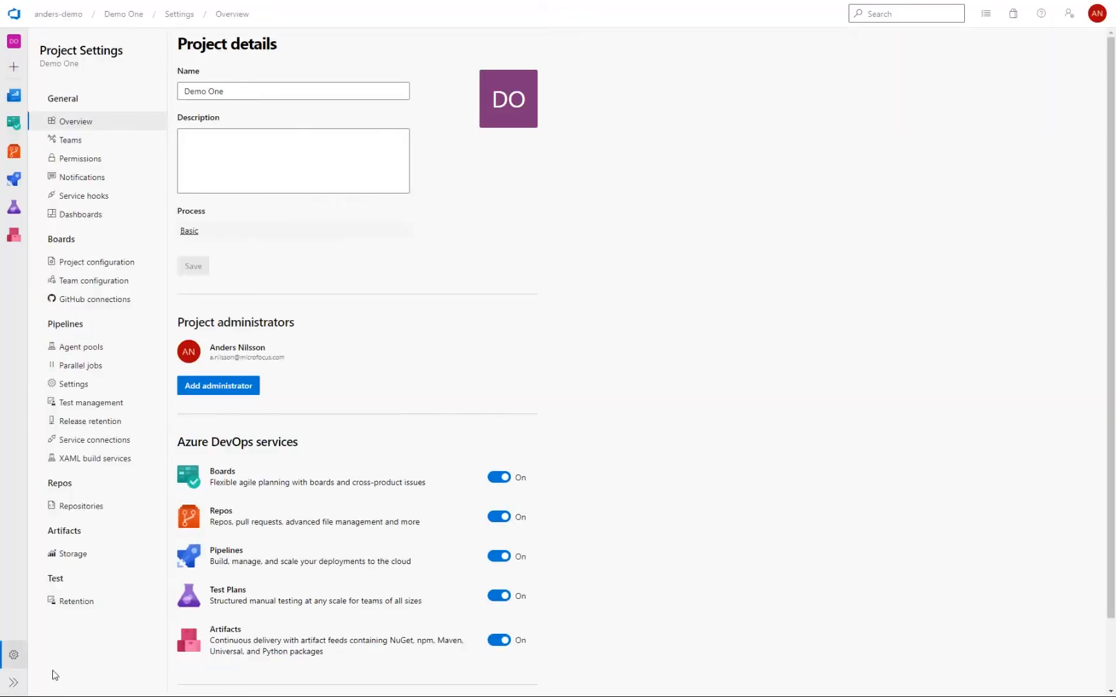
pyautogui.moveTo(107, 444)
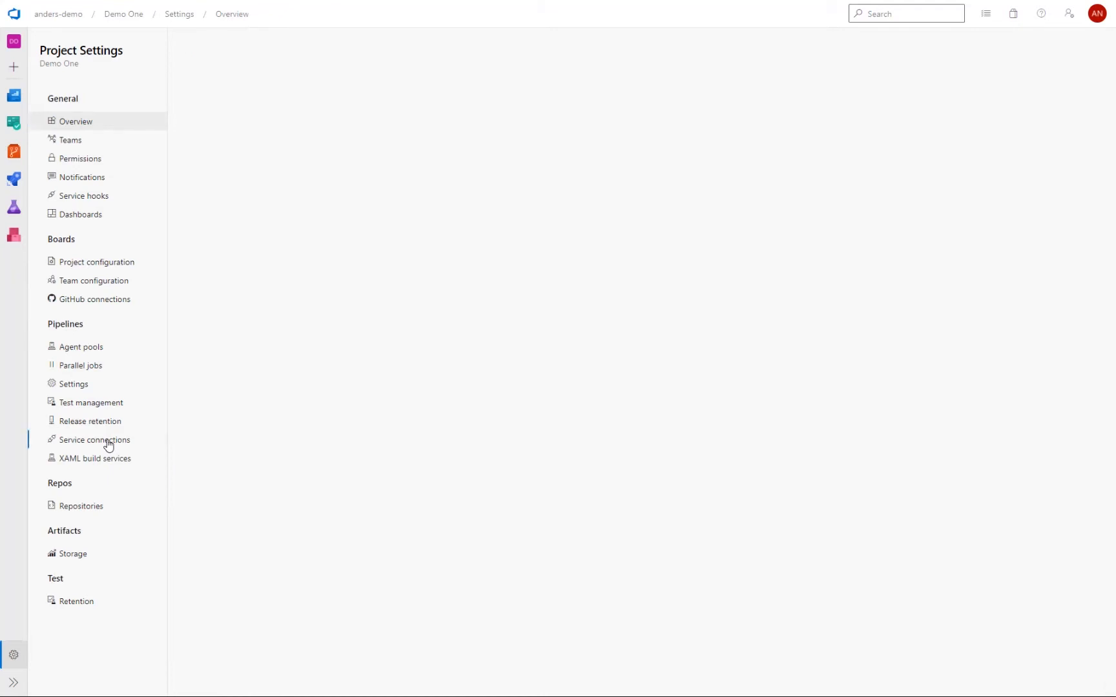
pyautogui.click(94, 439)
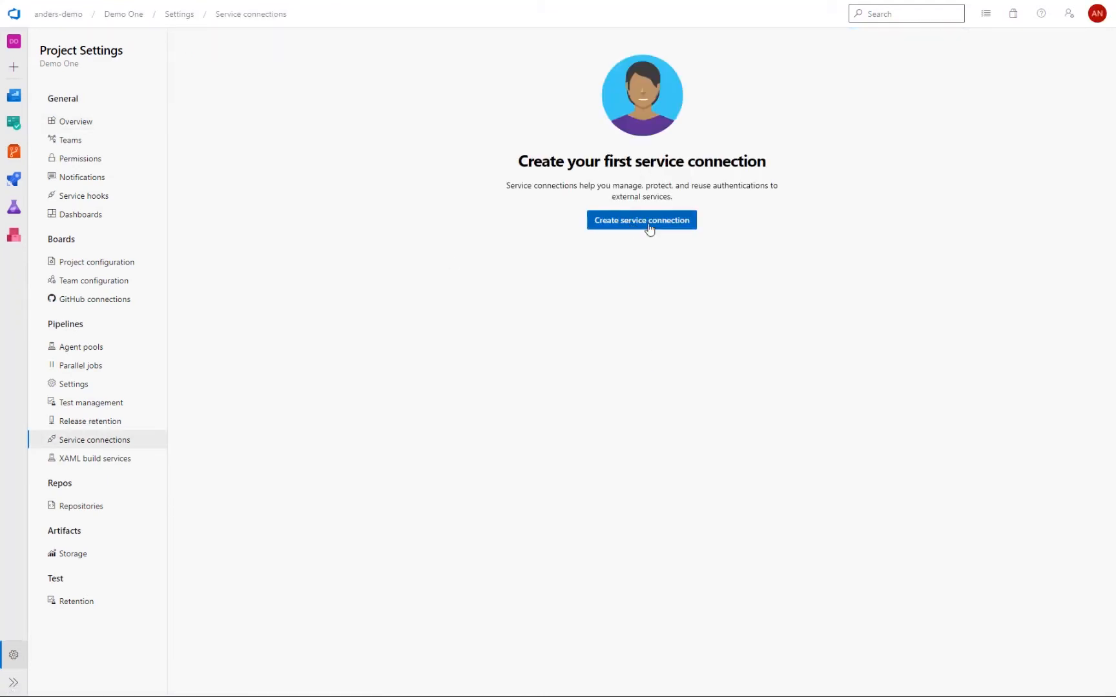
# Step: Start a LoadRunner Cloud server service connection by searching 'Load'
pyautogui.click(640, 220)
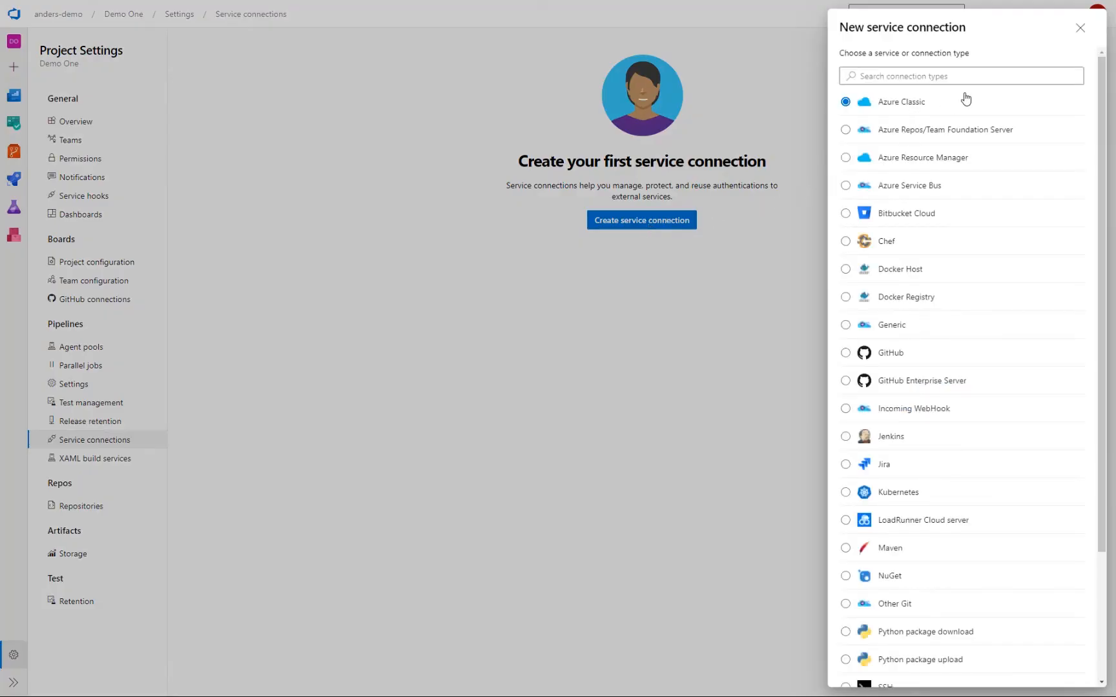
pyautogui.write('Loadrunner')
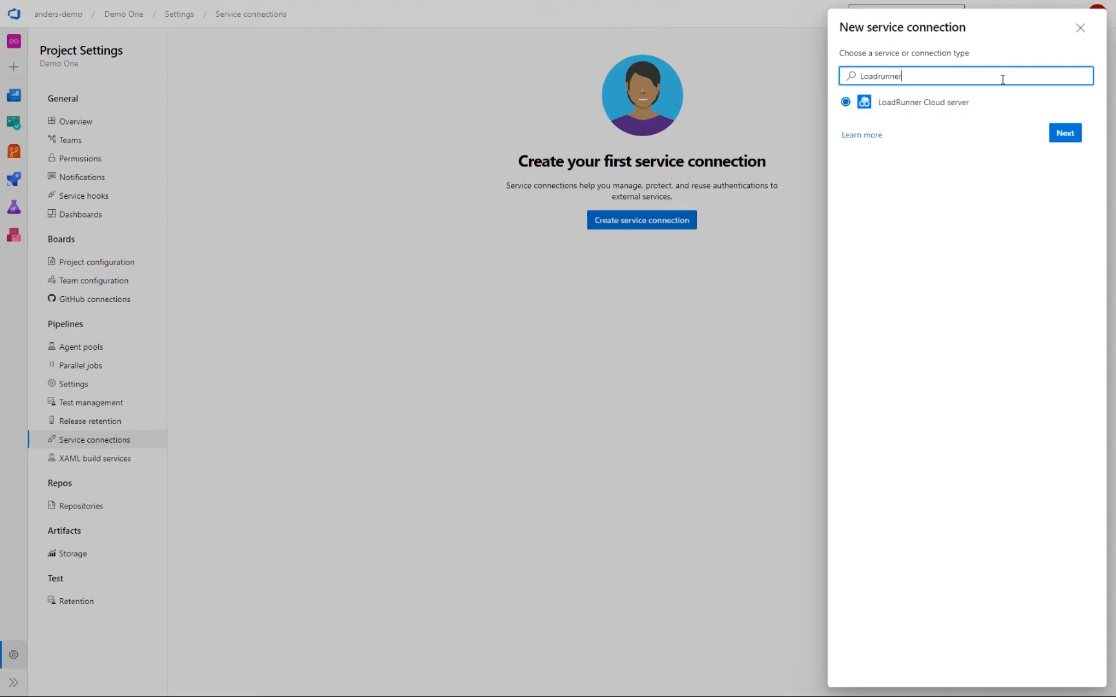
pyautogui.click(1065, 133)
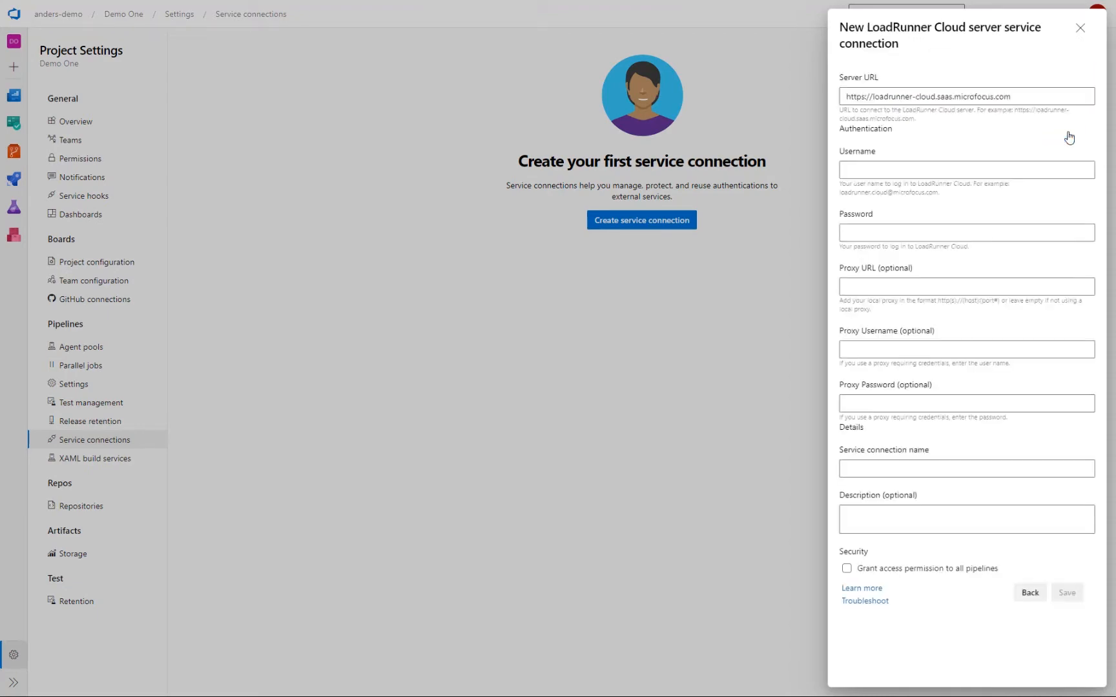
pyautogui.moveTo(1067, 137)
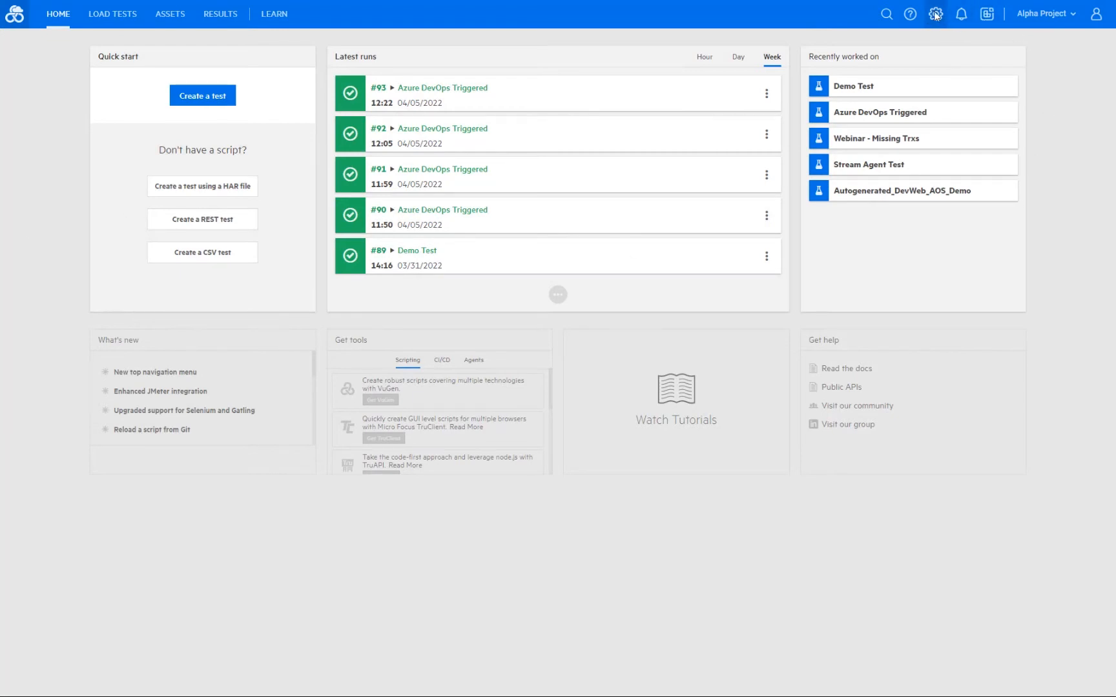
pyautogui.click(935, 14)
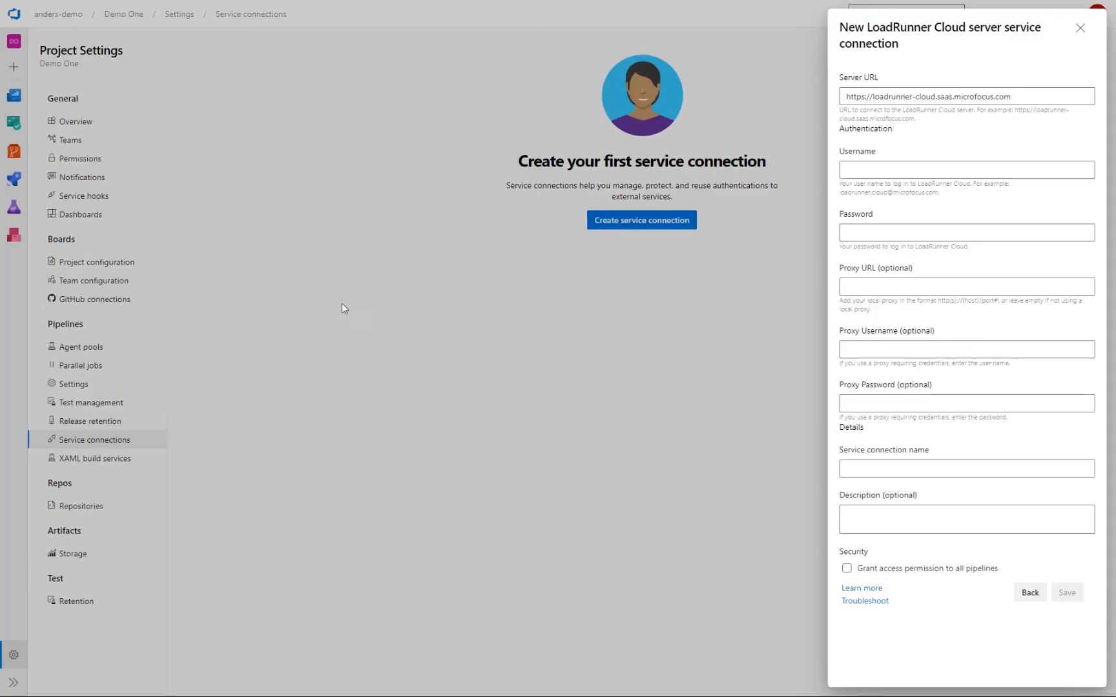
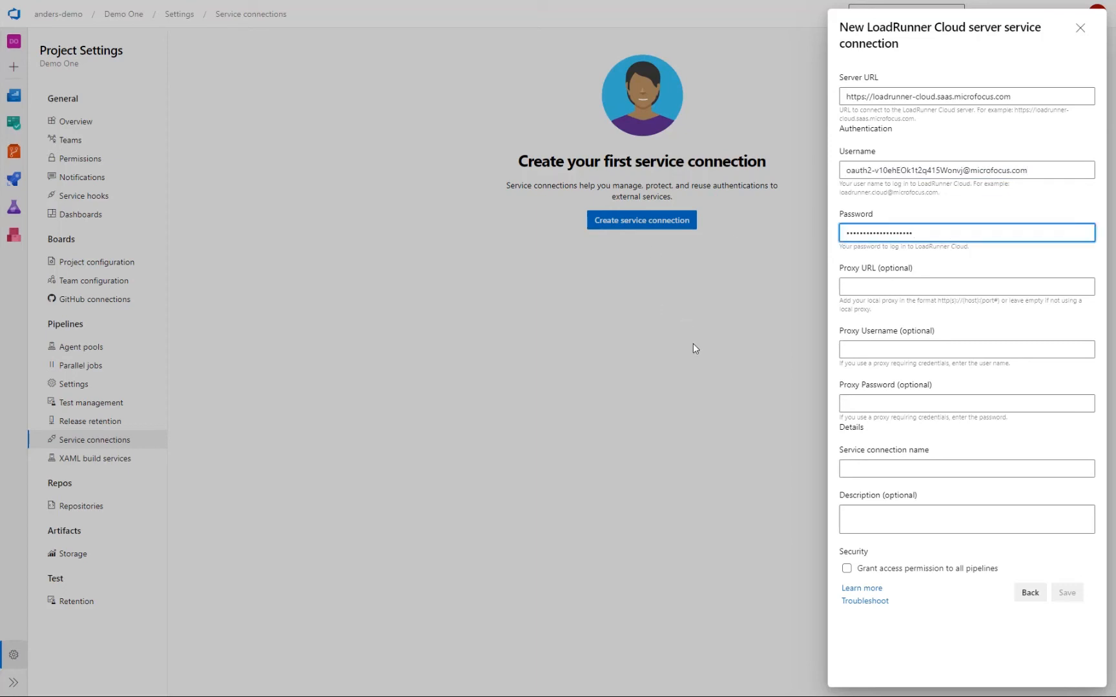
# Step: Save 'LRC Connection' with the oauth2 username and all-pipeline access
pyautogui.click(966, 468)
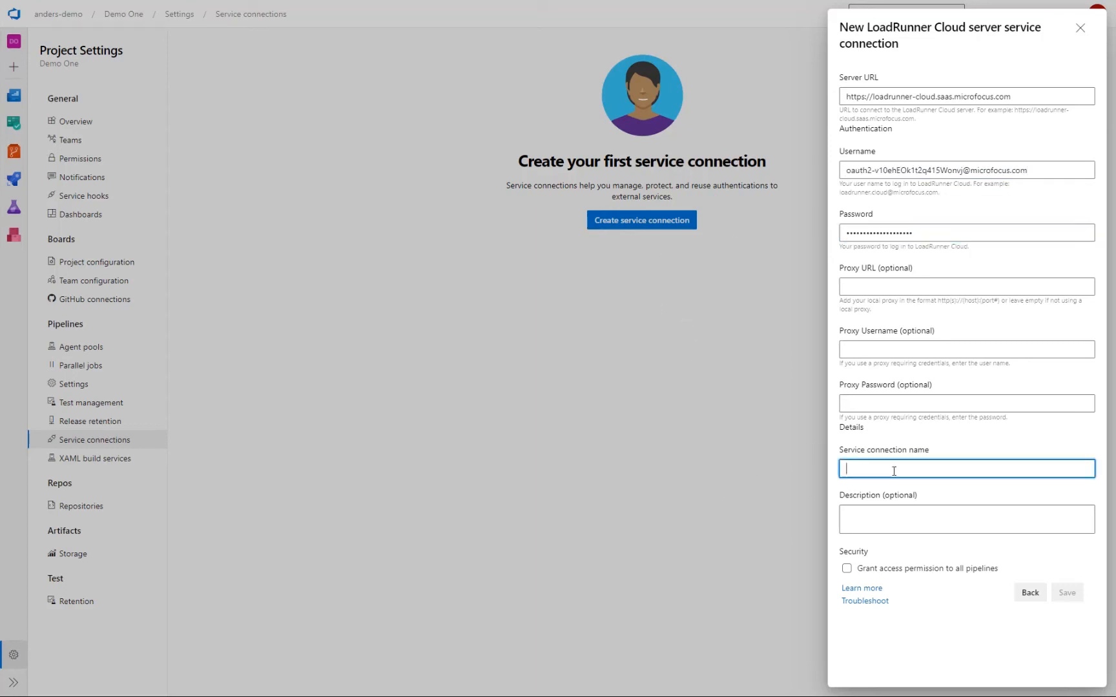
pyautogui.write('LR')
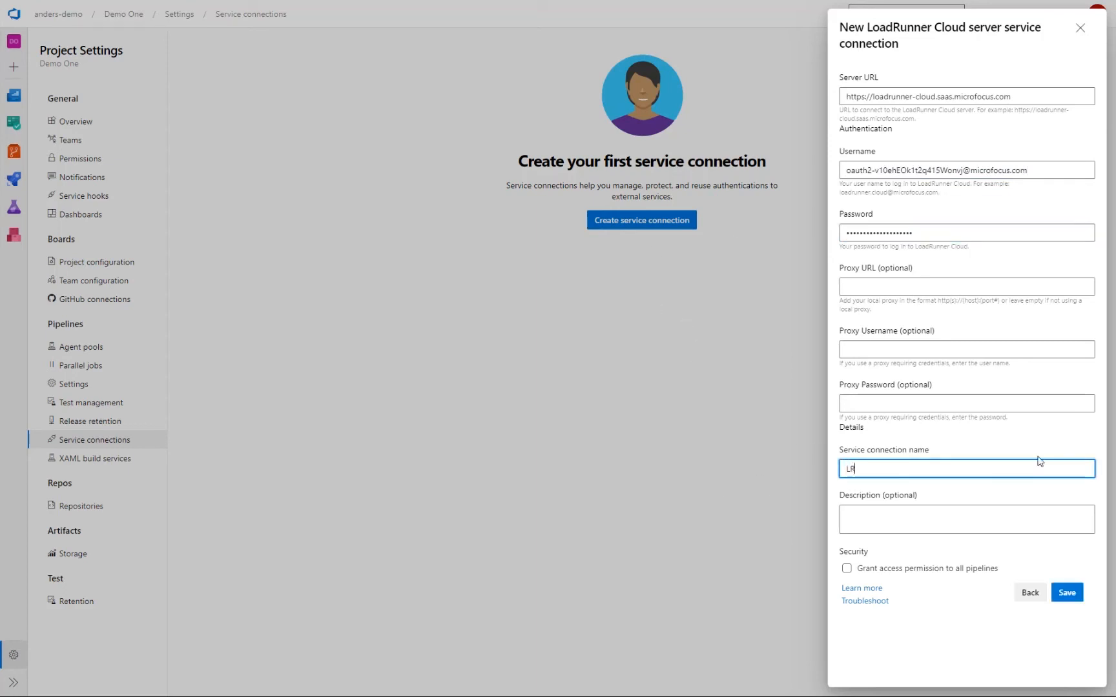
pyautogui.write('RC Connection')
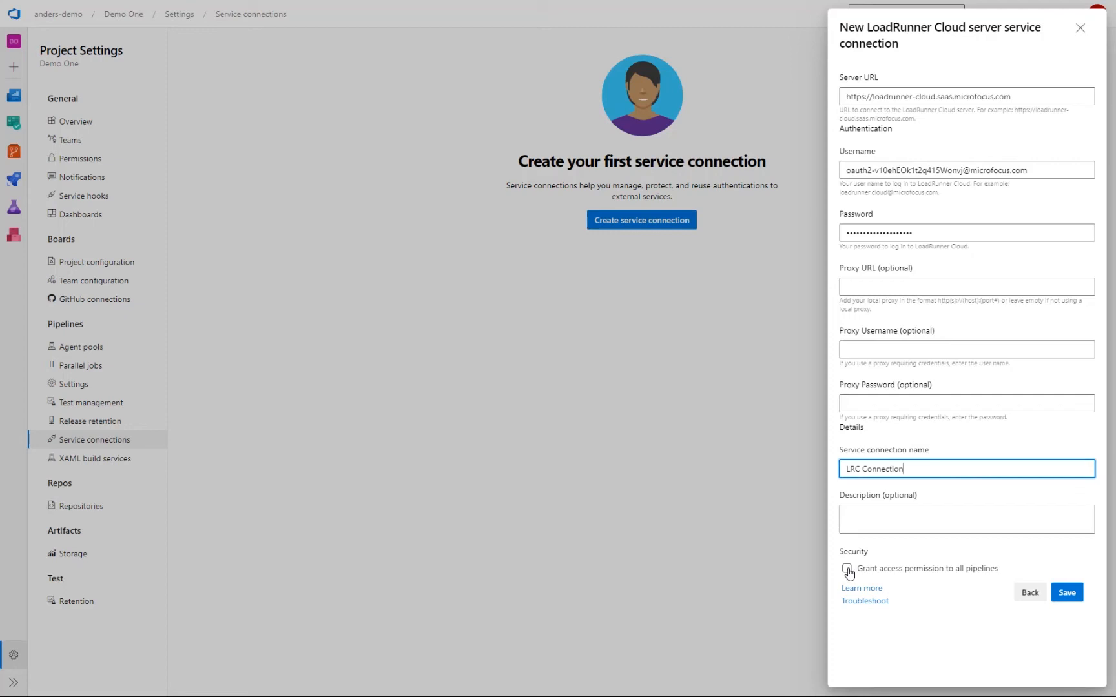
pyautogui.click(846, 569)
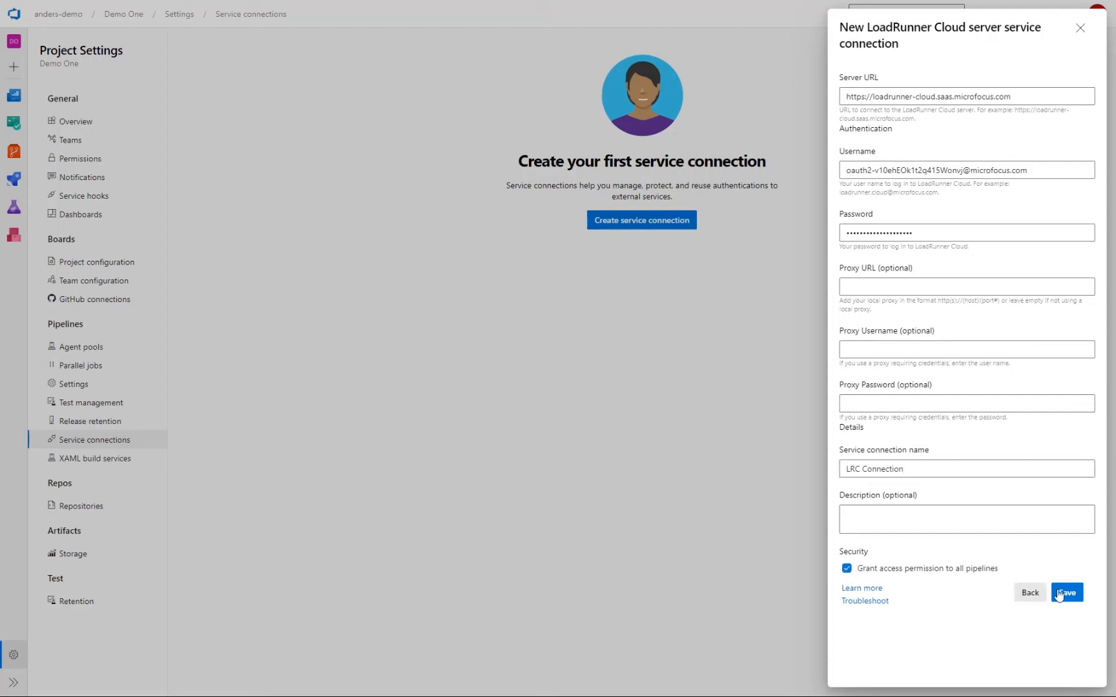
pyautogui.click(1066, 593)
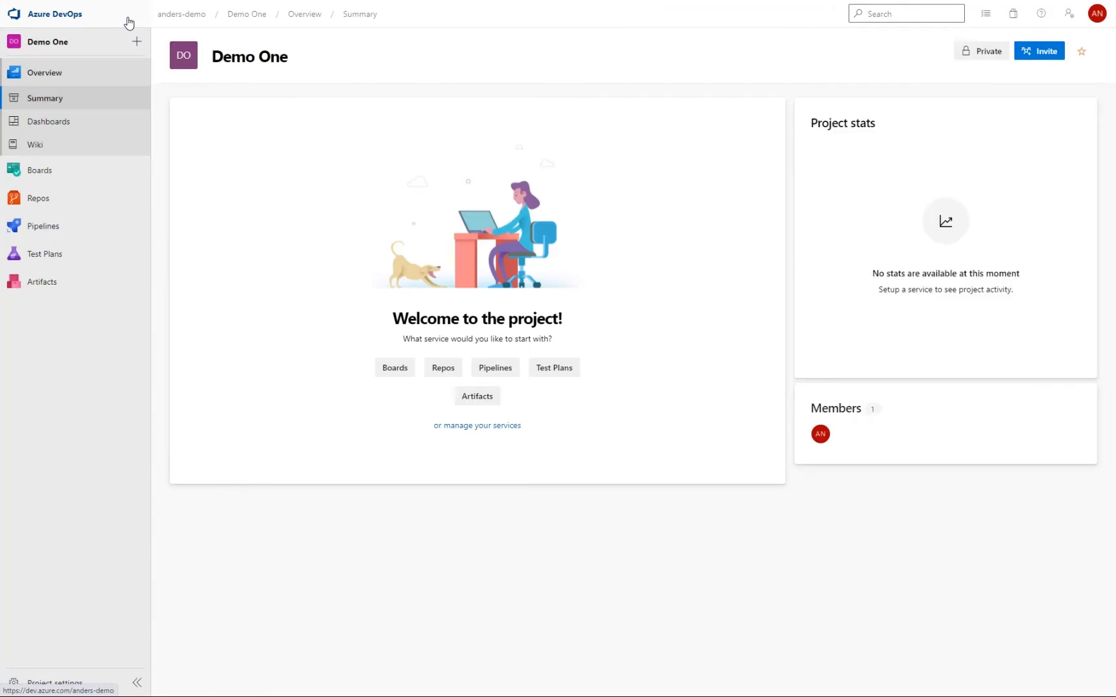
# Step: Start creating Demo One's first pipeline from the empty Pipelines page
pyautogui.click(43, 226)
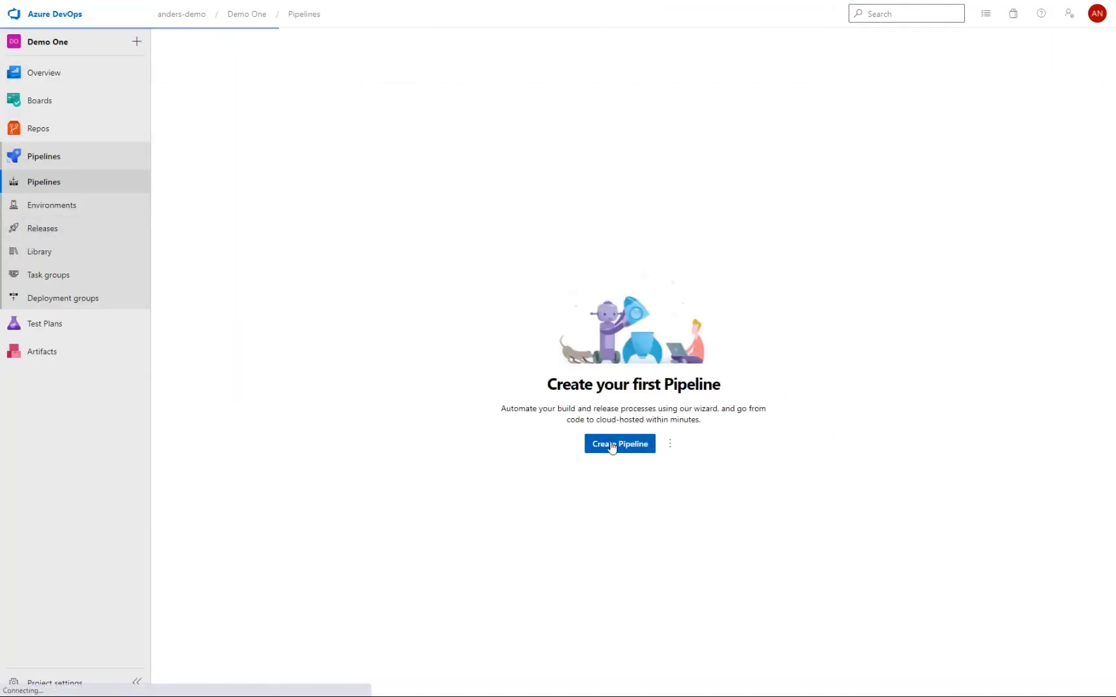
pyautogui.click(619, 444)
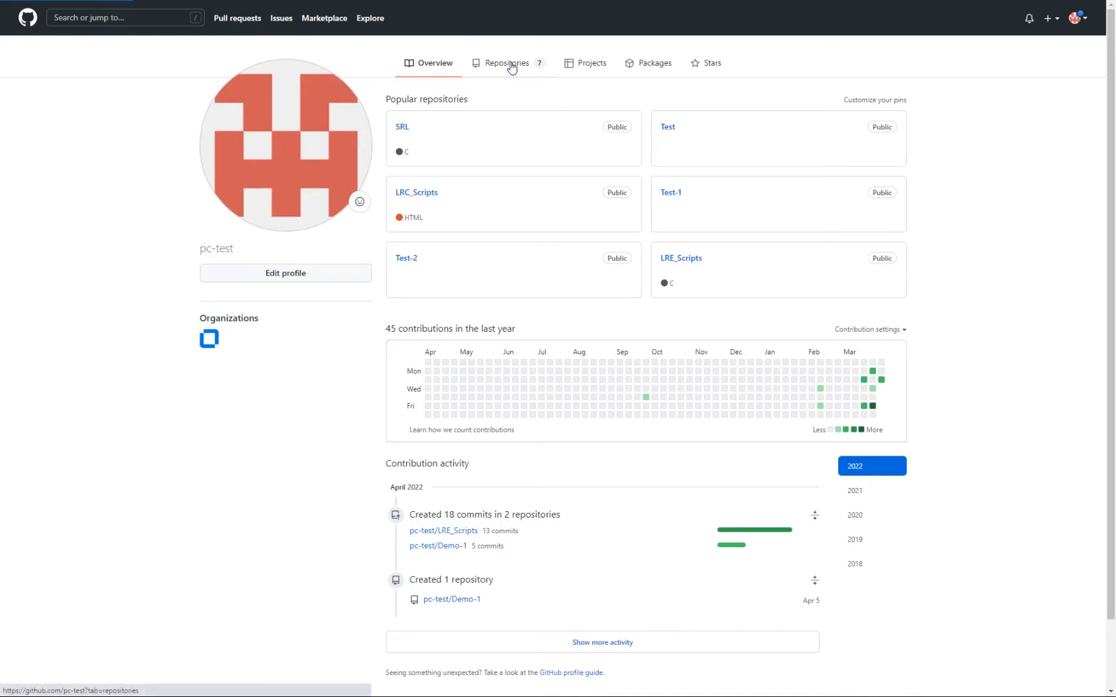
# Step: Create the GitHub repository 'Demo New' with a README file
pyautogui.click(508, 63)
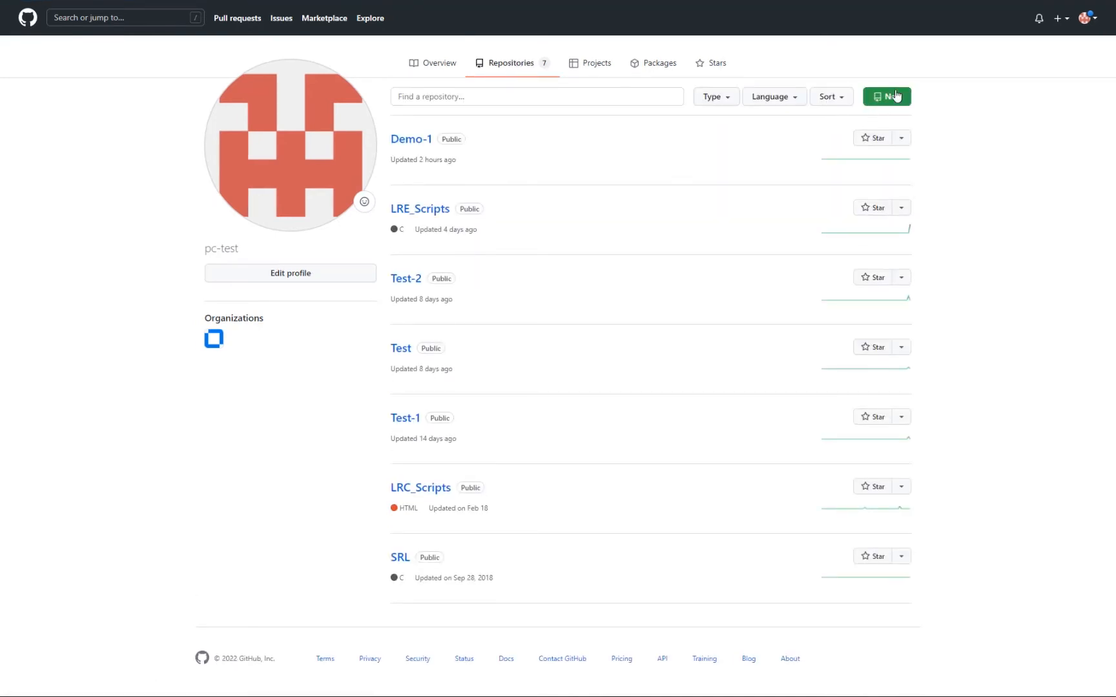
pyautogui.click(886, 97)
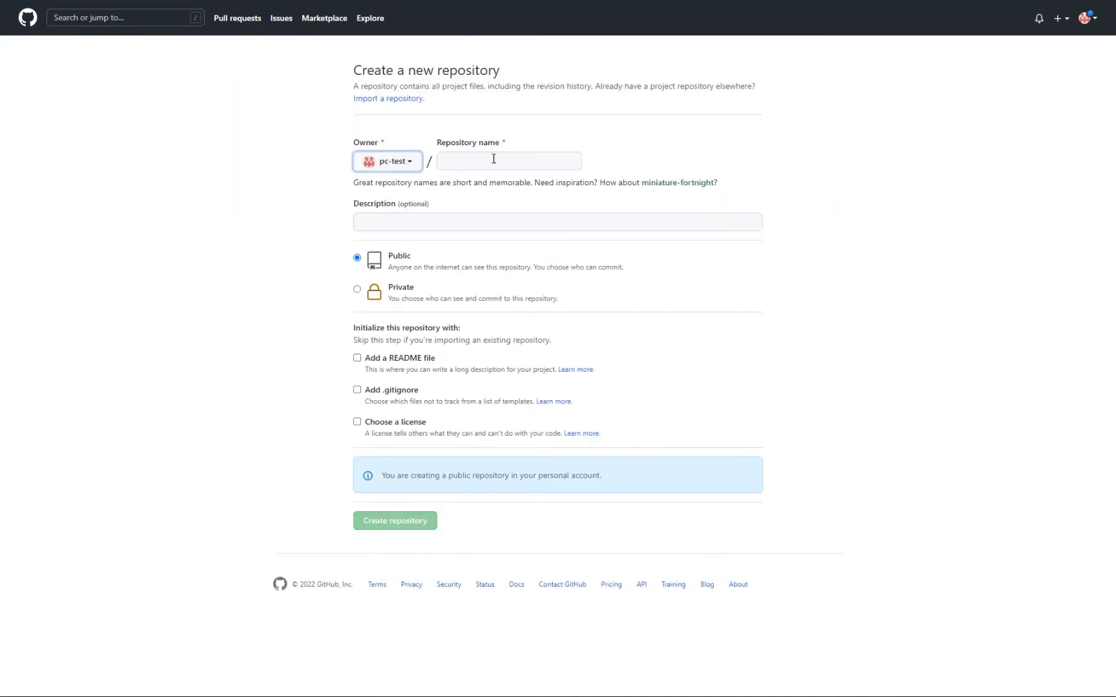
pyautogui.write('Demo')
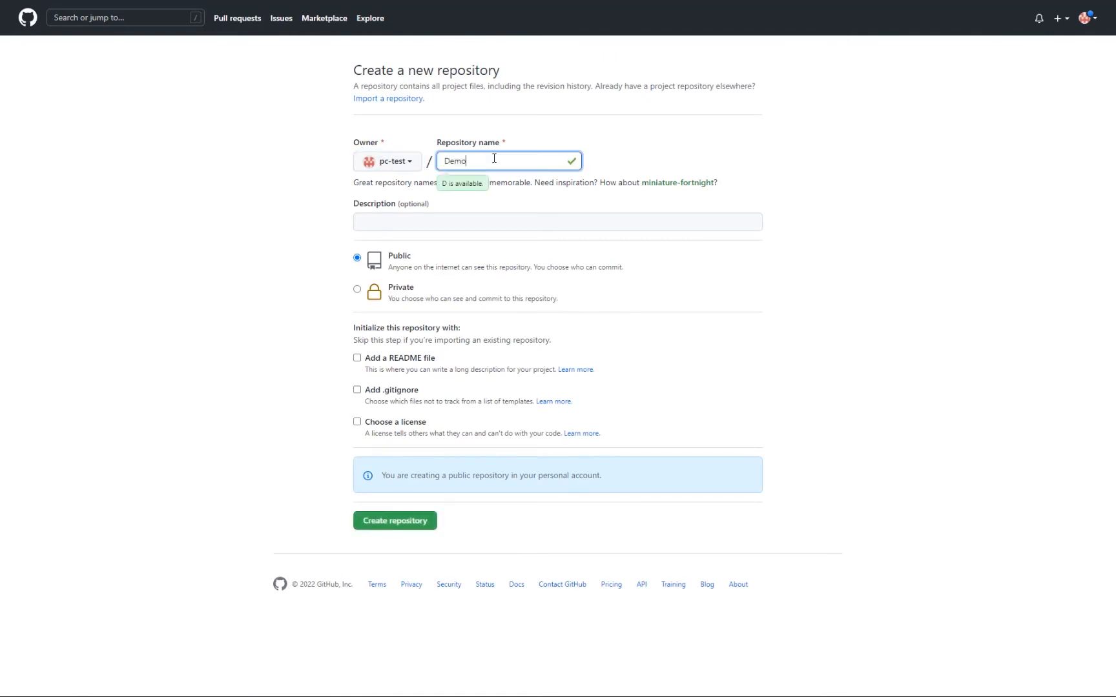
pyautogui.write('New')
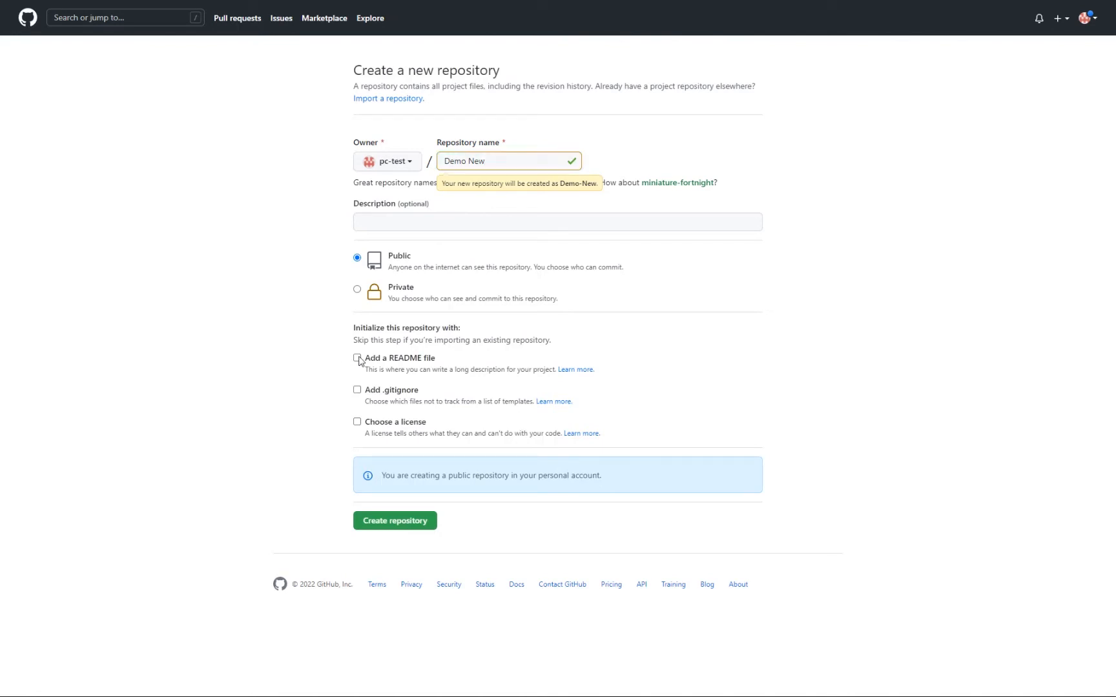
pyautogui.click(357, 358)
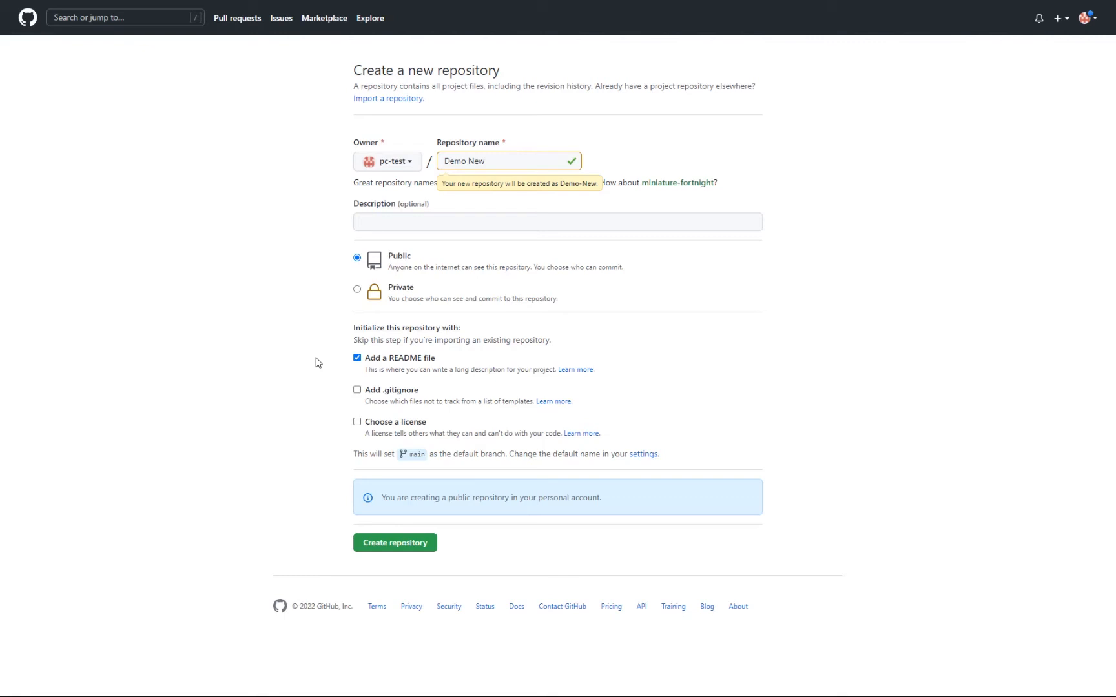
pyautogui.click(395, 543)
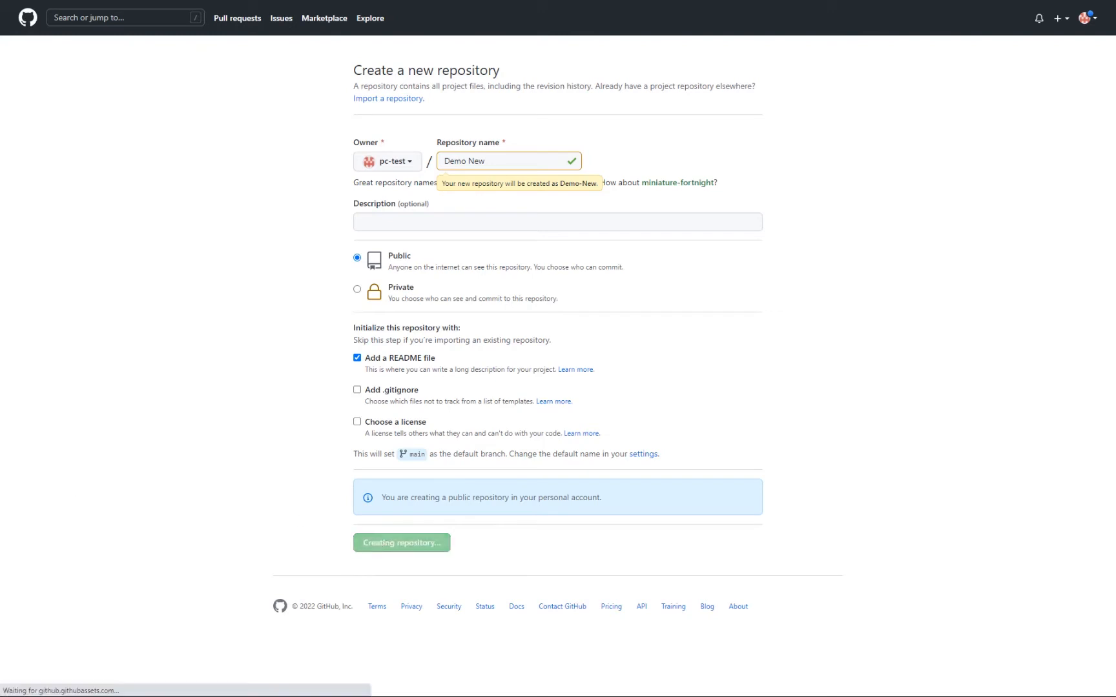
pyautogui.click(400, 542)
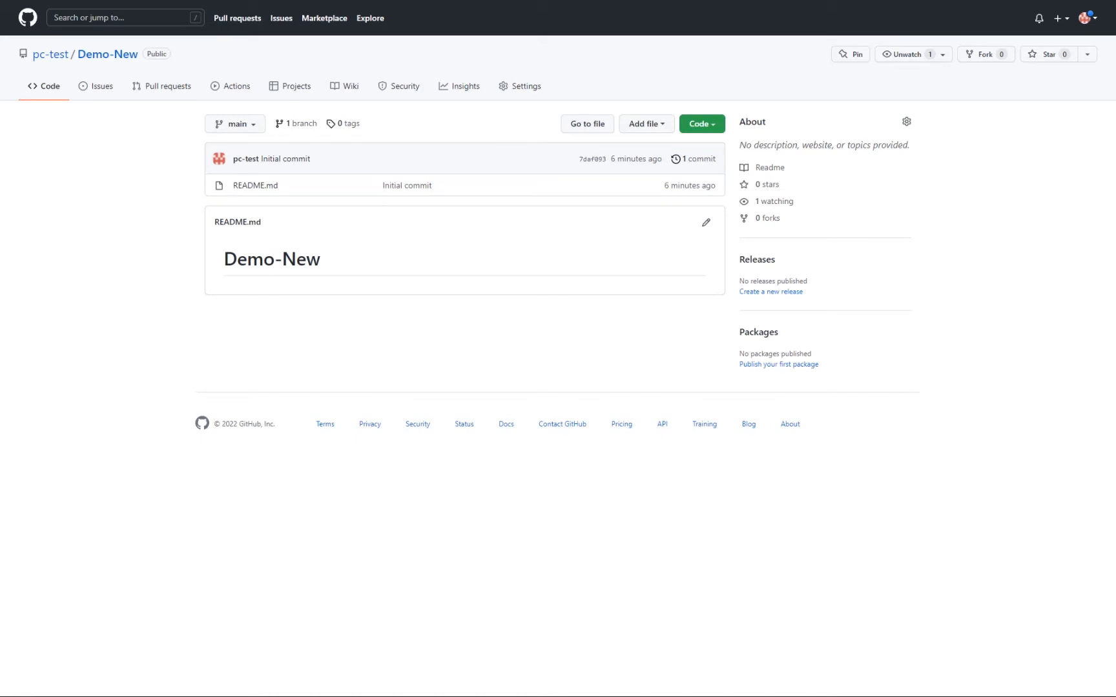
pyautogui.moveTo(114, 386)
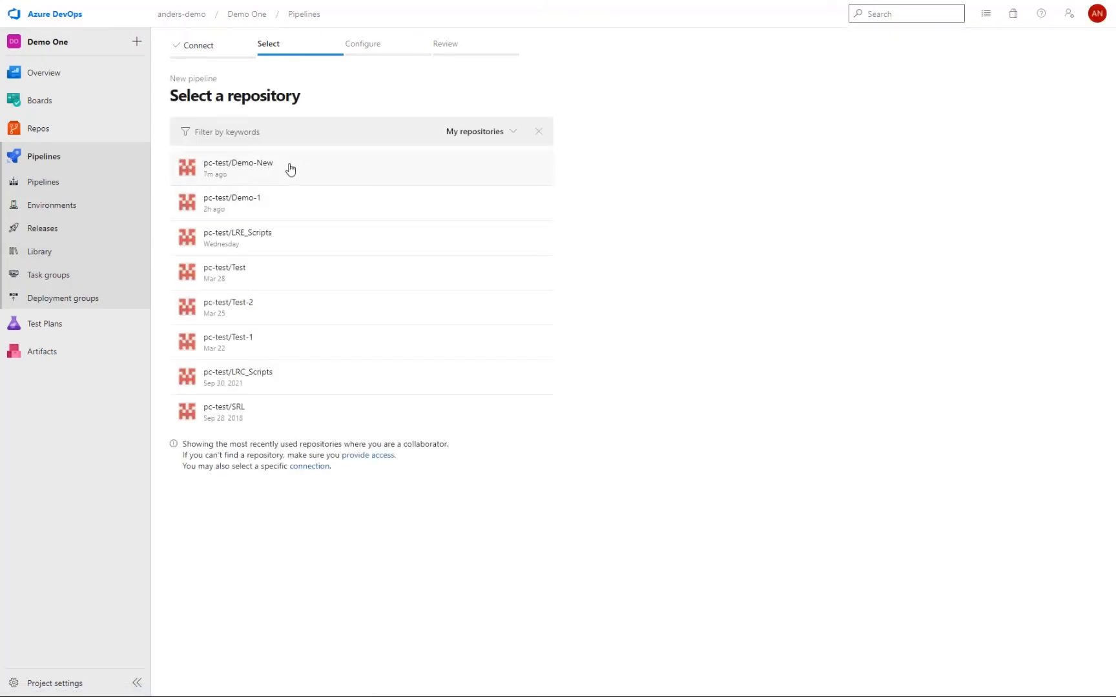
# Step: Select pc-test/Demo-New as the pipeline repository
pyautogui.click(238, 168)
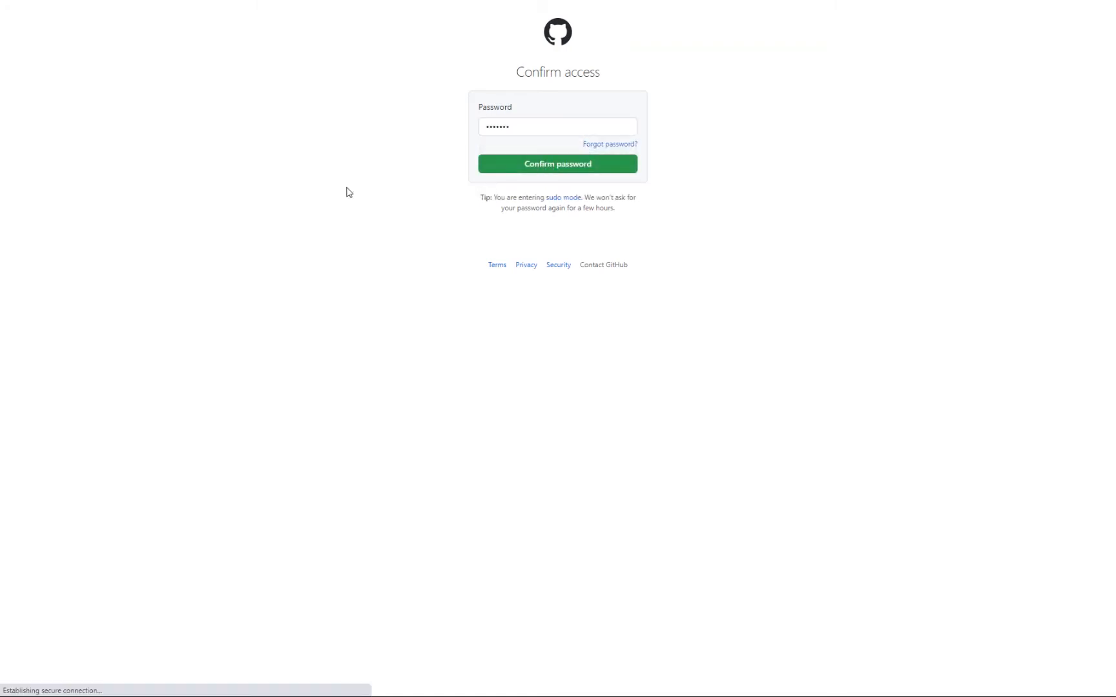
# Step: Confirm the GitHub password and approve installing Azure Pipelines
pyautogui.click(557, 163)
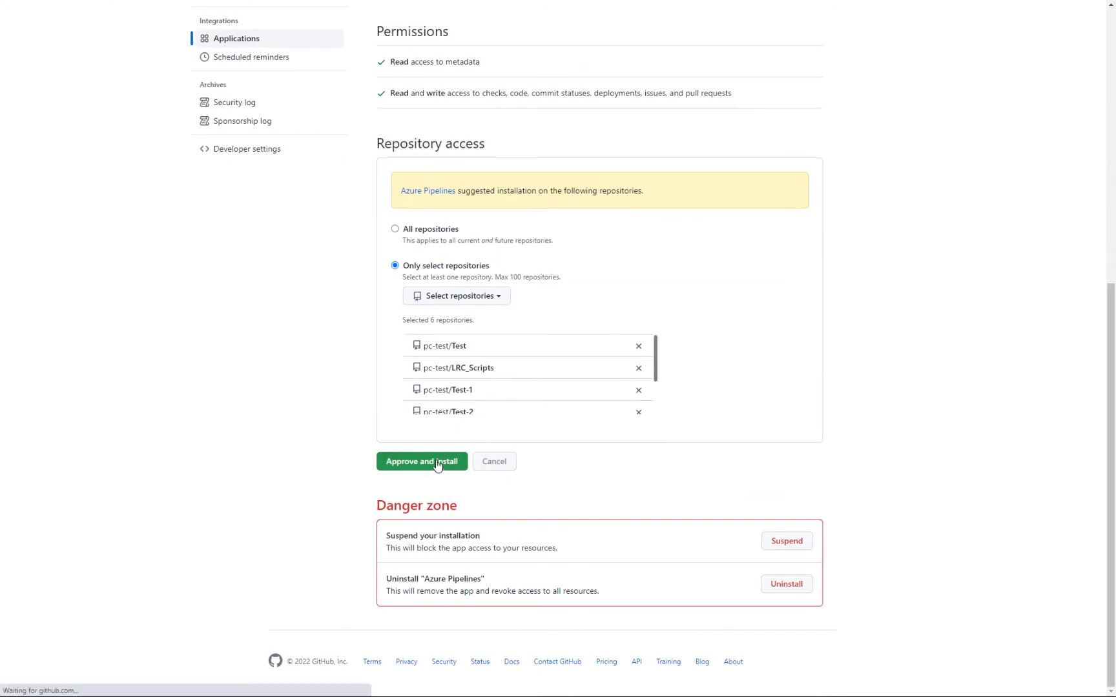
pyautogui.click(421, 461)
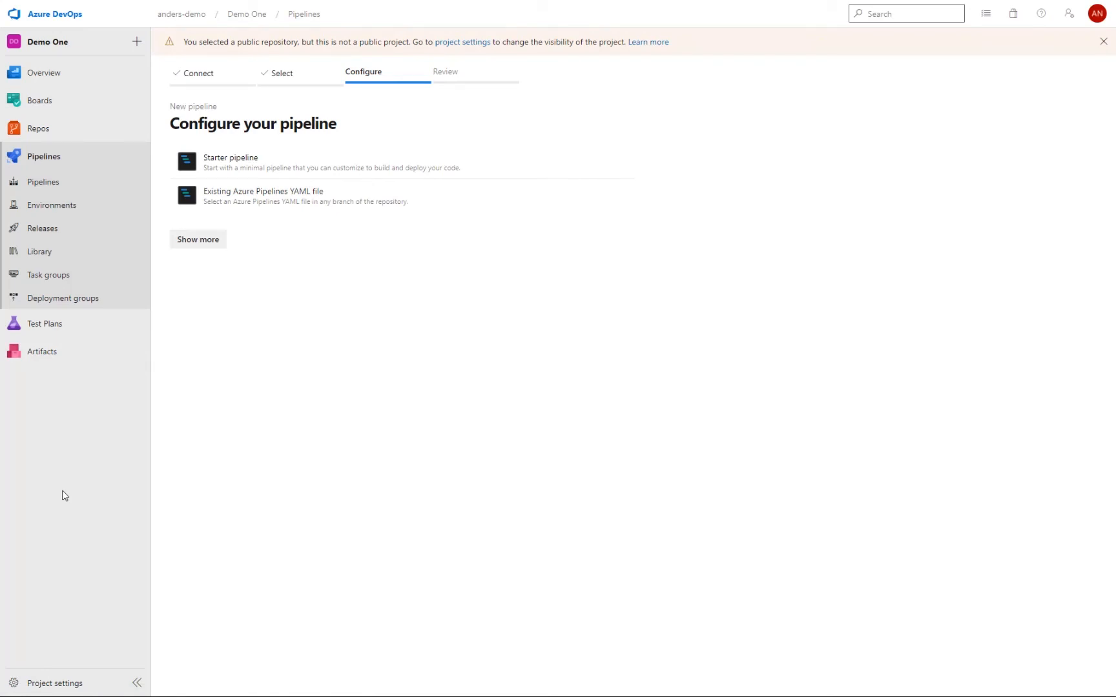
pyautogui.moveTo(433, 337)
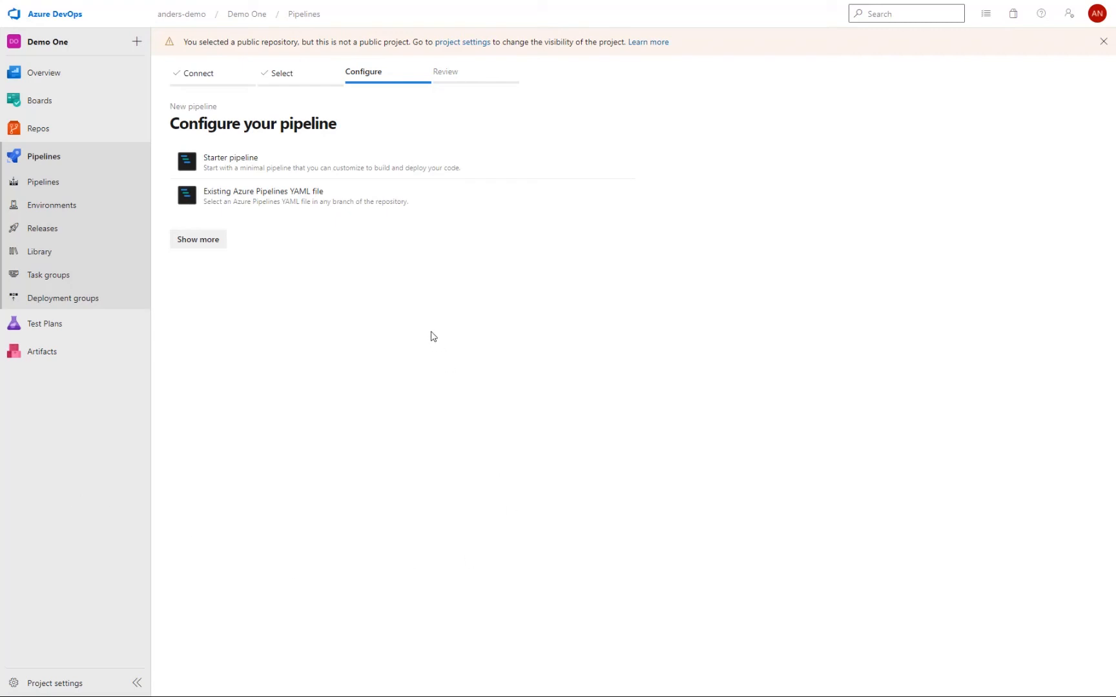
# Step: Save the starter pipeline for Demo-New directly to the main branch without running it
pyautogui.click(231, 162)
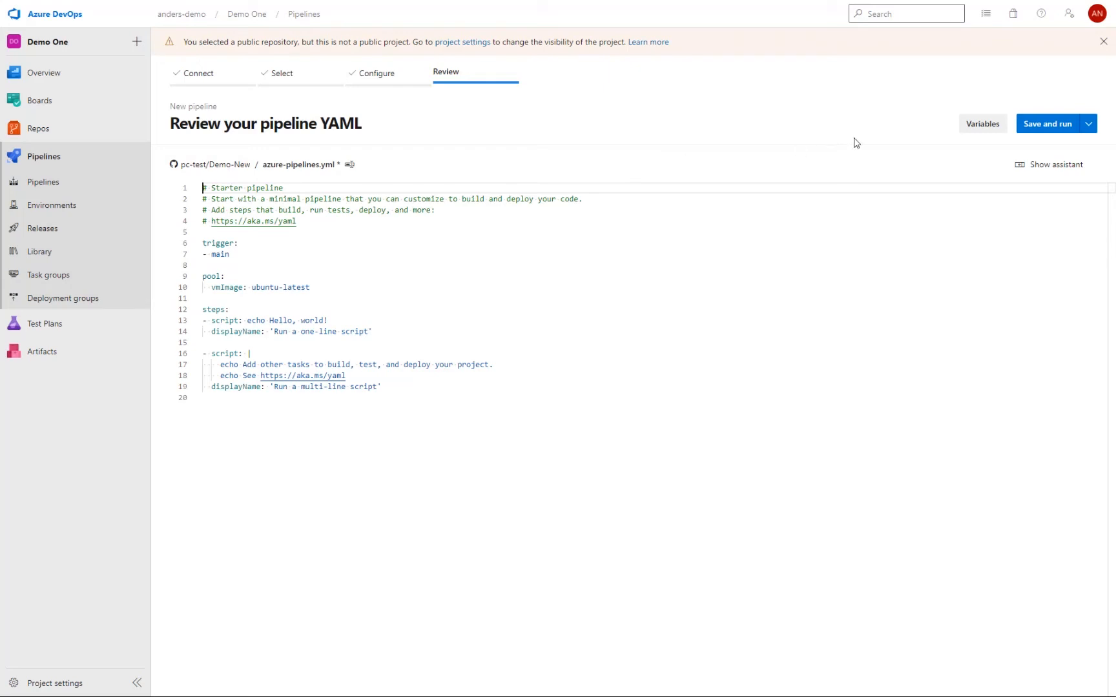
pyautogui.moveTo(767, 153)
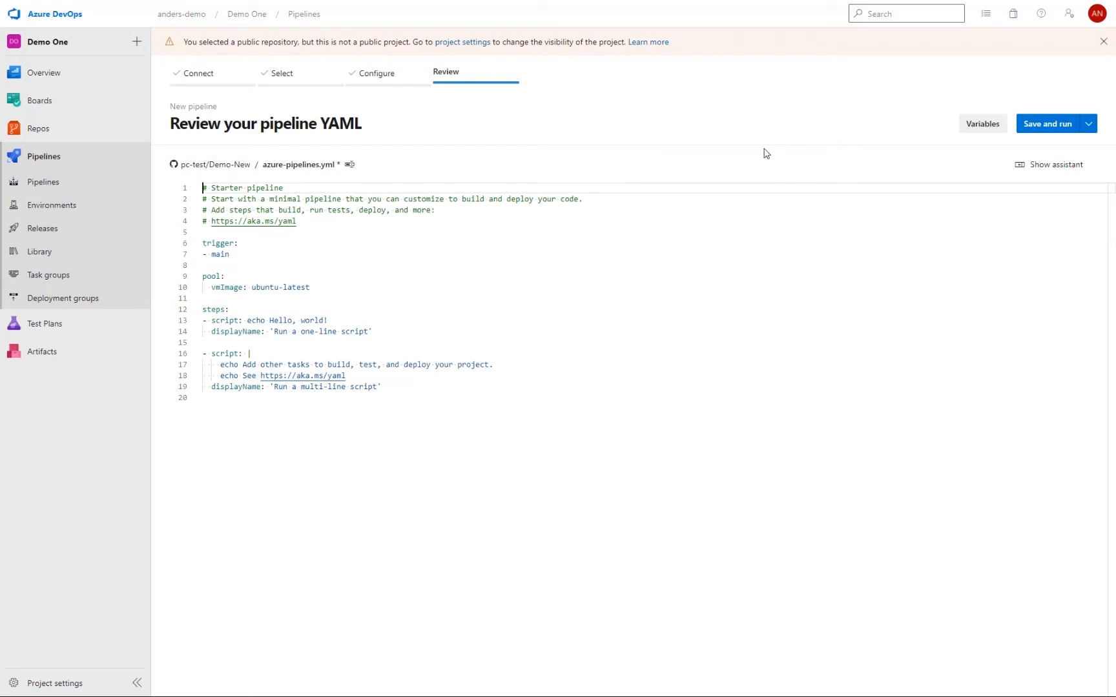
pyautogui.click(1088, 123)
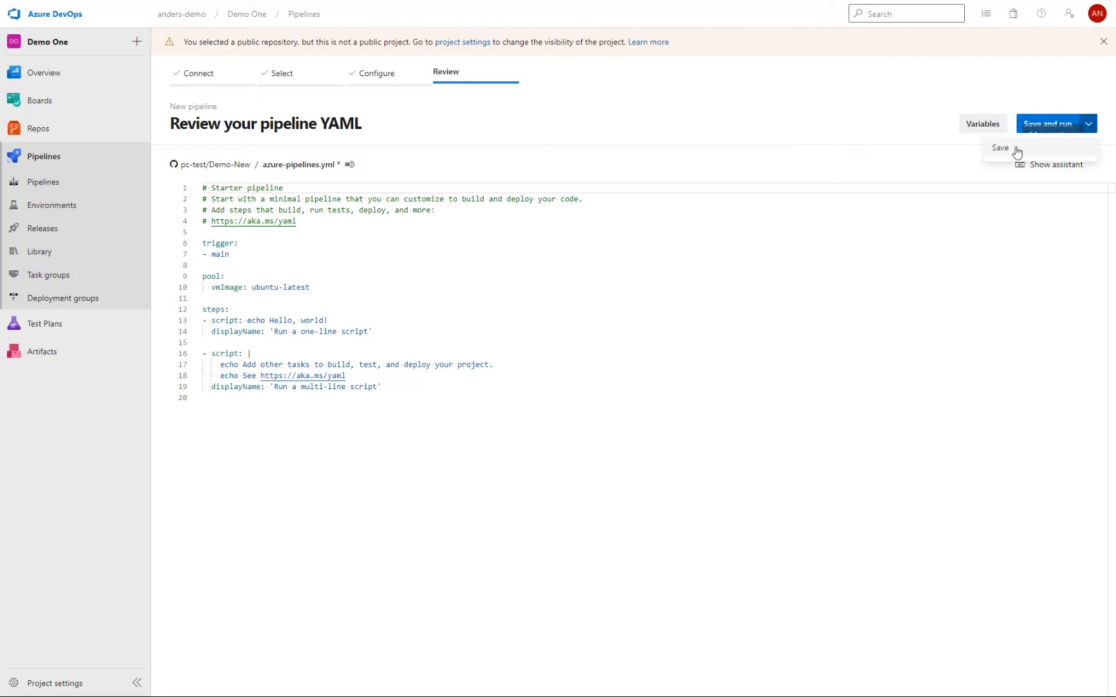
pyautogui.click(999, 147)
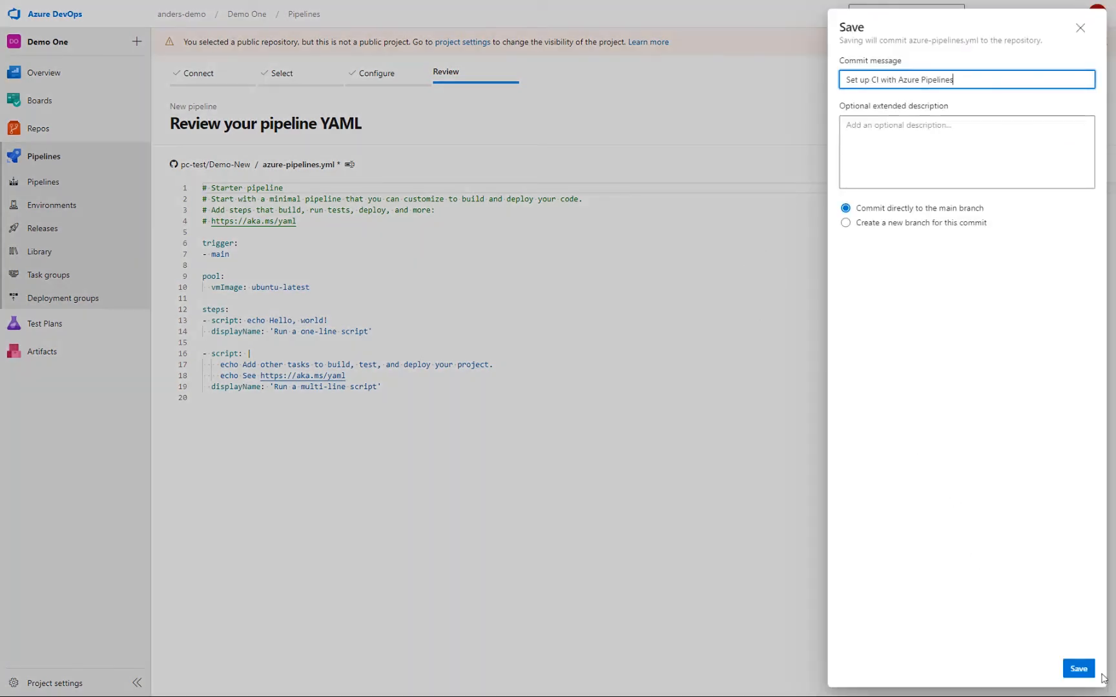
pyautogui.click(1077, 669)
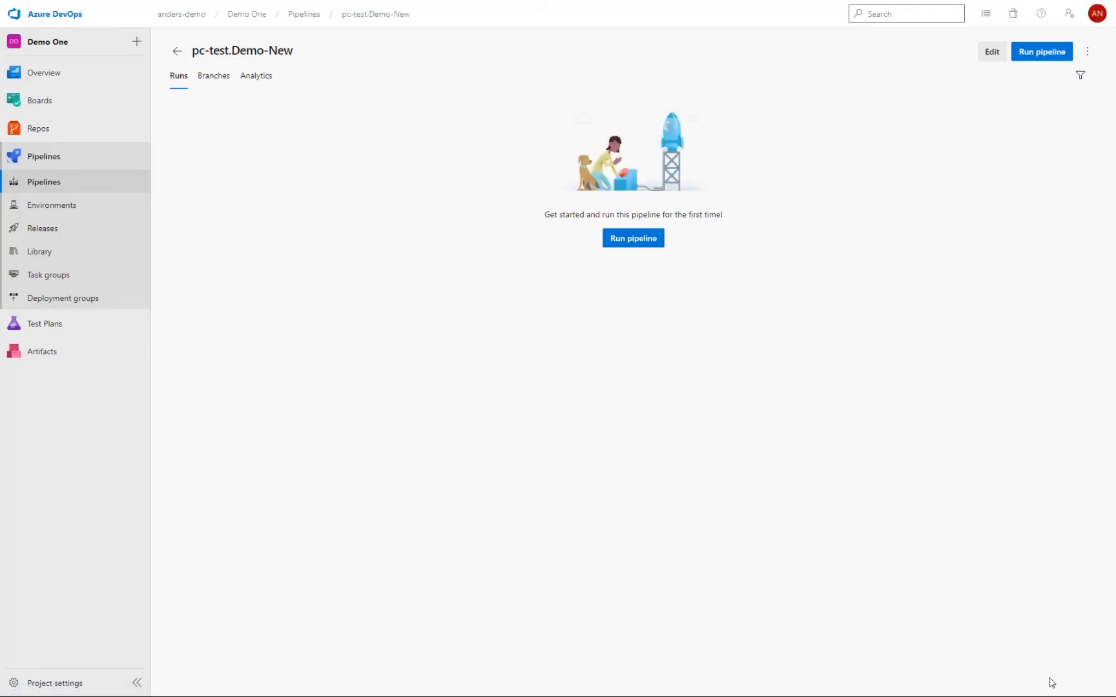
pyautogui.moveTo(614, 609)
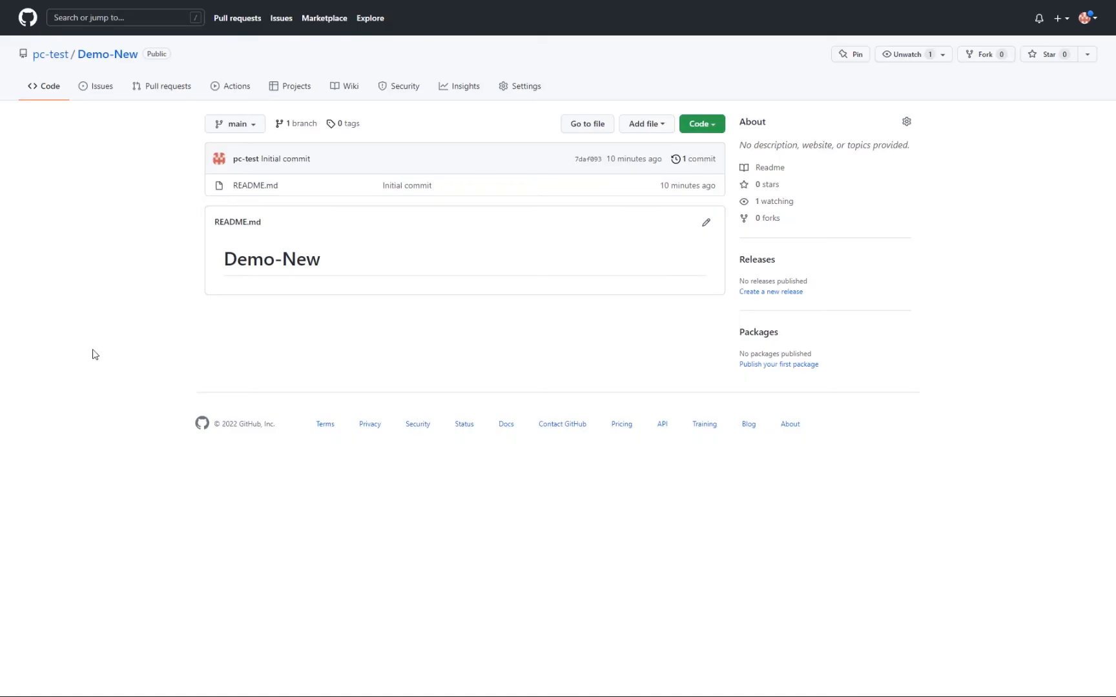
pyautogui.moveTo(68, 138)
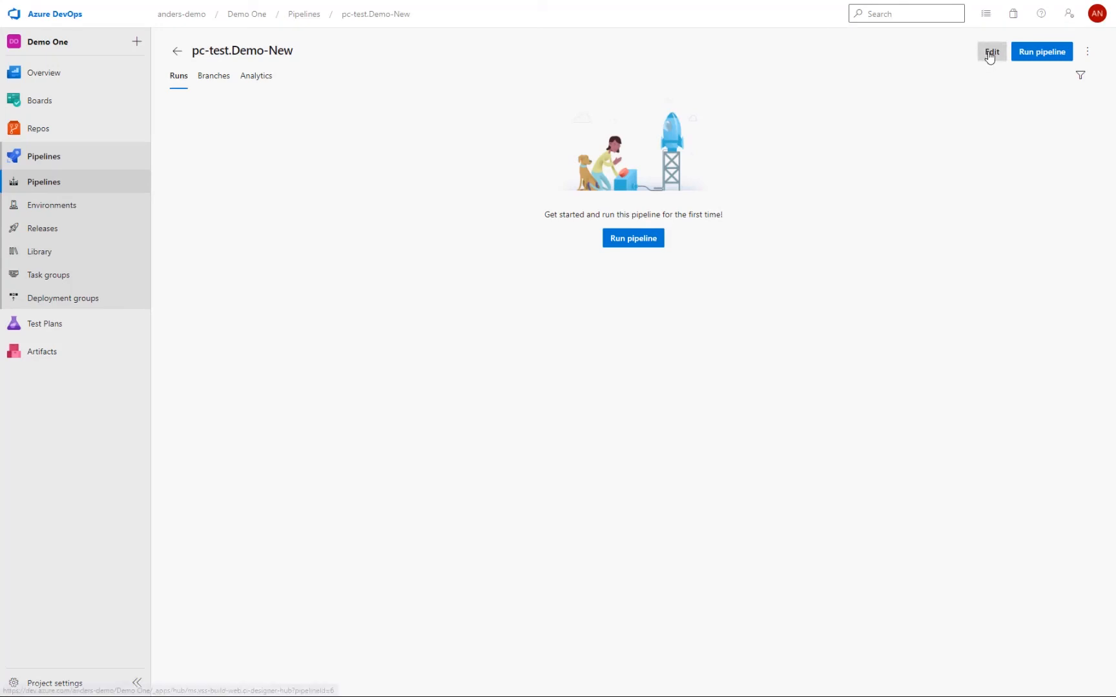
# Step: Edit the Demo-New YAML and pick the LoadRunner Cloud Test task from a 'Load' search
pyautogui.click(991, 51)
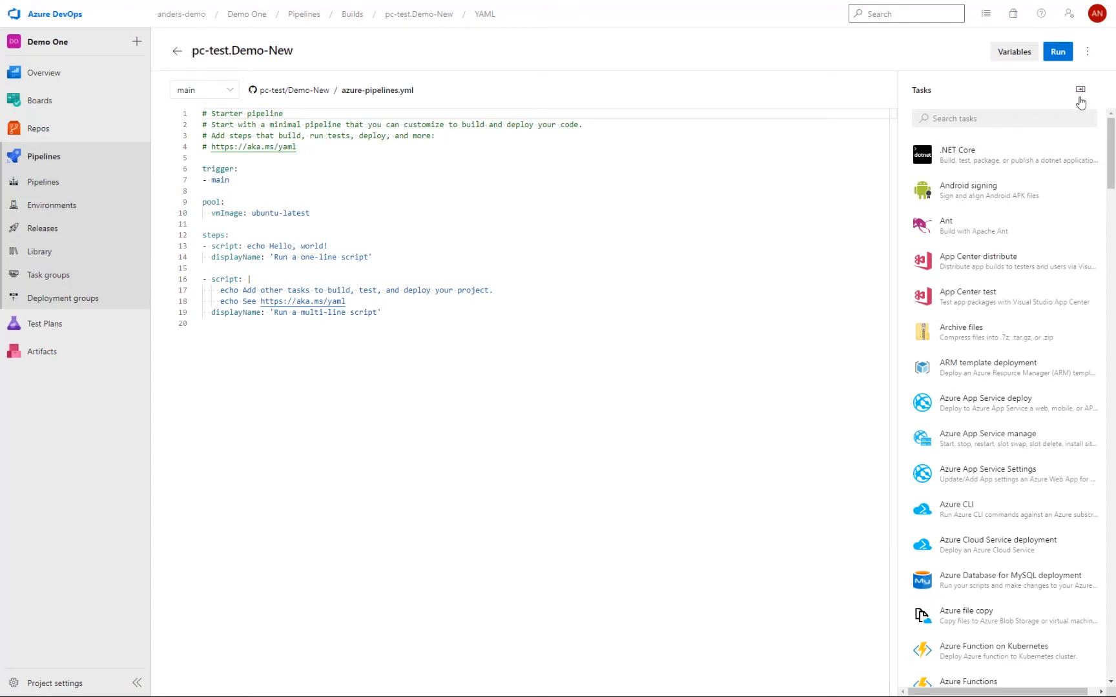
pyautogui.click(1080, 90)
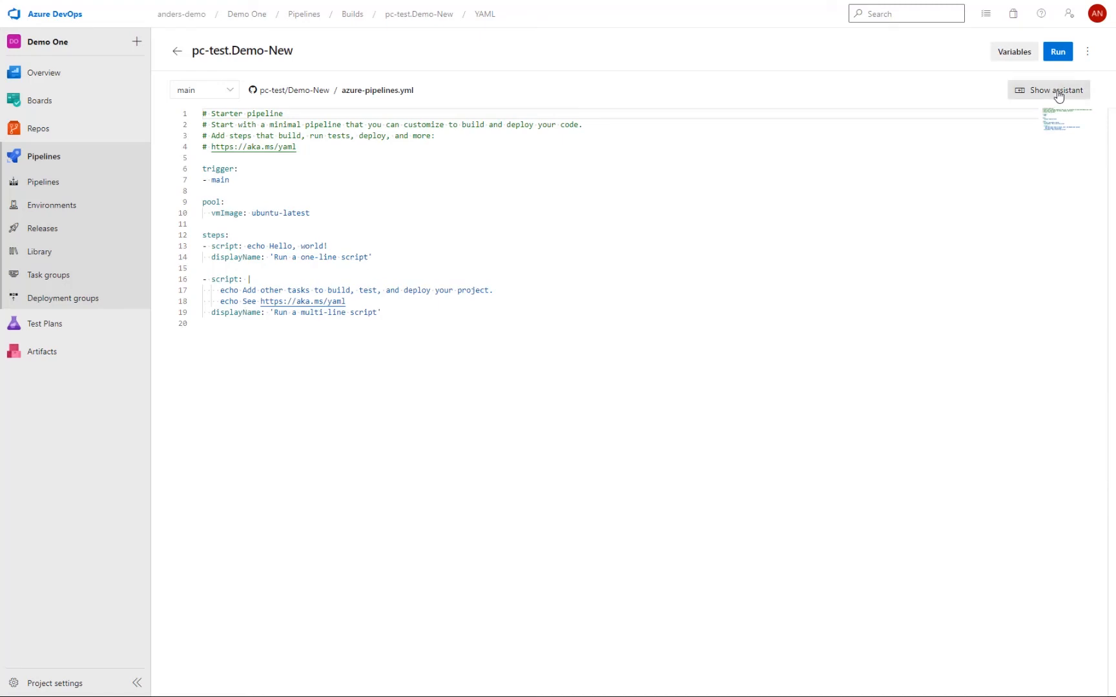
pyautogui.click(1053, 91)
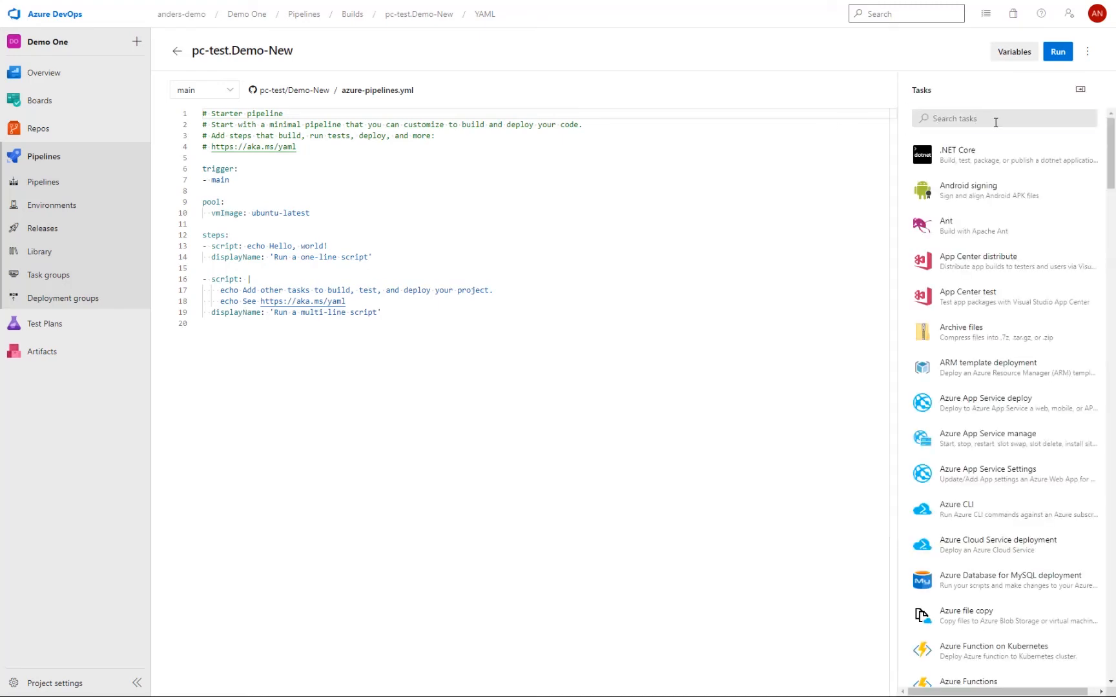
pyautogui.write('Loadrunner')
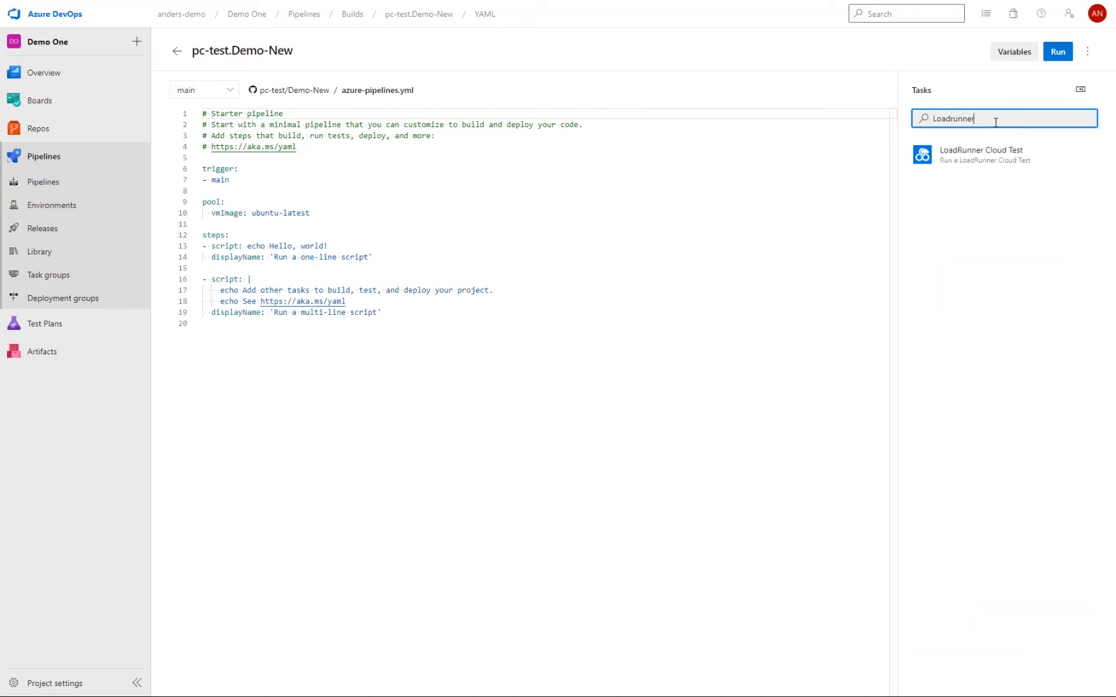
pyautogui.moveTo(982, 154)
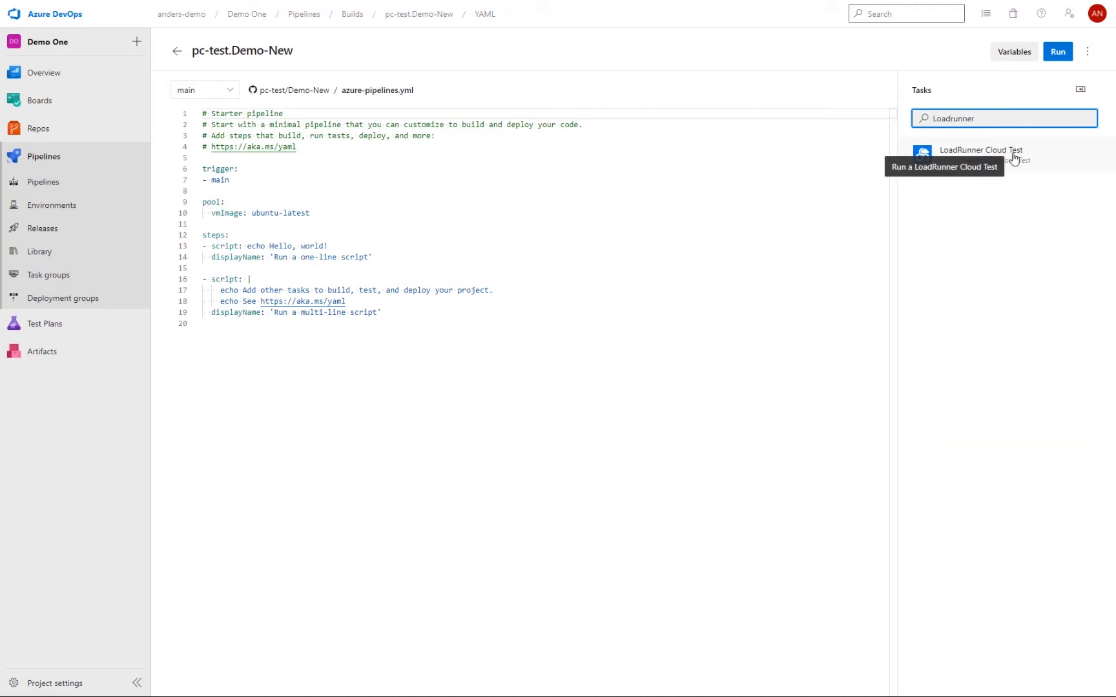
pyautogui.click(981, 150)
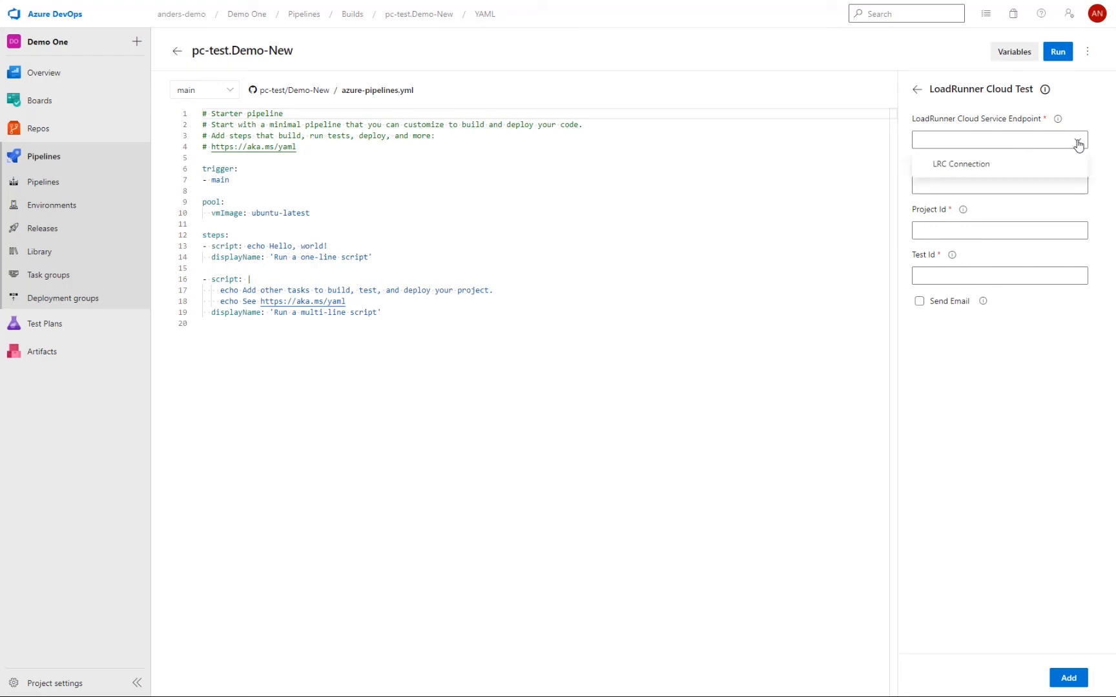
# Step: Enter LRC Connection, tenant 826316214 and project 1 in the task, moving on to Test Id
pyautogui.click(962, 163)
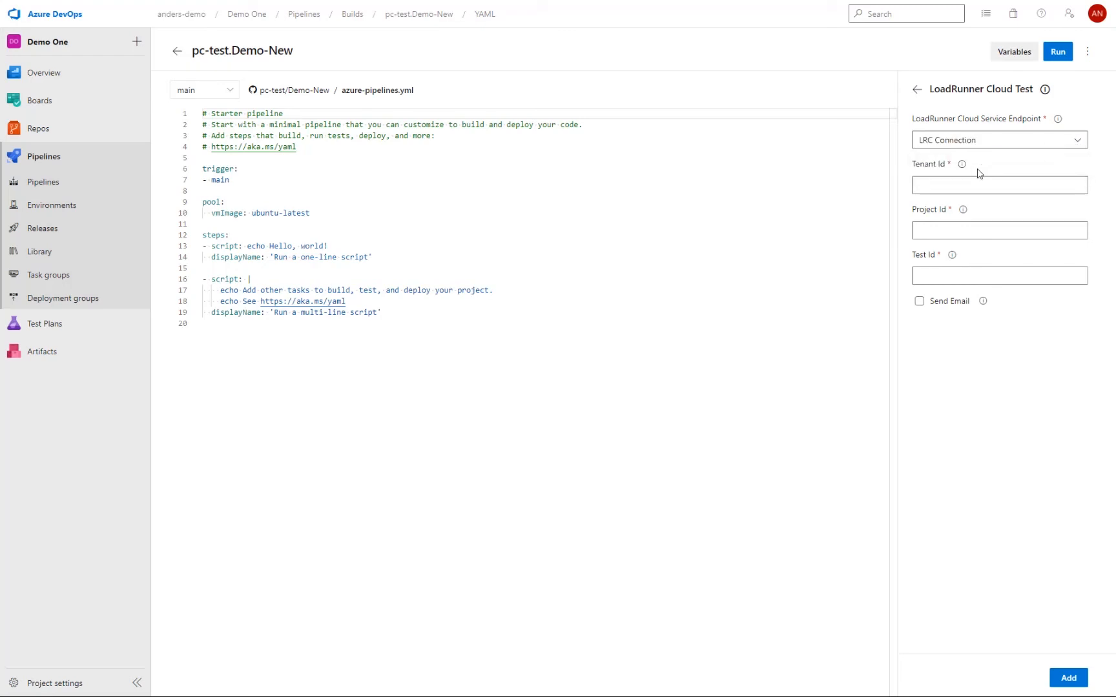
pyautogui.moveTo(978, 173)
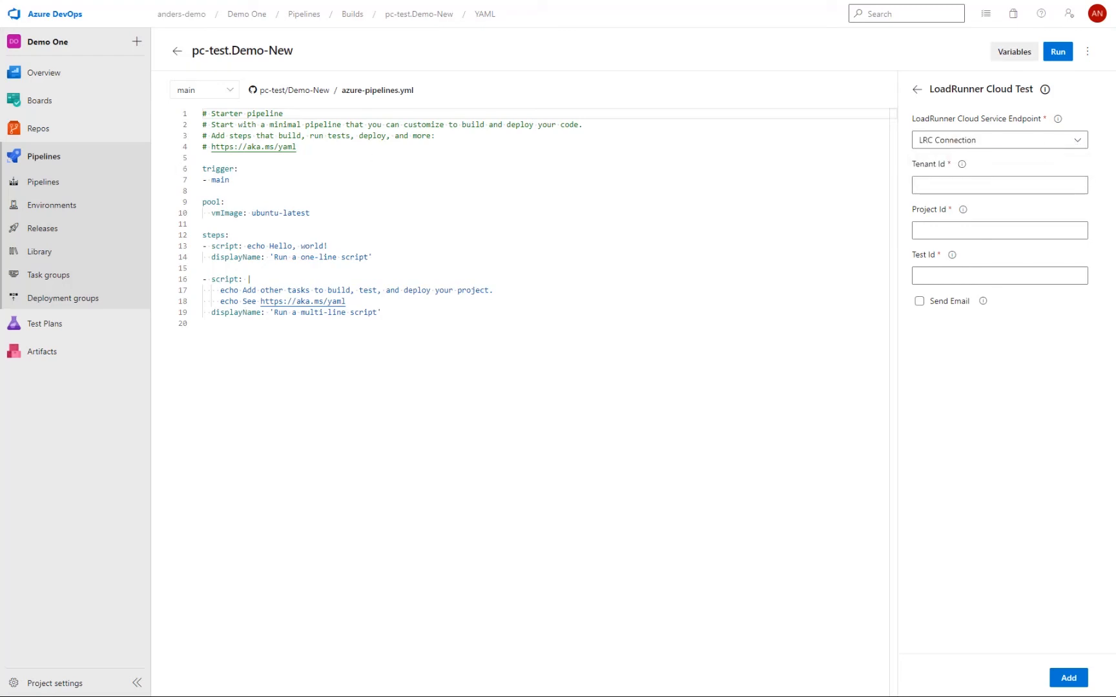
pyautogui.write('826316214')
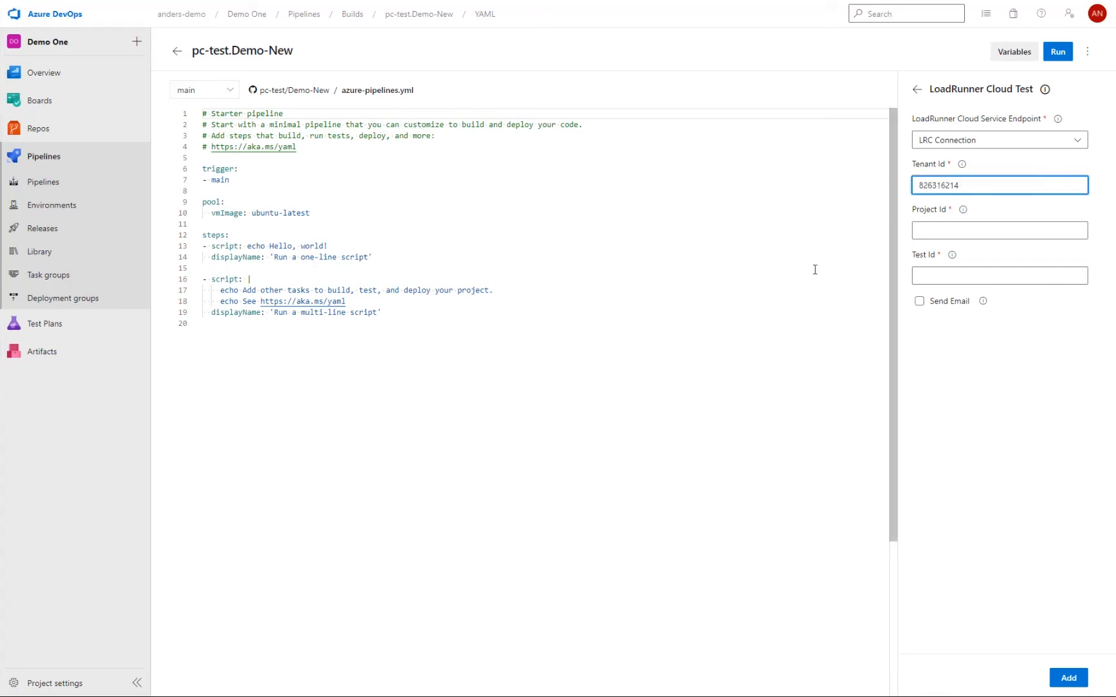
pyautogui.click(998, 230)
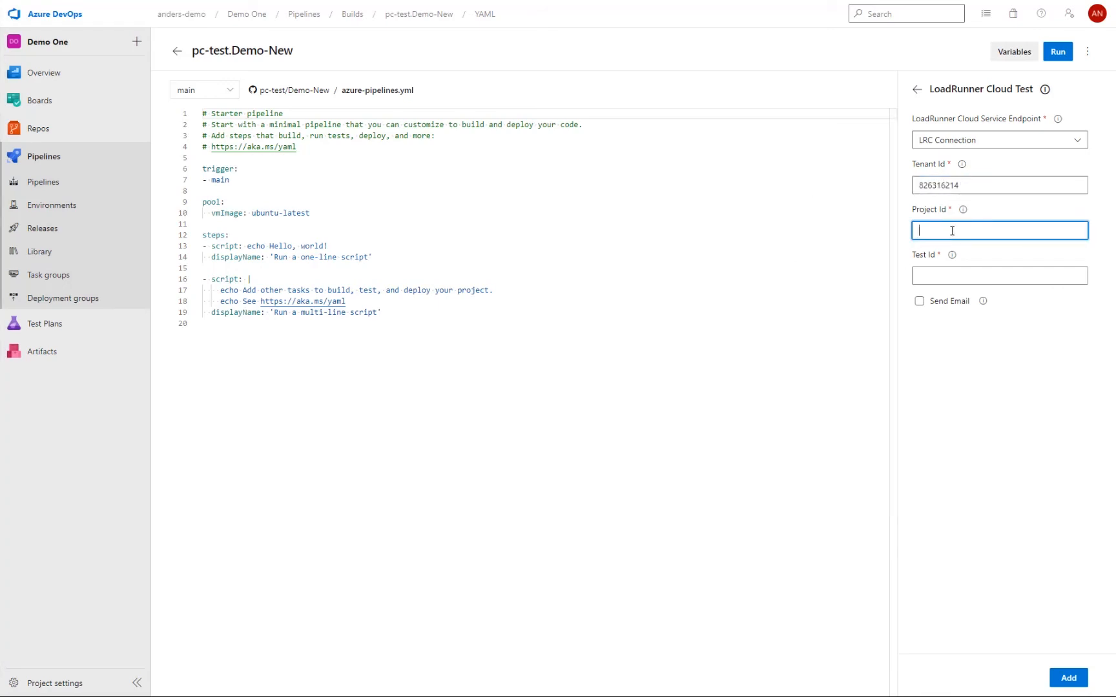
pyautogui.write('1')
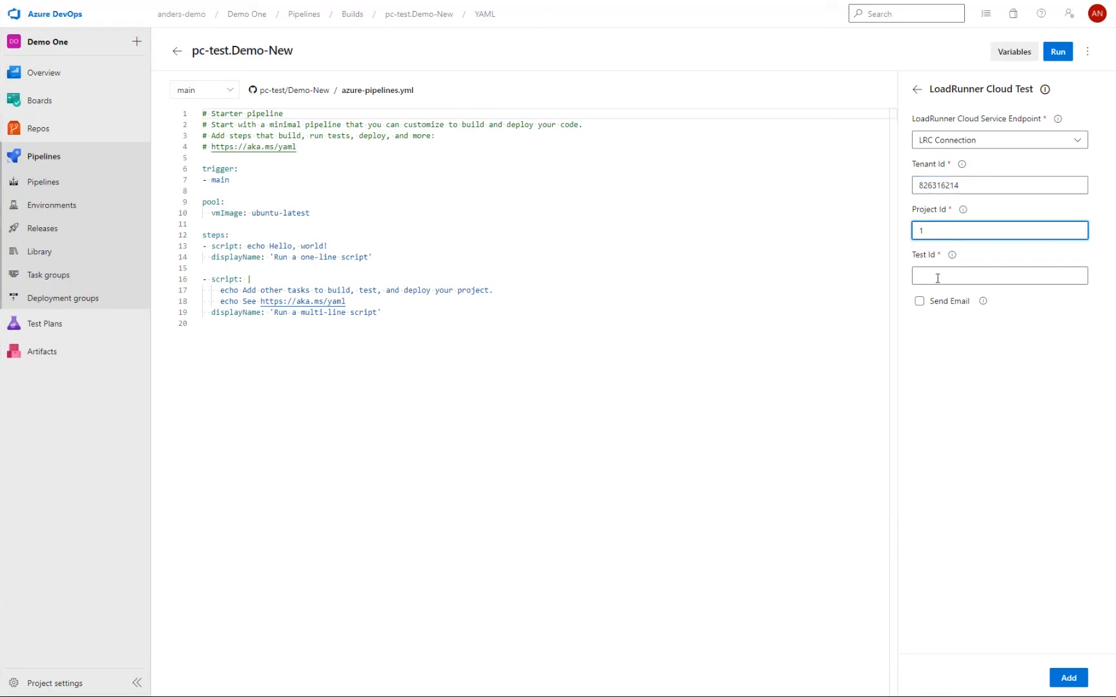
pyautogui.click(998, 276)
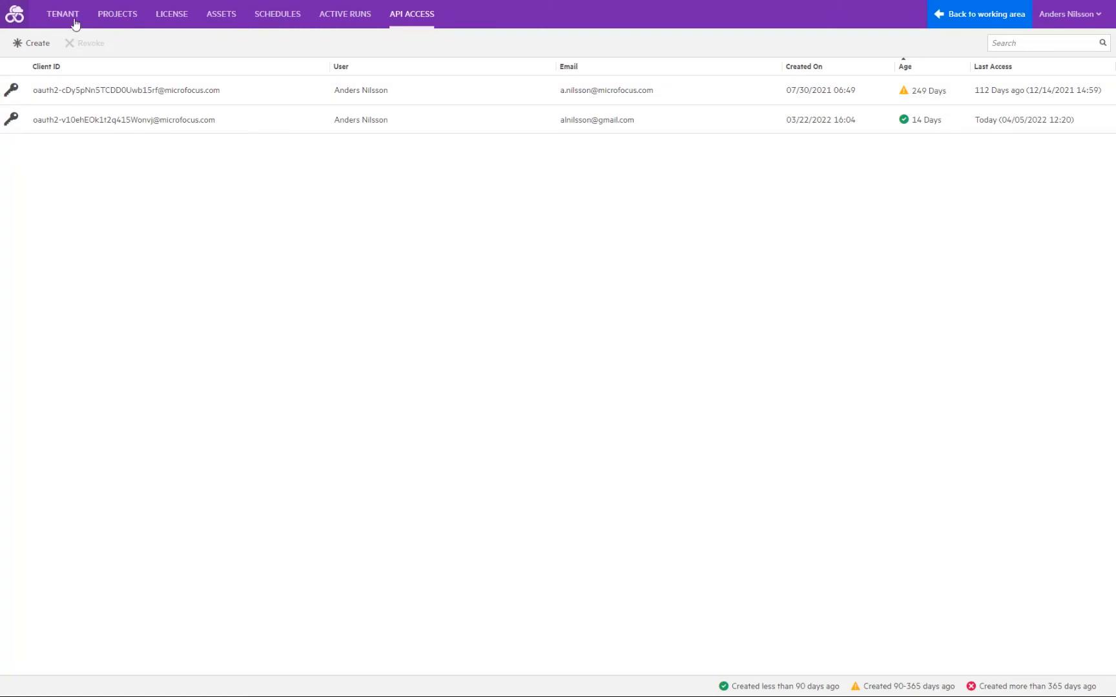
# Step: Return to LoadRunner Cloud's working area and open the load tests list to find test ID 22
pyautogui.click(986, 14)
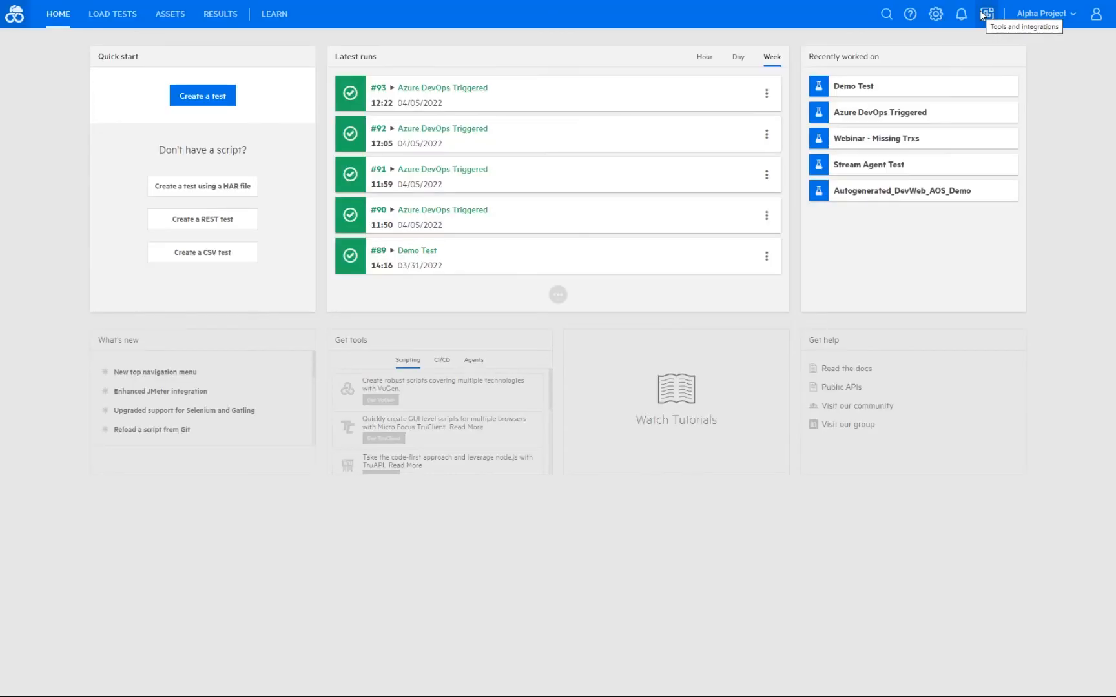
pyautogui.moveTo(50, 77)
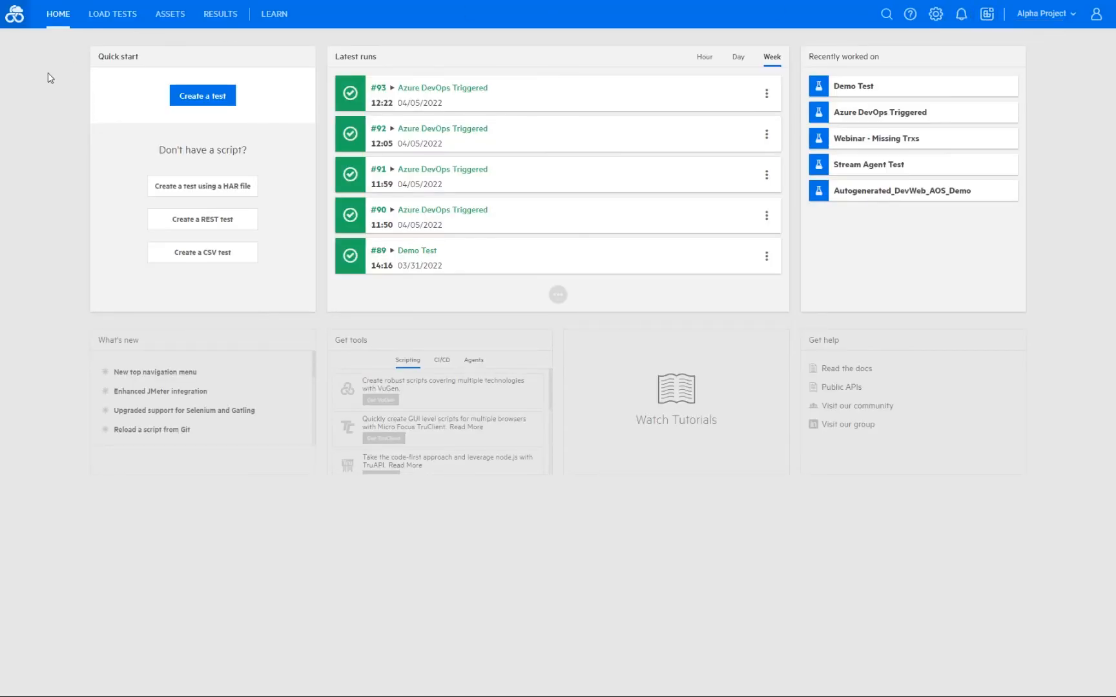
pyautogui.click(111, 13)
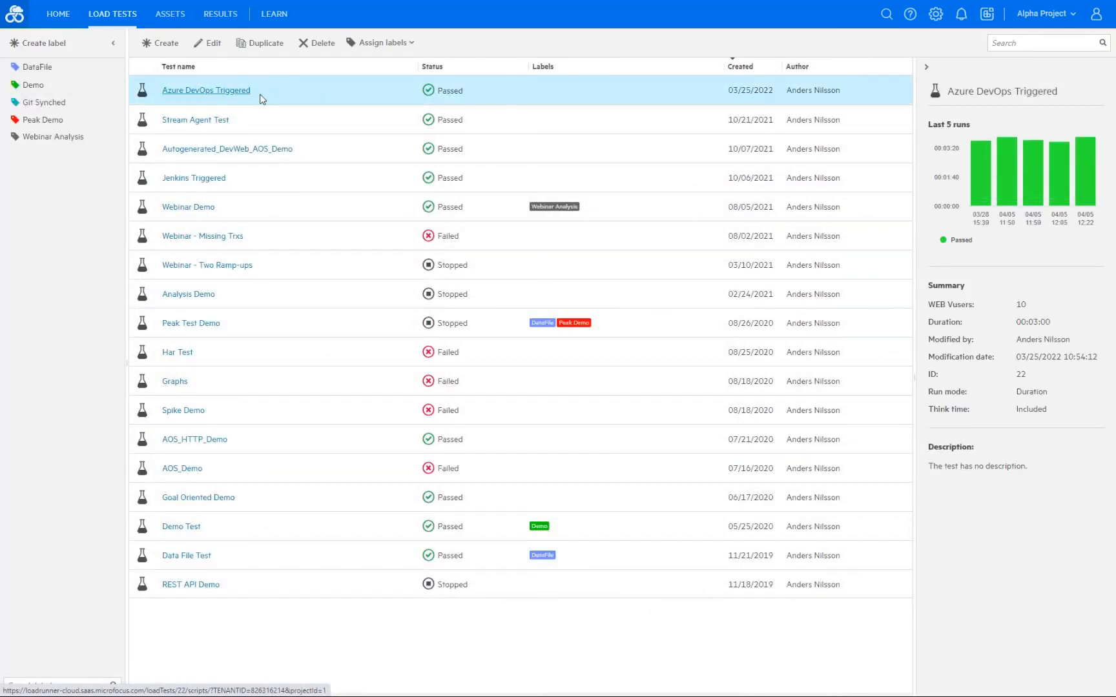
pyautogui.moveTo(536, 126)
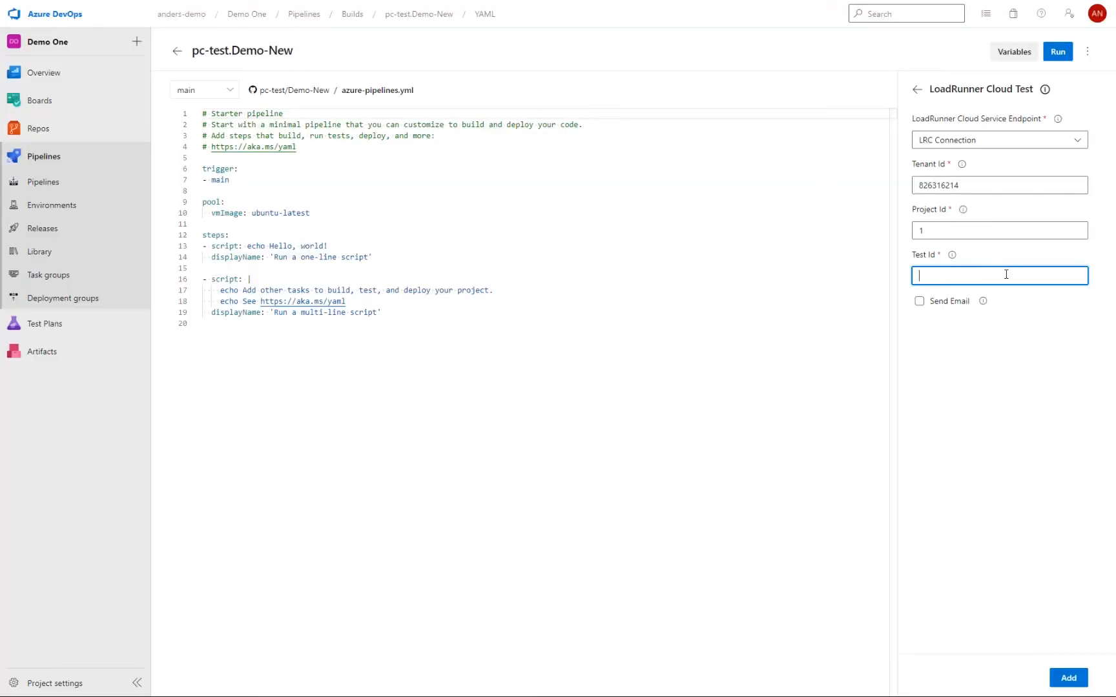
# Step: Enter test ID 22 and add the task on a new line at the end of the YAML
pyautogui.write('22')
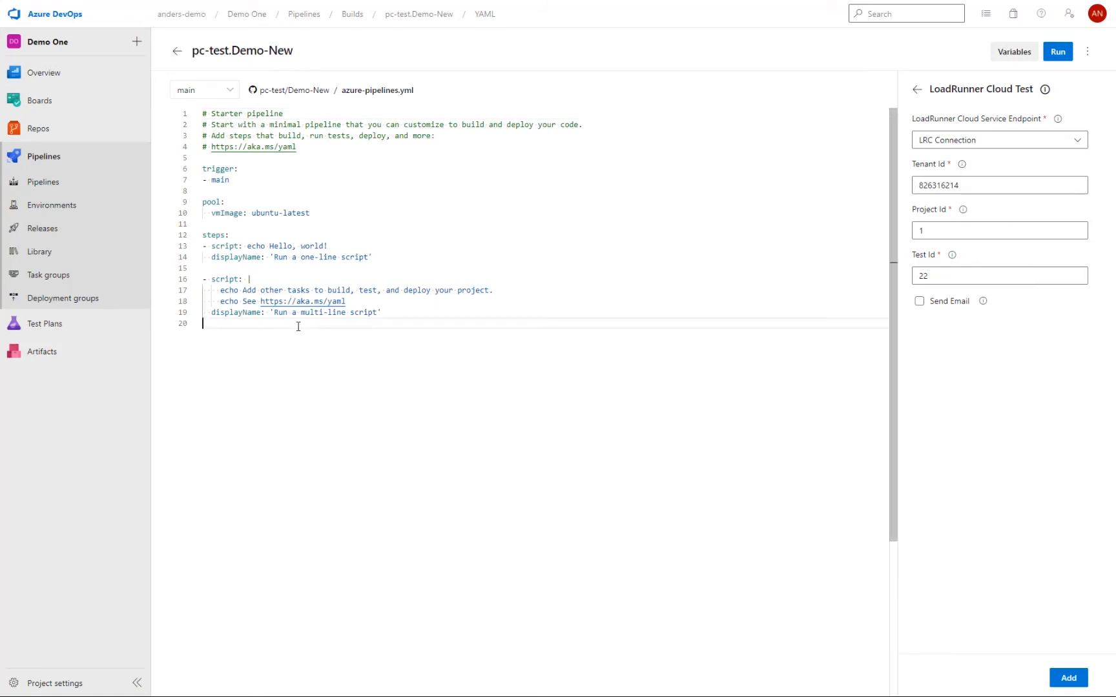
pyautogui.press('enter')
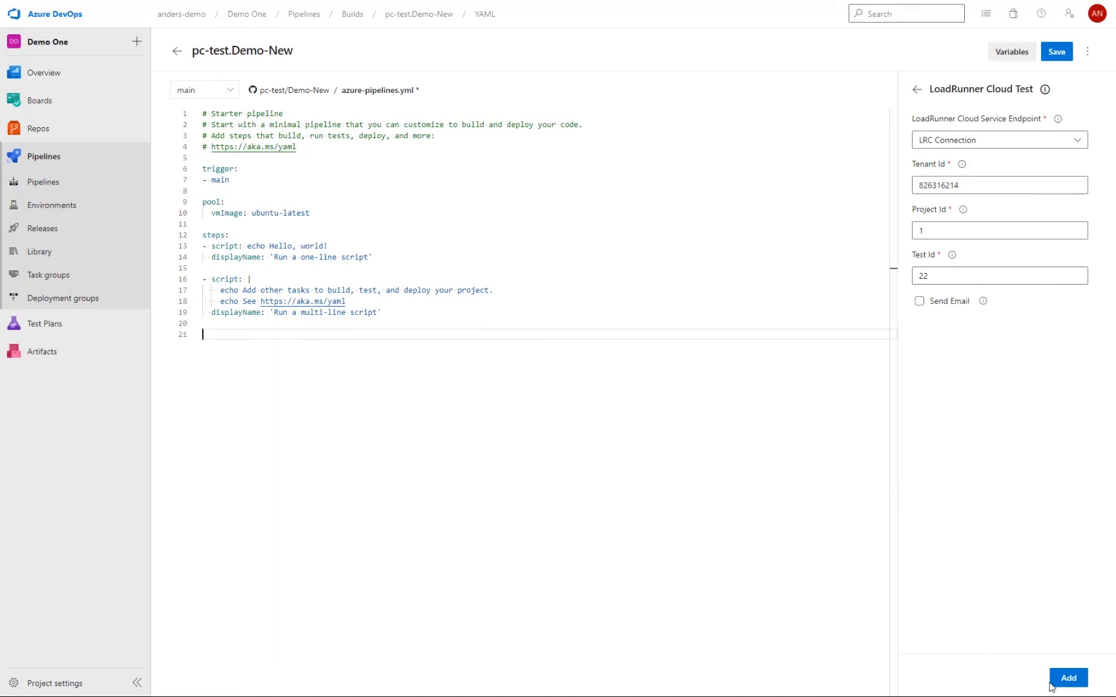
pyautogui.click(1068, 677)
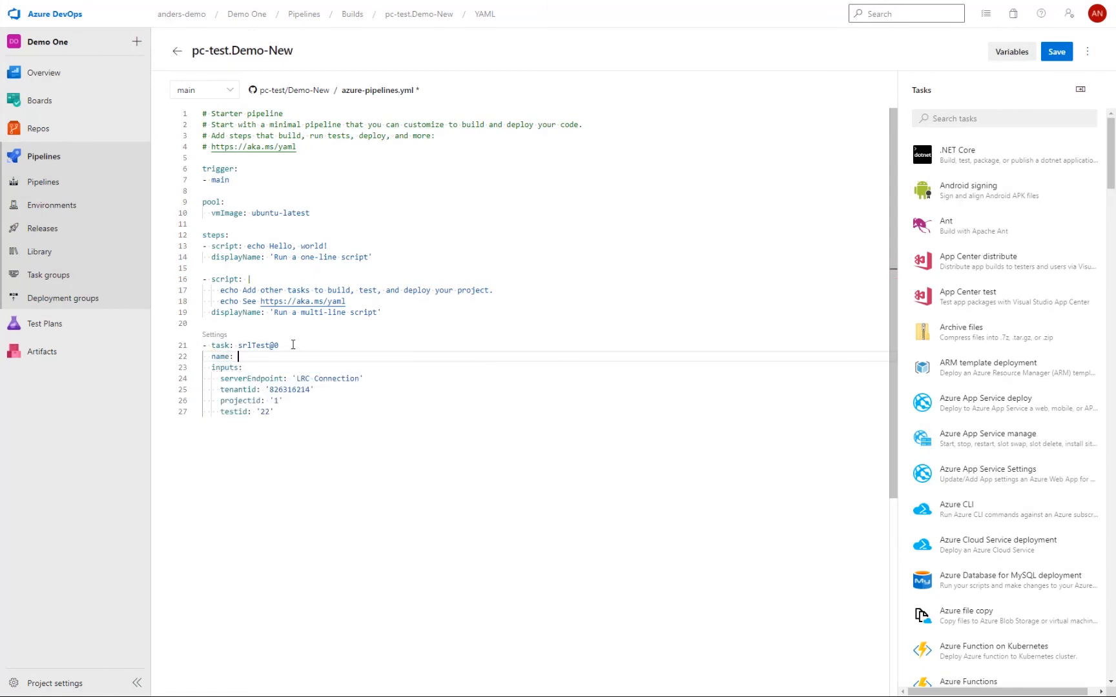
# Step: Name the LoadRunner Cloud Test task LRC
pyautogui.write('LRC')
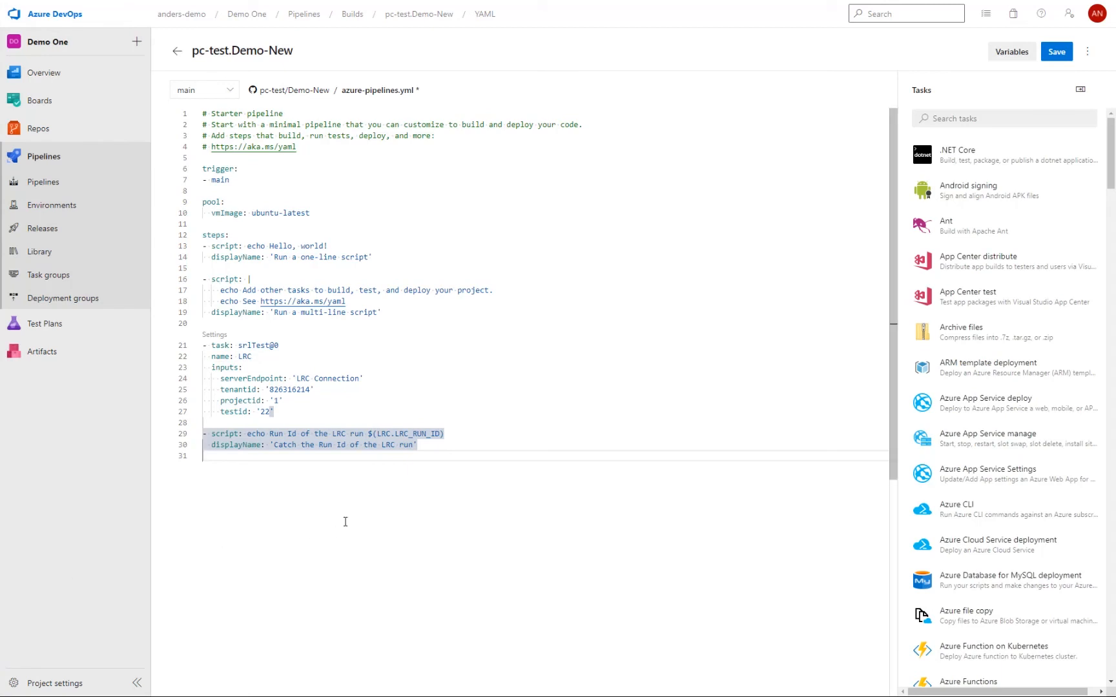
pyautogui.moveTo(309, 477)
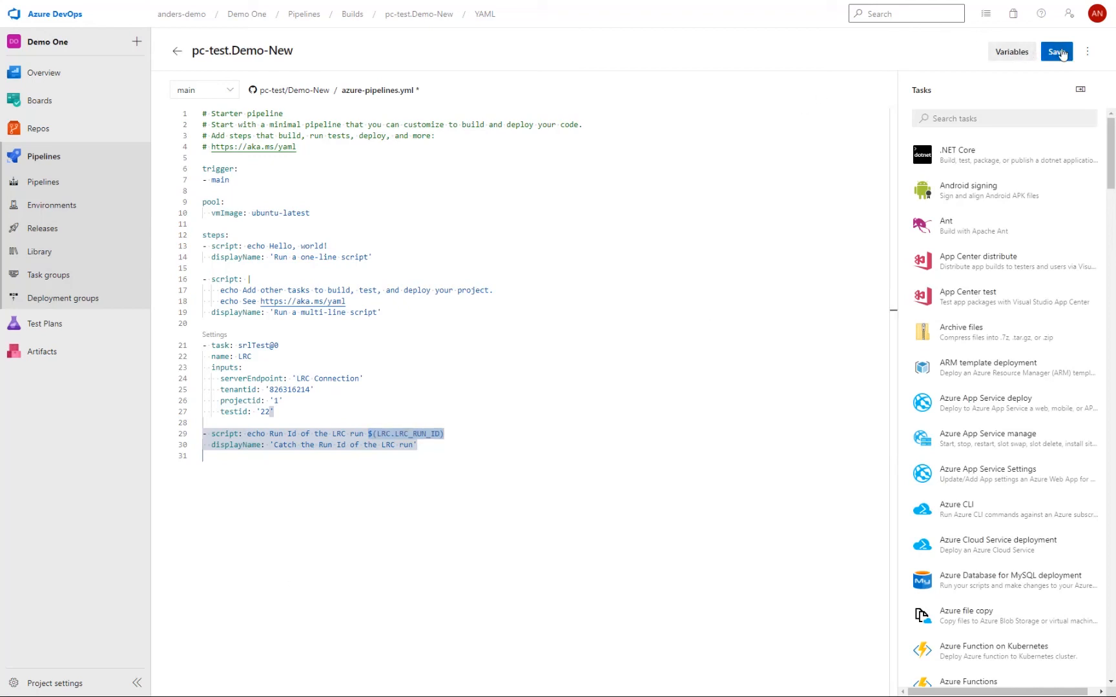
# Step: Commit the edited Demo-New pipeline YAML to main with the default commit message
pyautogui.click(1056, 51)
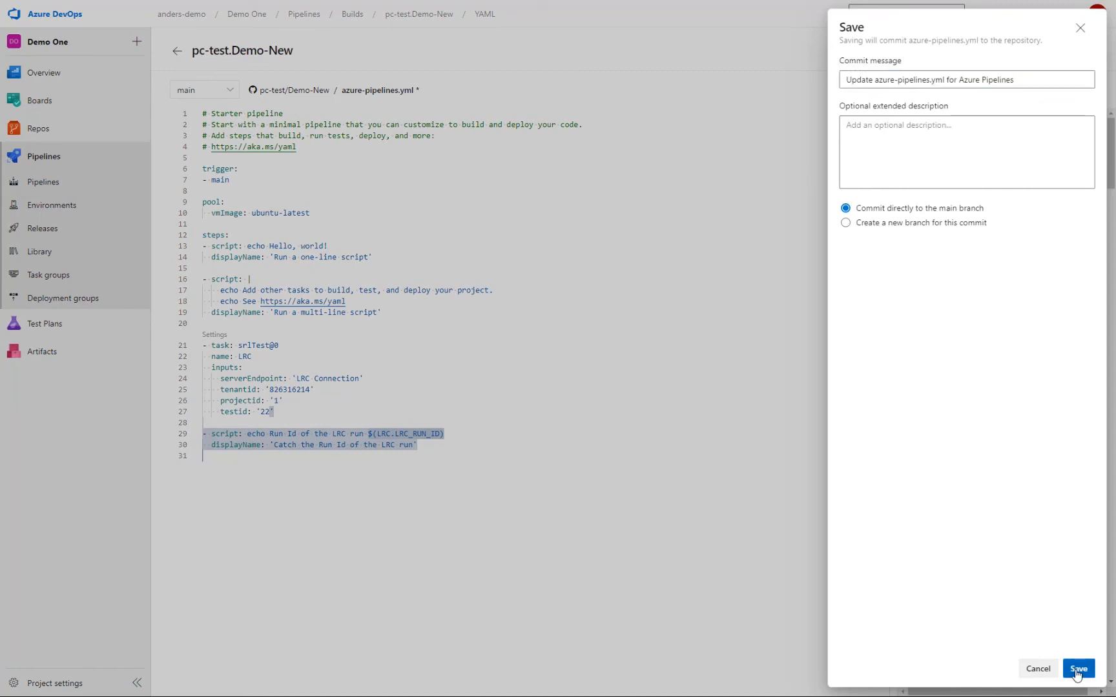
pyautogui.click(1078, 669)
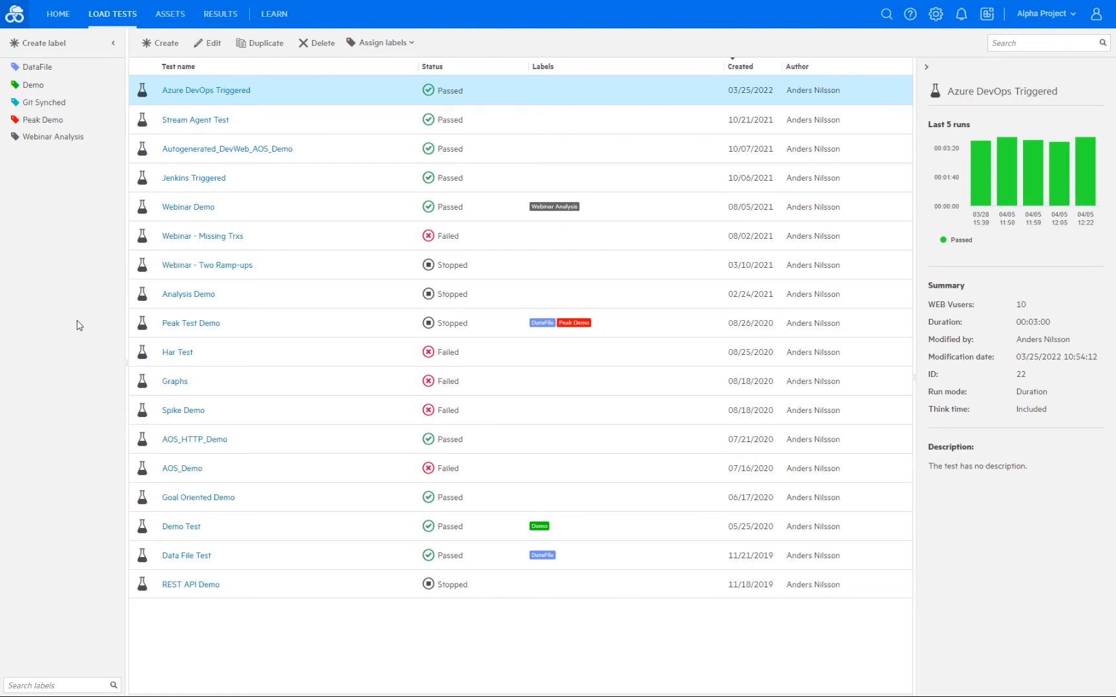
# Step: View the latest Azure DevOps Triggered runs on LoadRunner Cloud's home page, then return to the pipeline YAML
pyautogui.click(57, 14)
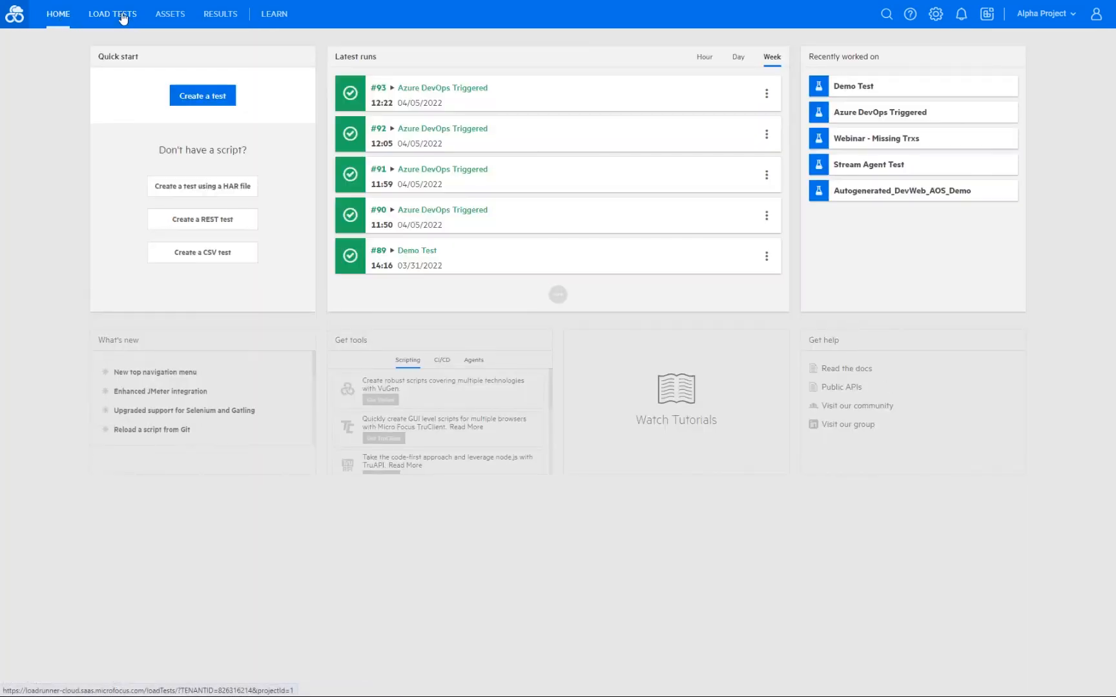
pyautogui.click(111, 13)
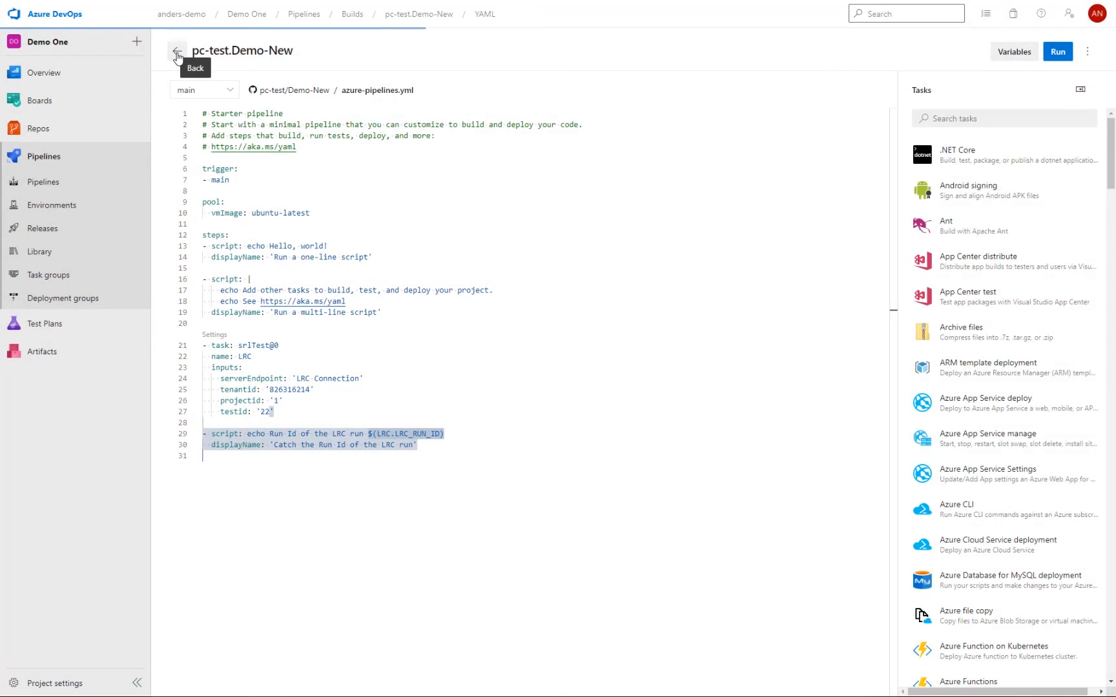
# Step: Go to the pc-test.Demo-New runs list and wait for run 20220405.1 to succeed
pyautogui.click(176, 50)
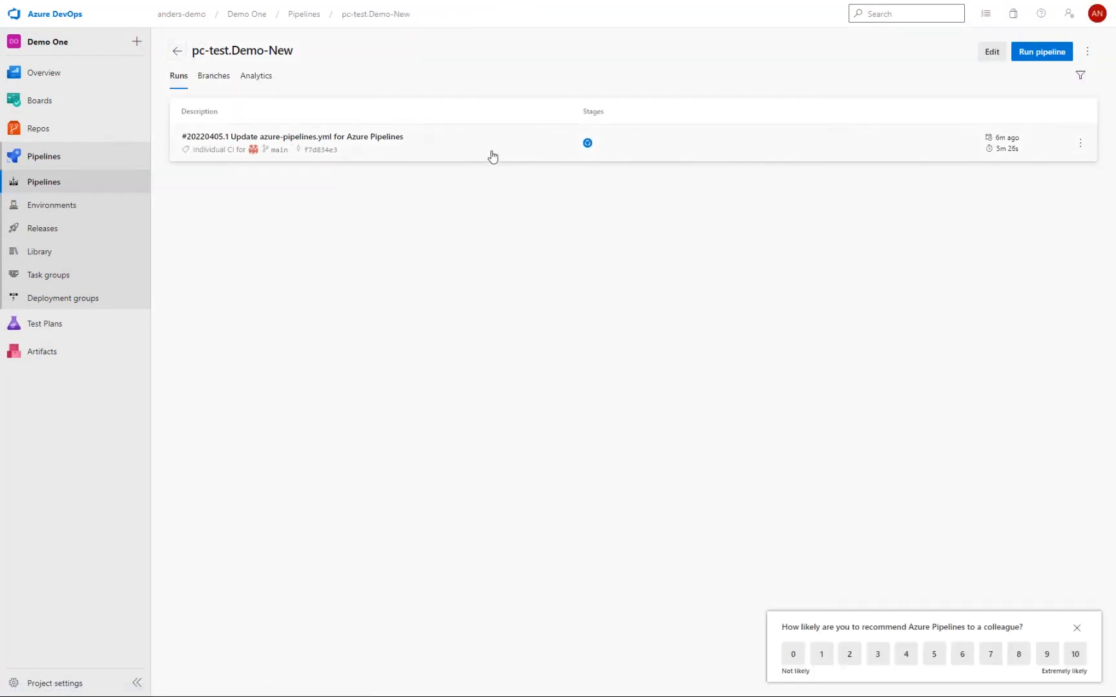
pyautogui.moveTo(587, 142)
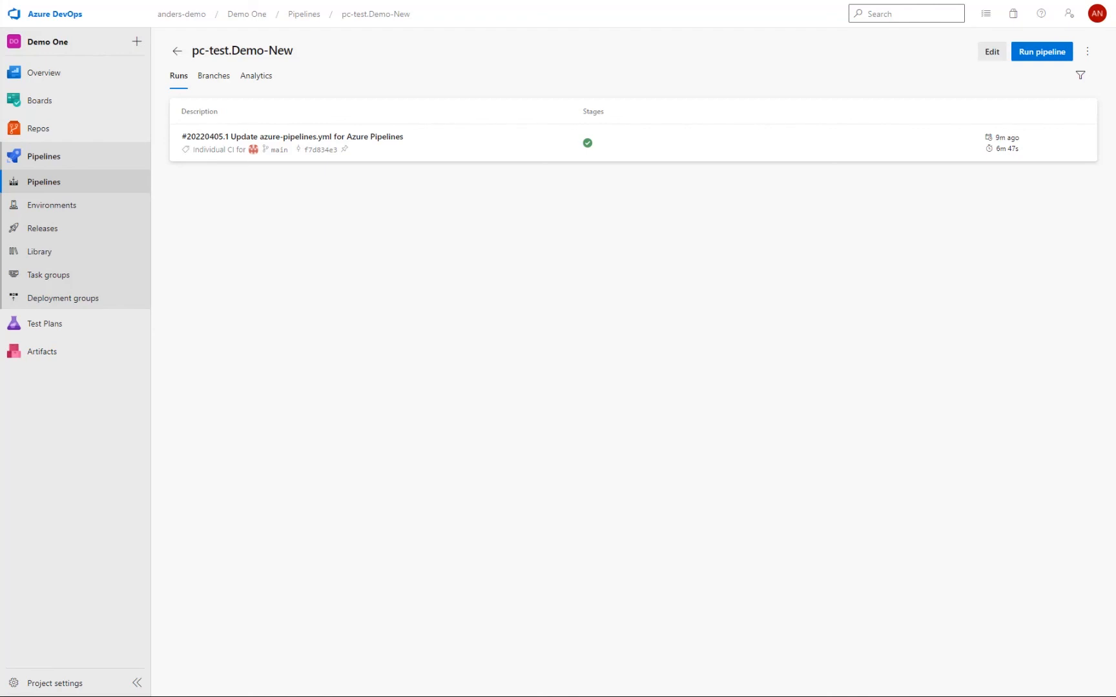
pyautogui.moveTo(256, 458)
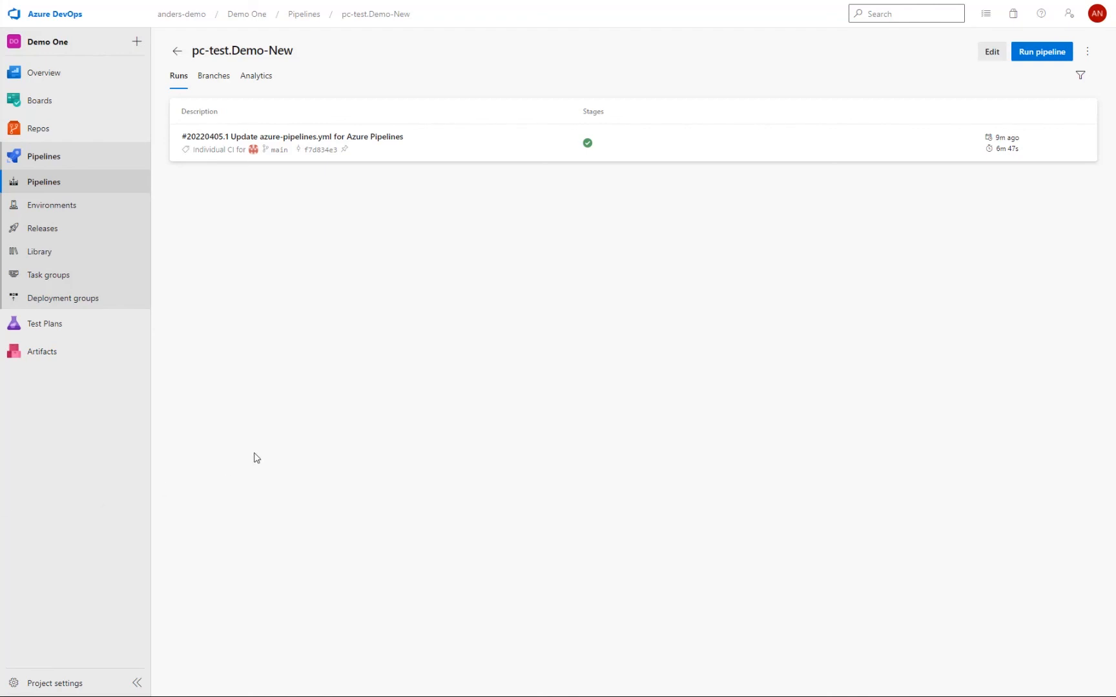
pyautogui.moveTo(587, 142)
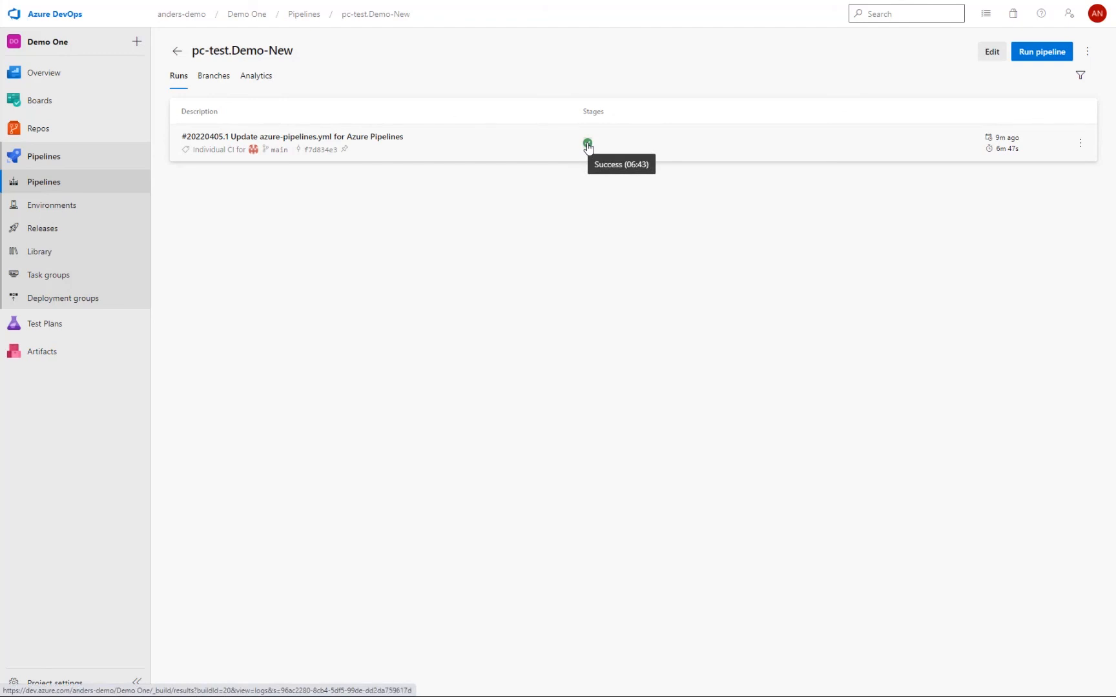
pyautogui.moveTo(509, 216)
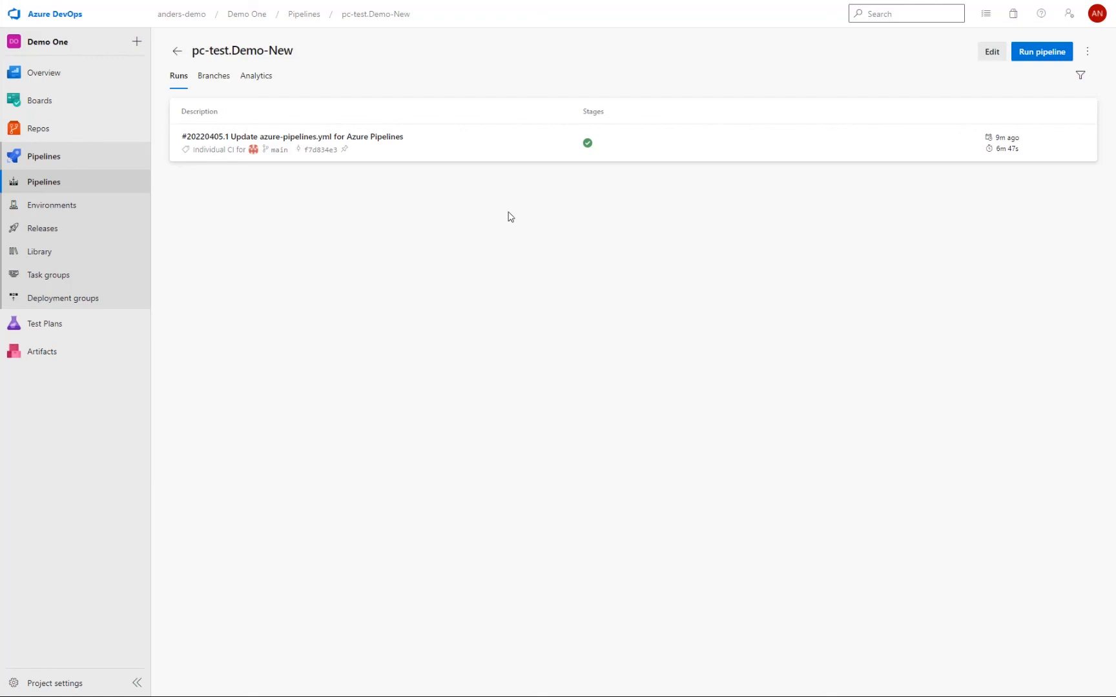
pyautogui.moveTo(434, 147)
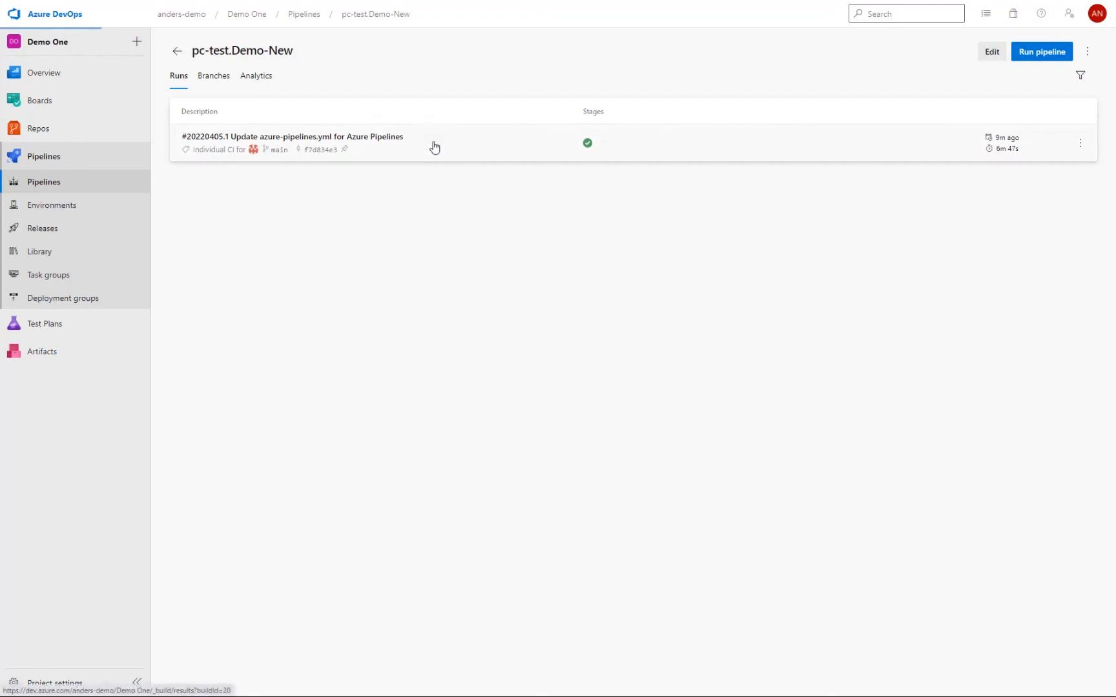
# Step: Open run 20220405.1's job logs and pick out LRC run ID 94 in the run-ID step
pyautogui.click(291, 136)
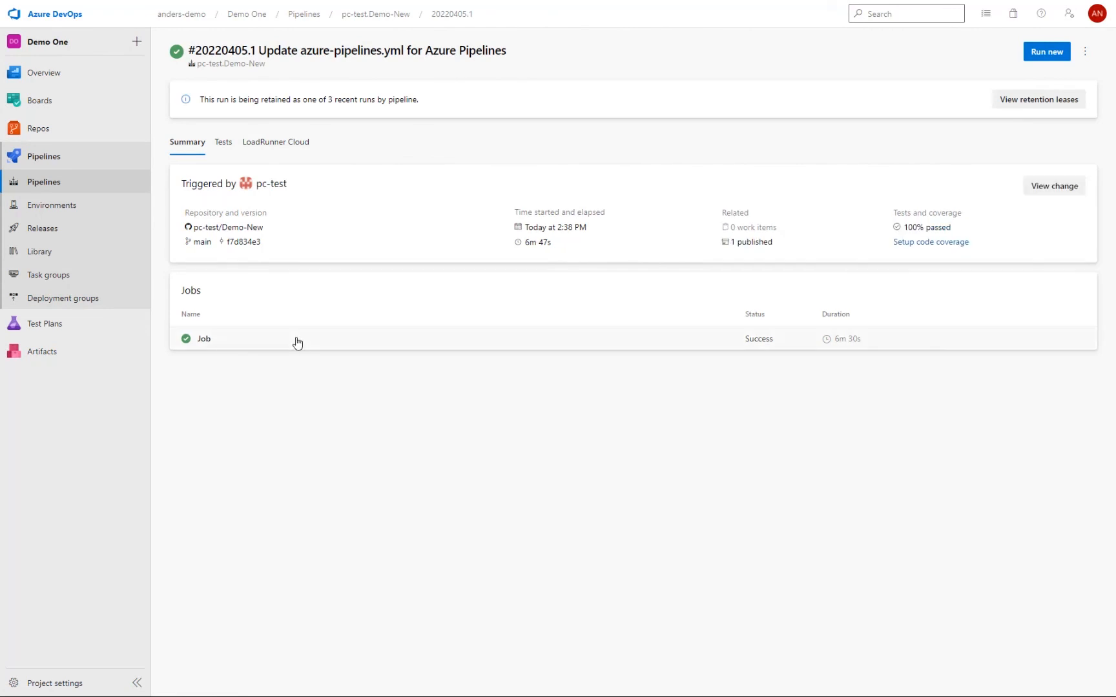
pyautogui.click(204, 338)
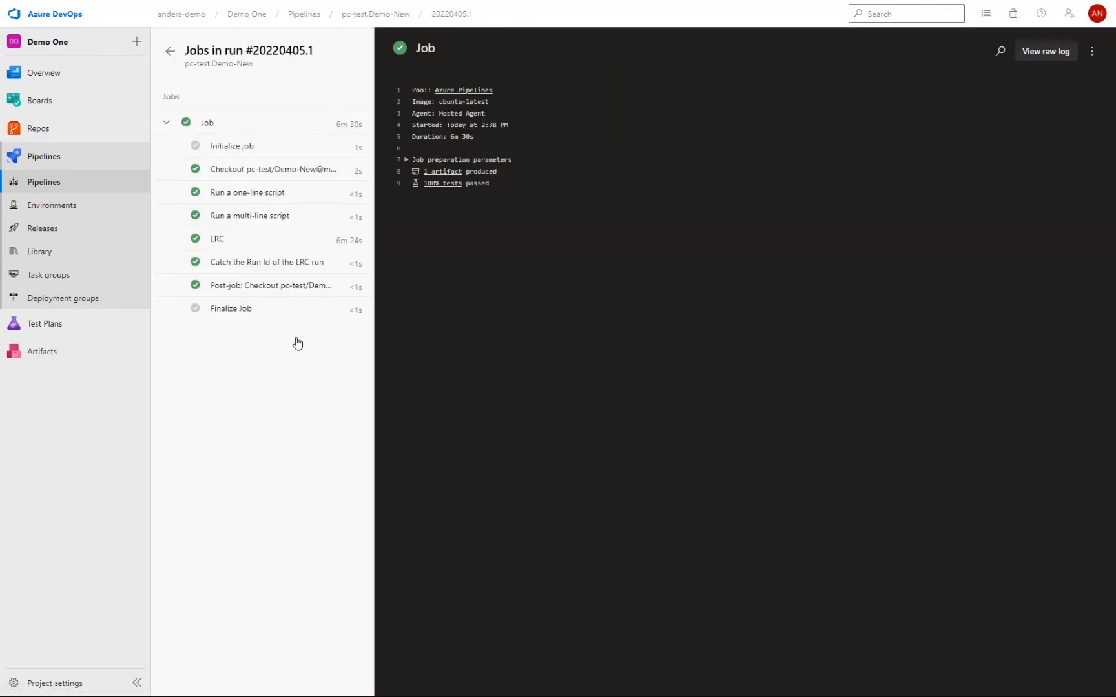
pyautogui.moveTo(258, 240)
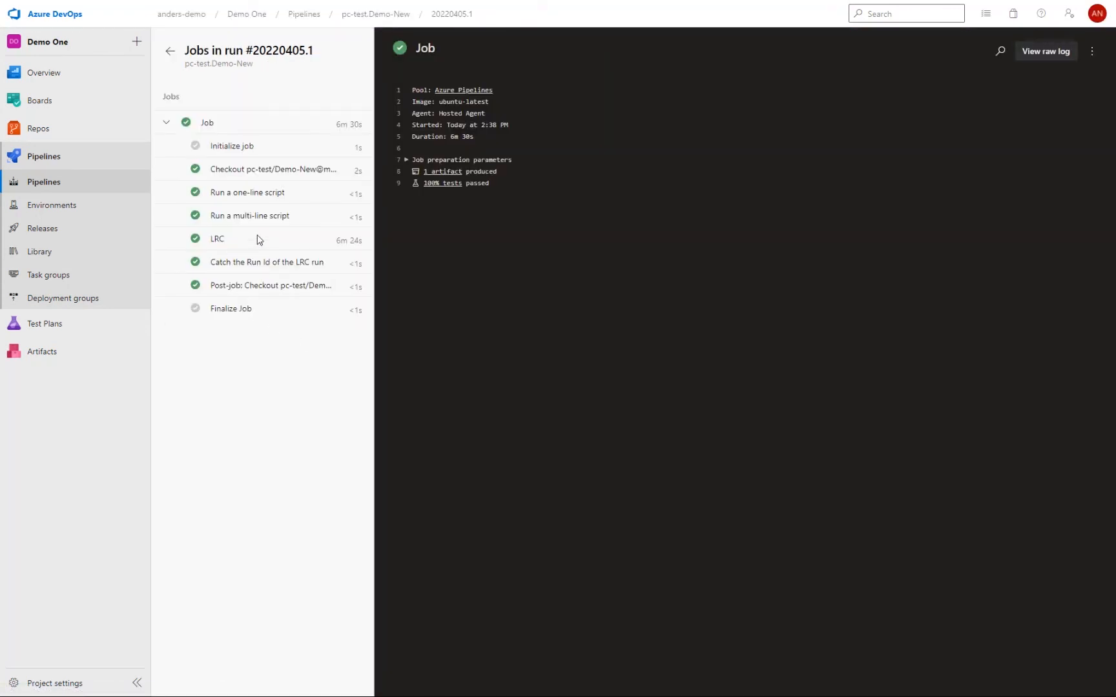
pyautogui.click(217, 238)
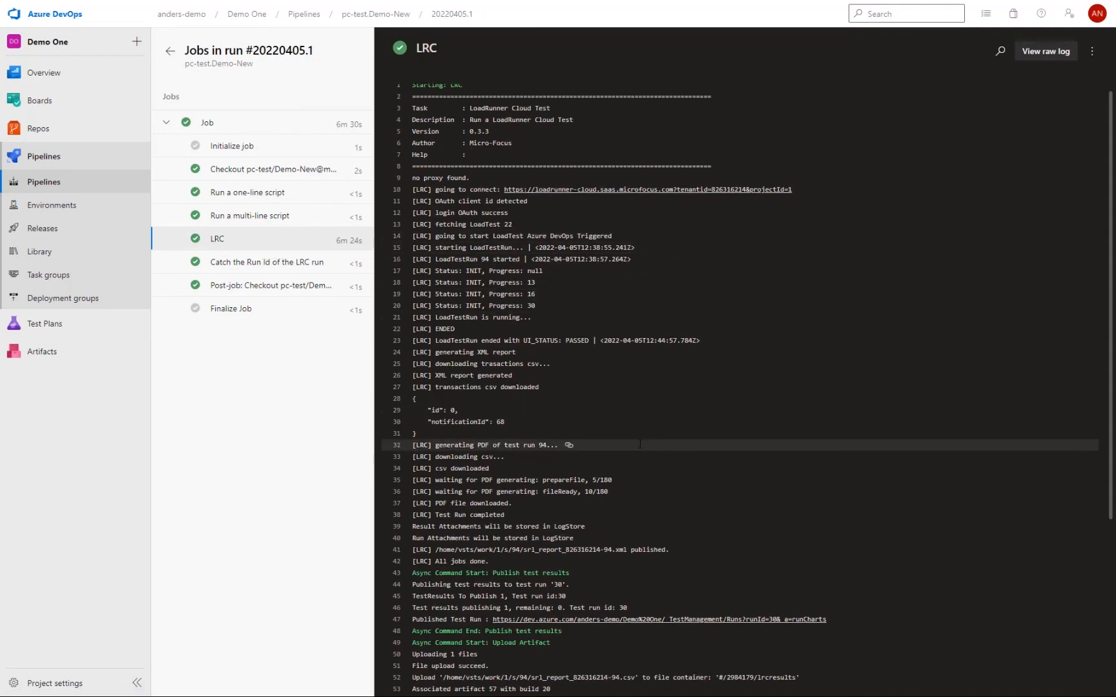
pyautogui.scroll(-3)
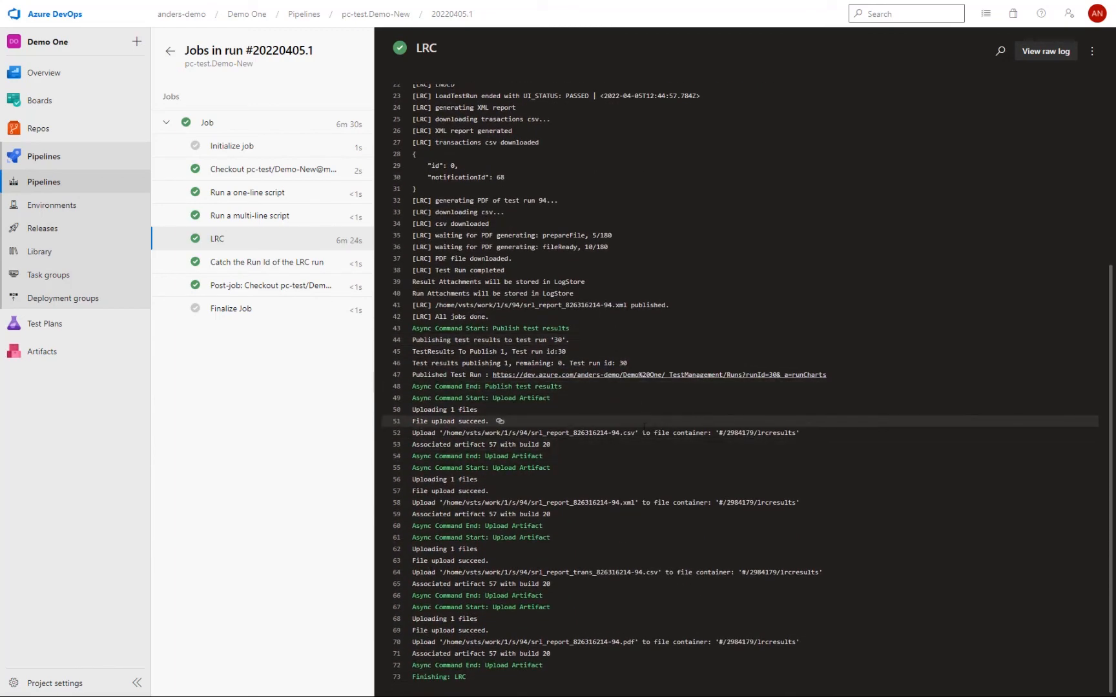
pyautogui.moveTo(267, 262)
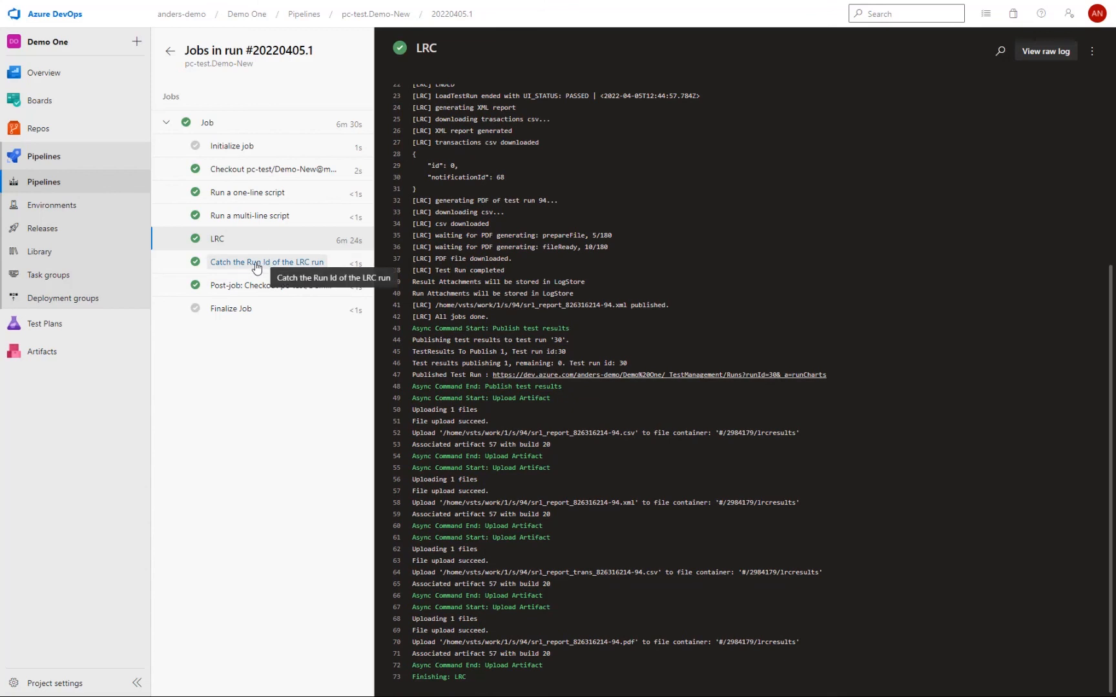
pyautogui.click(267, 262)
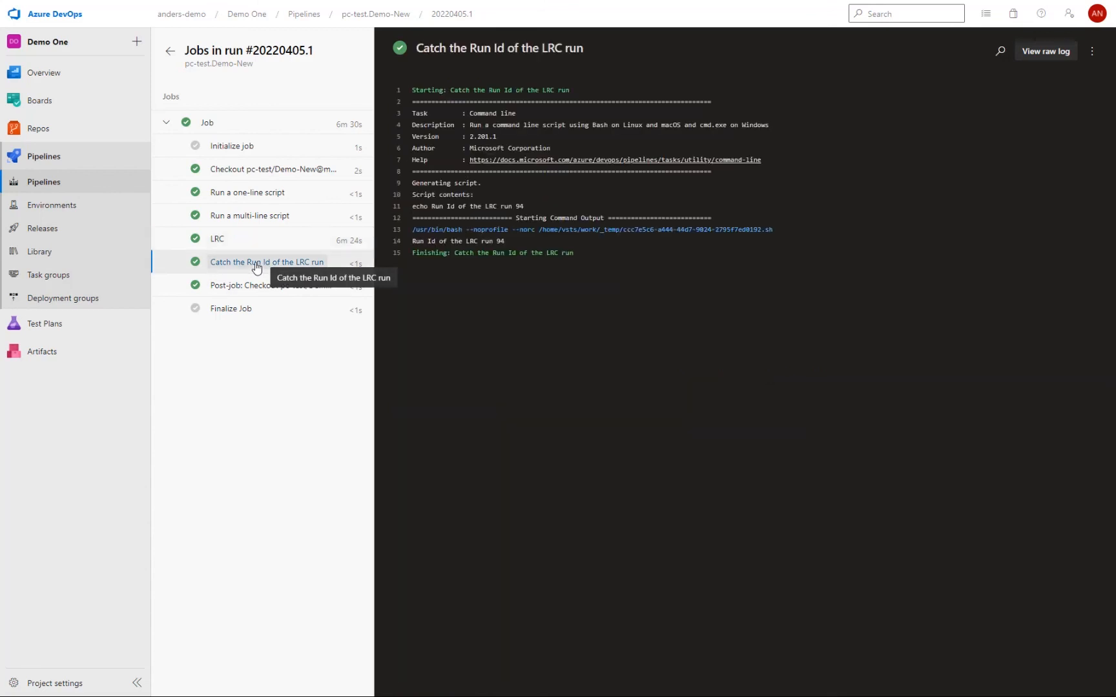
pyautogui.moveTo(321, 465)
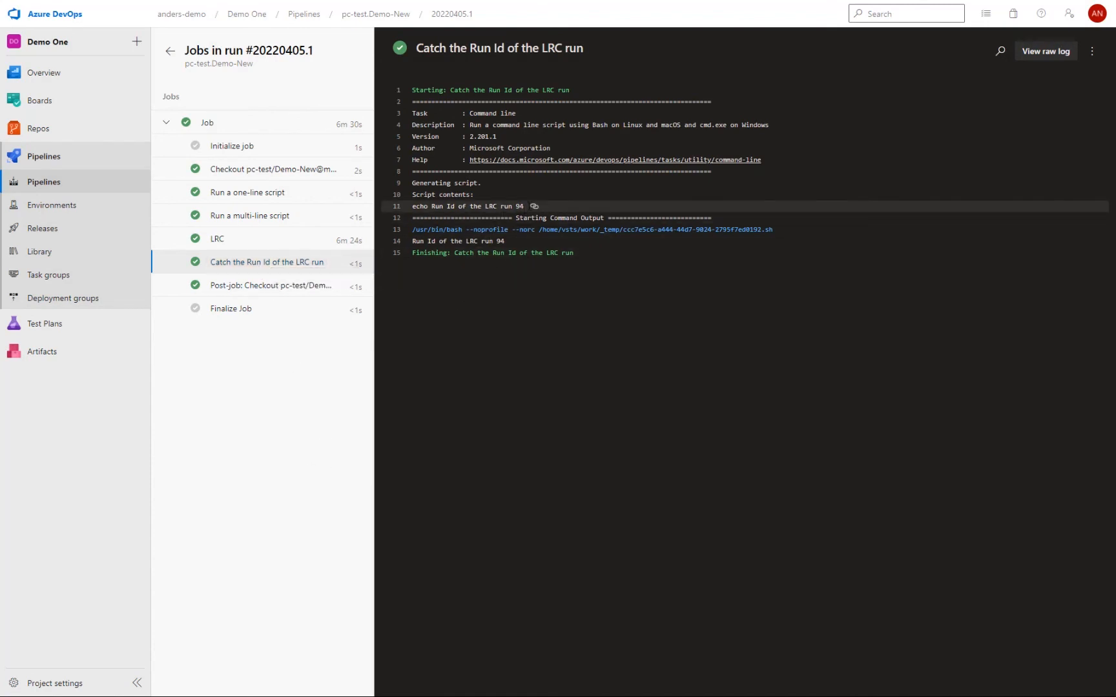
pyautogui.doubleClick(519, 207)
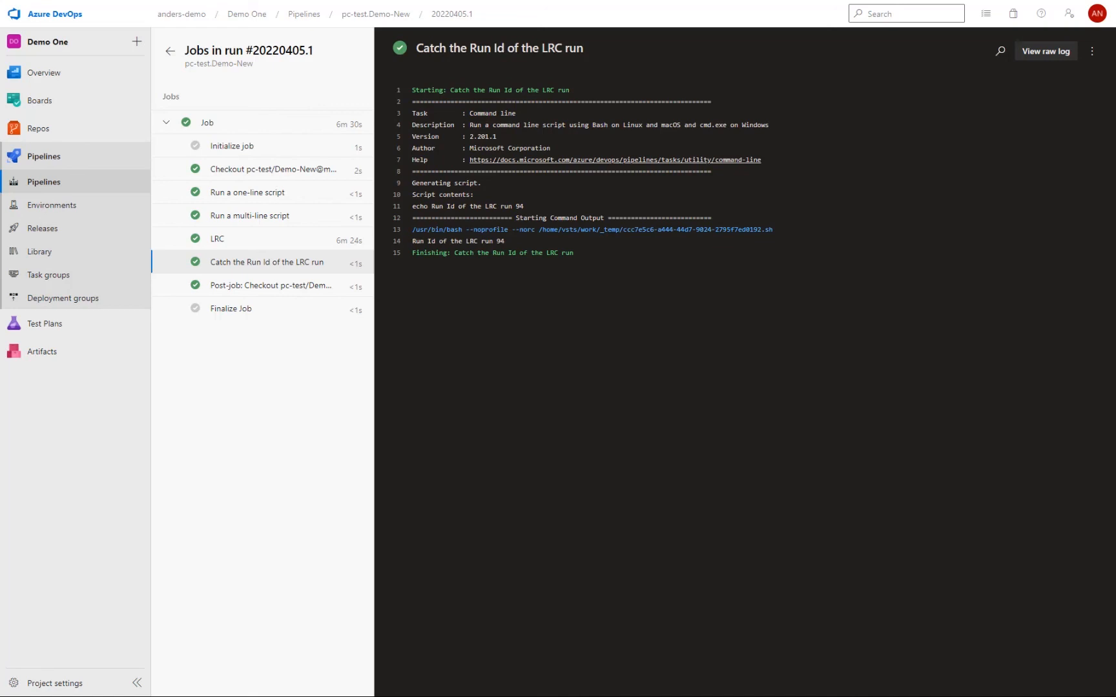
pyautogui.moveTo(162, 57)
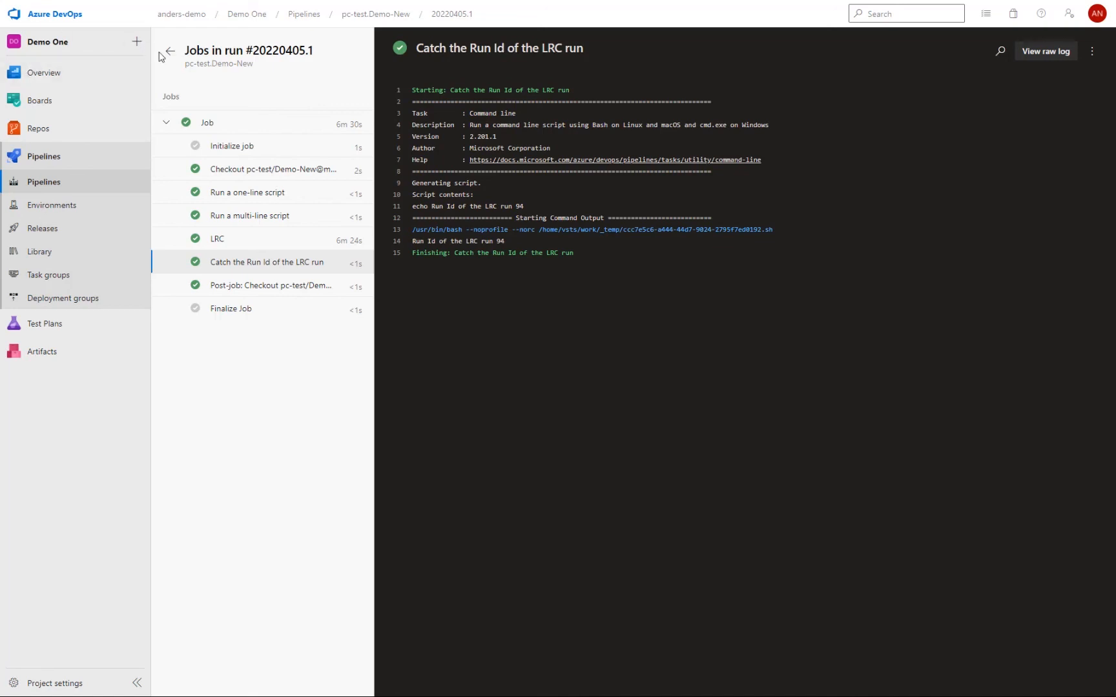
# Step: View page two and then page one of run 94's LoadRunner Cloud report, then return to Summary
pyautogui.click(167, 50)
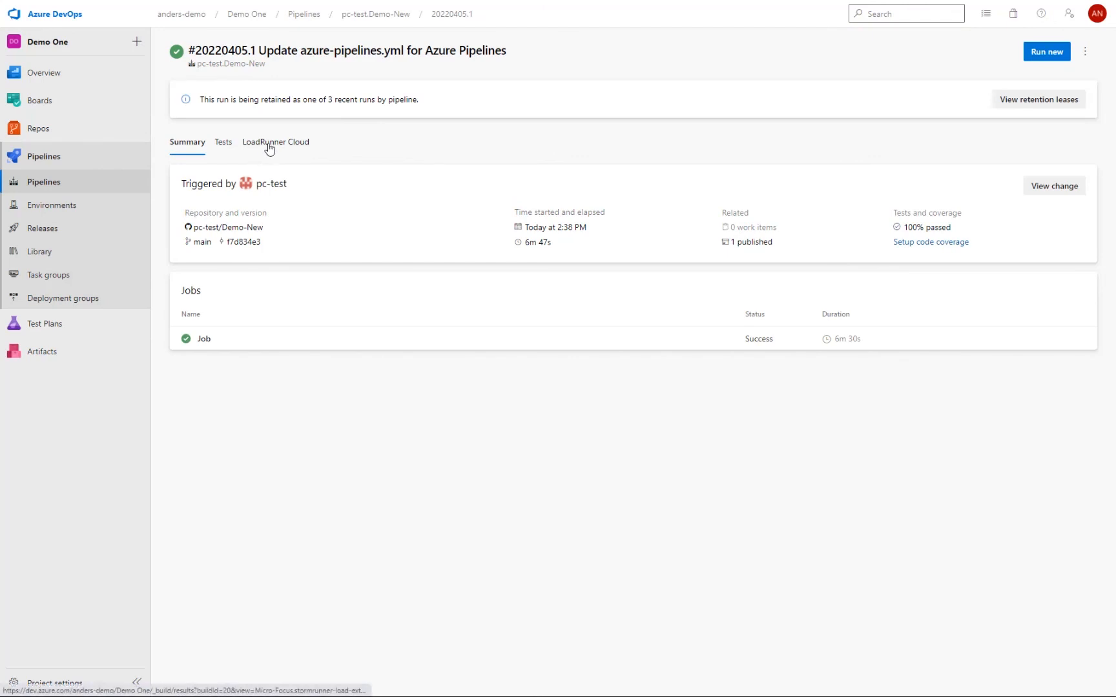
pyautogui.click(274, 141)
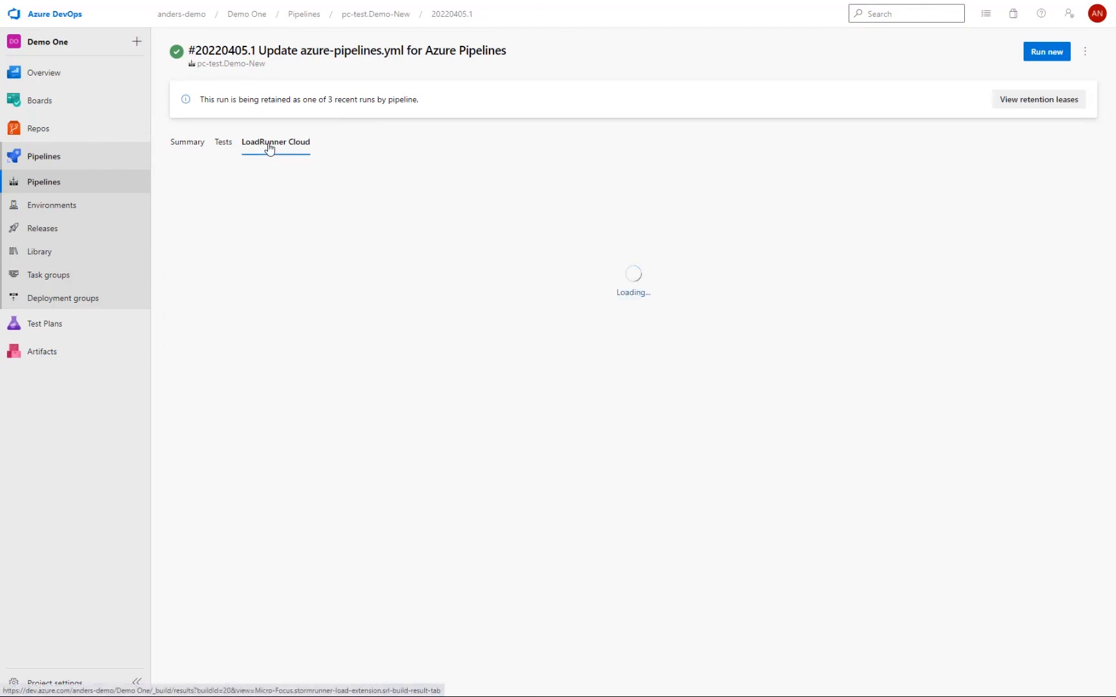
pyautogui.click(274, 140)
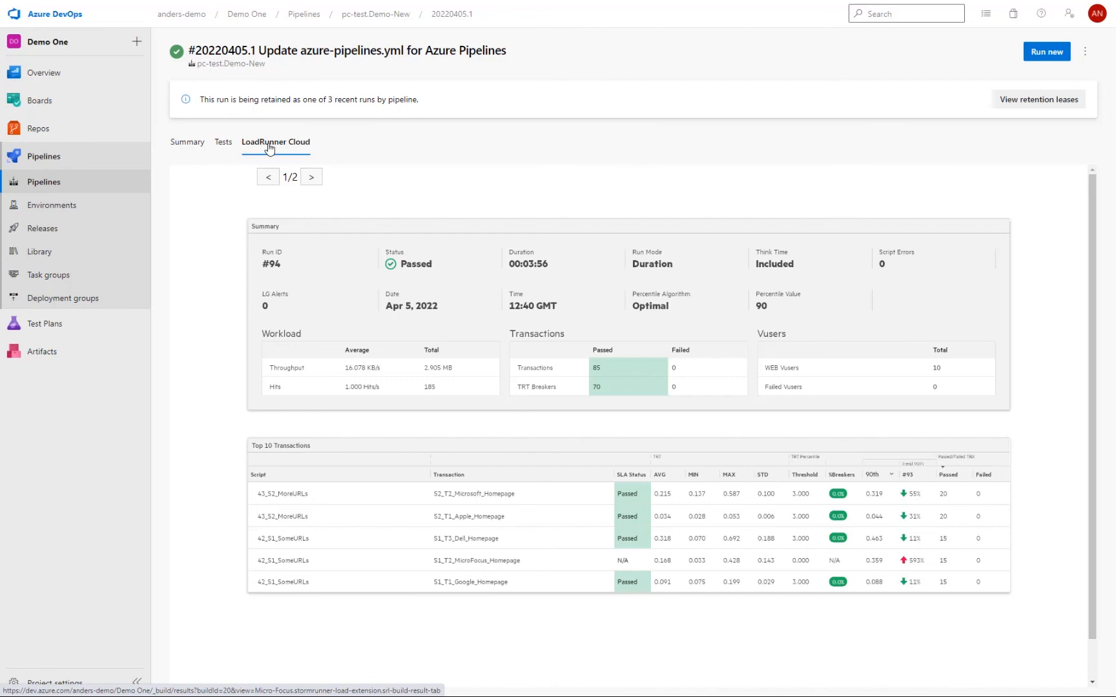
pyautogui.moveTo(317, 197)
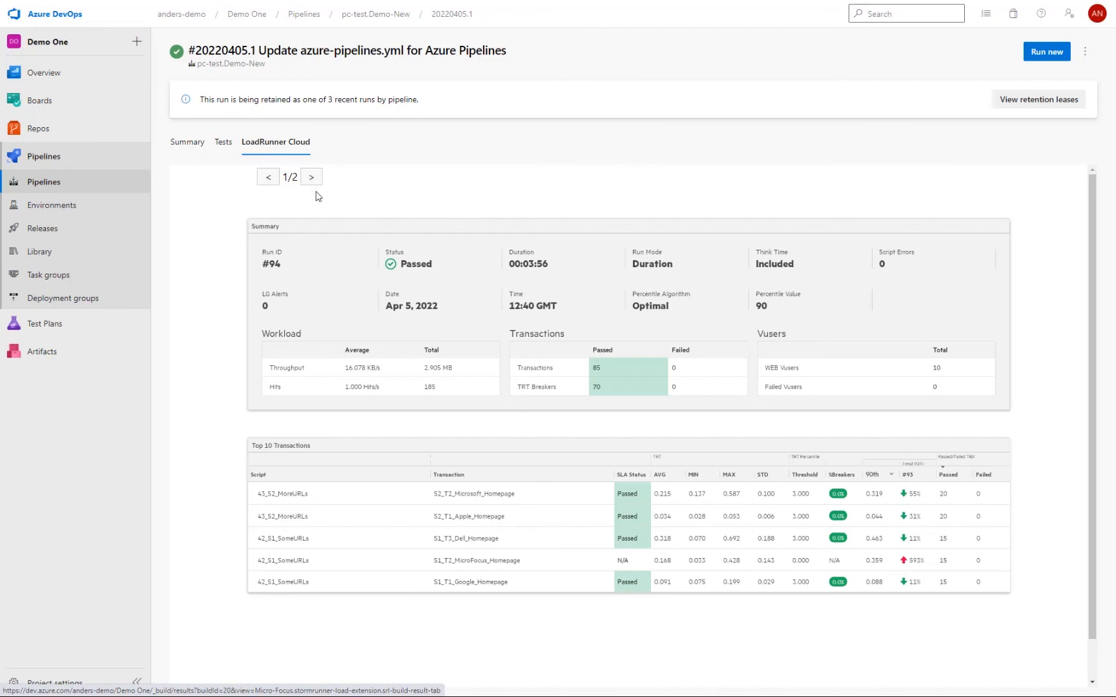
pyautogui.click(312, 177)
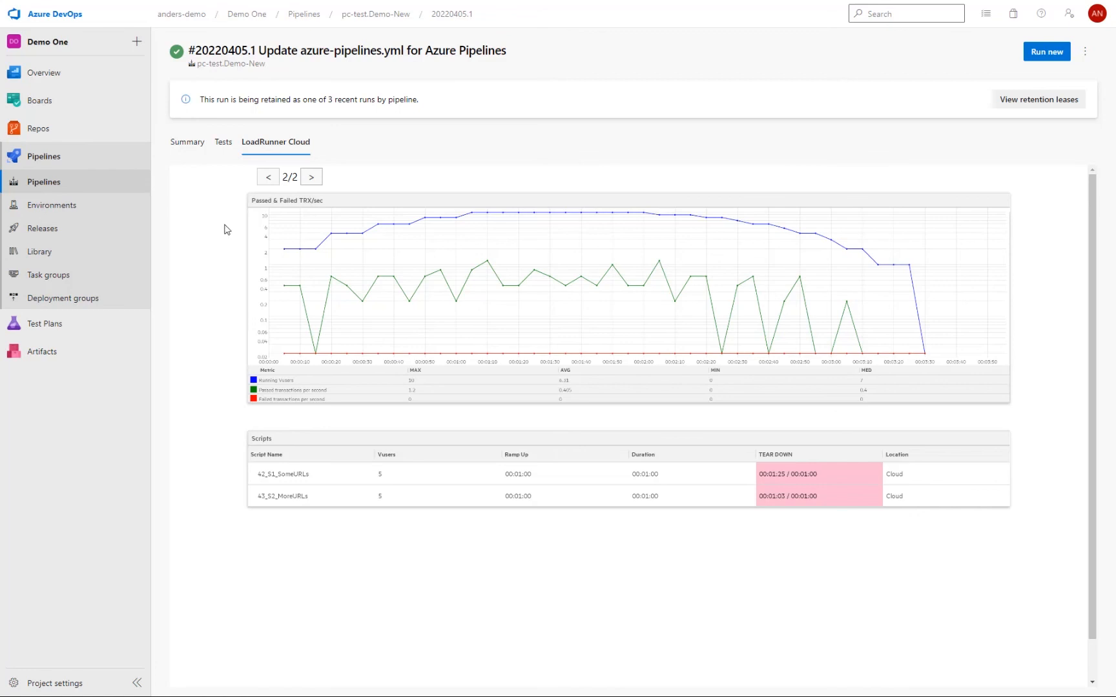
pyautogui.click(268, 177)
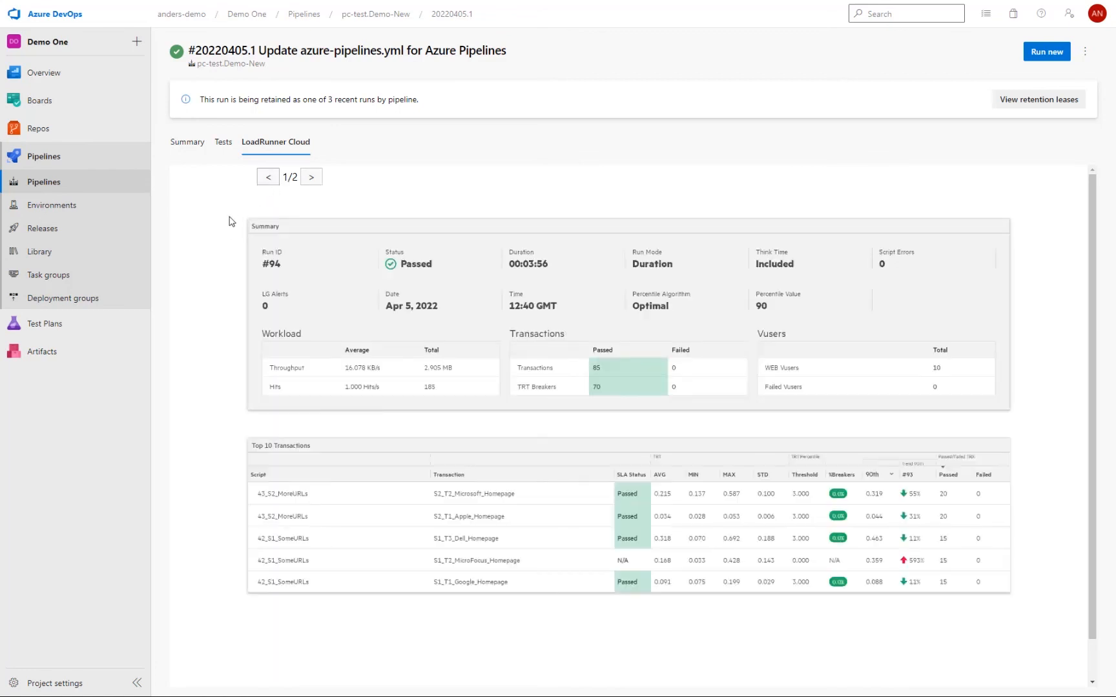
pyautogui.click(188, 142)
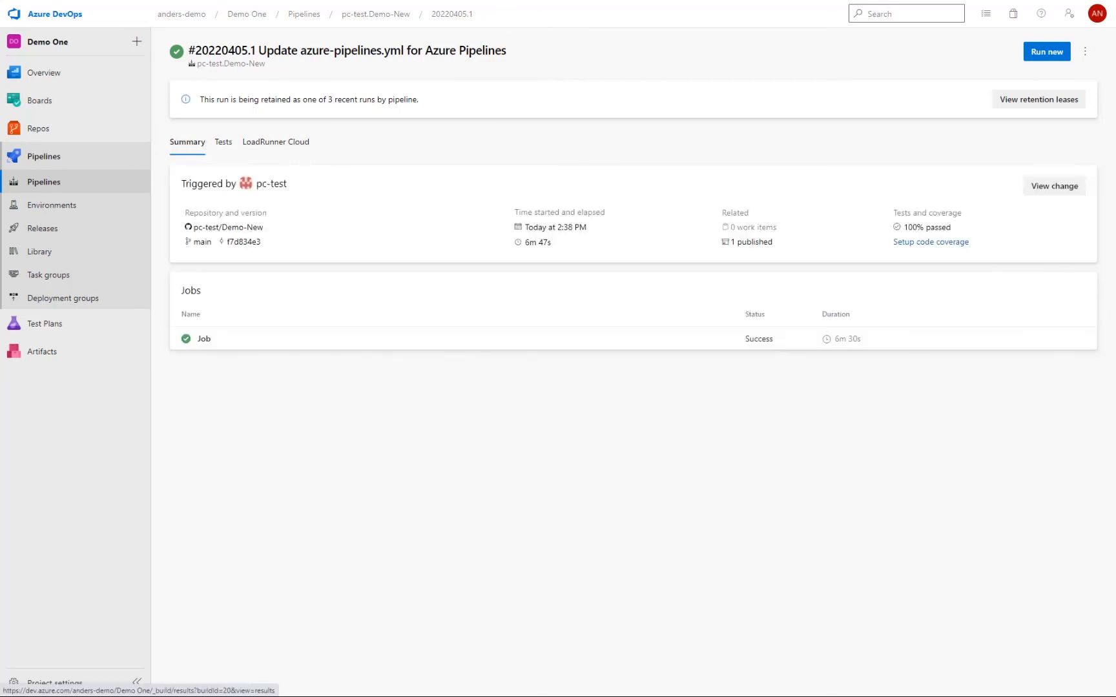